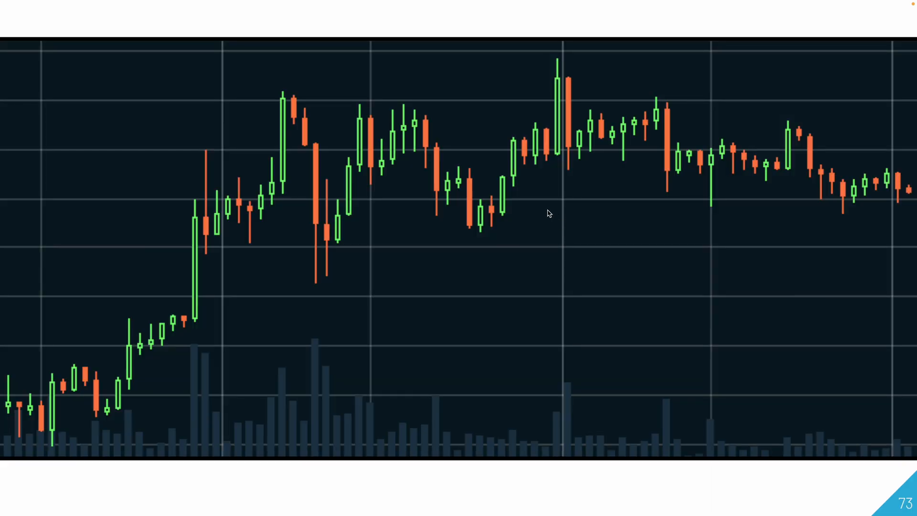
pyautogui.moveTo(493, 209)
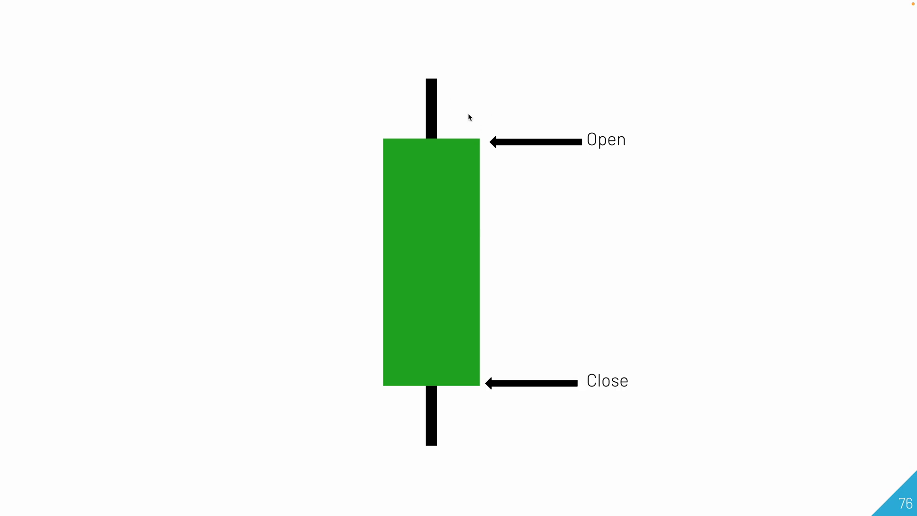
pyautogui.moveTo(484, 196)
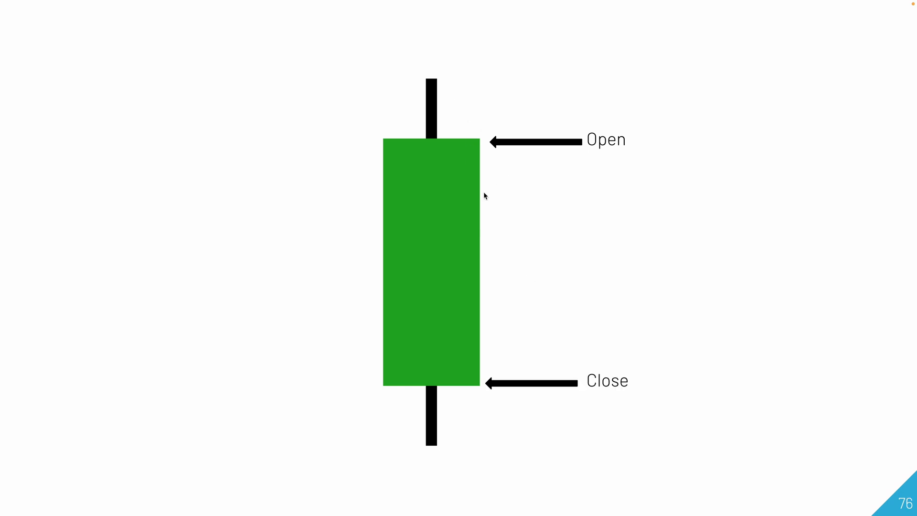
pyautogui.moveTo(435, 58)
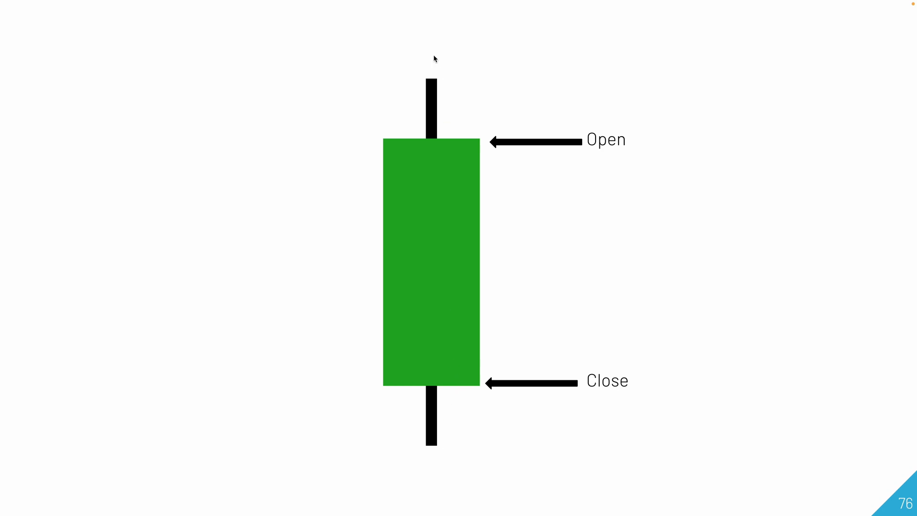
pyautogui.moveTo(452, 56)
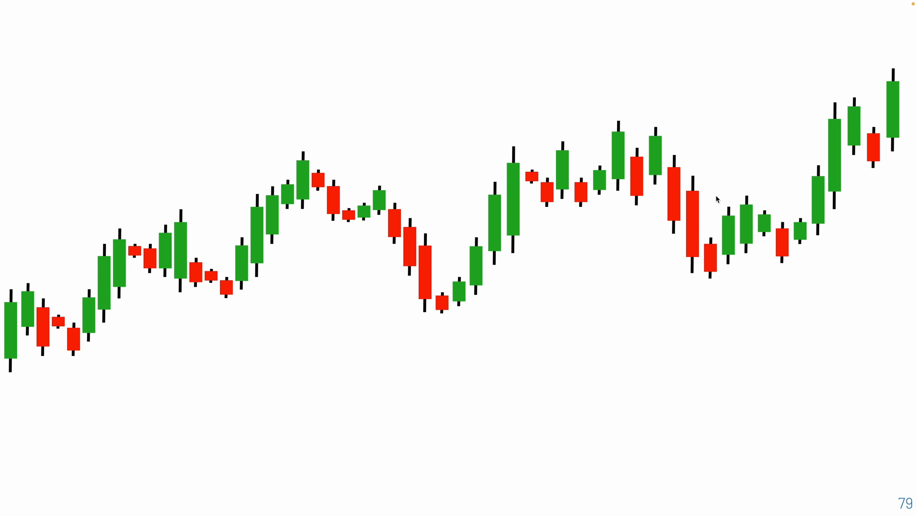
pyautogui.moveTo(540, 188)
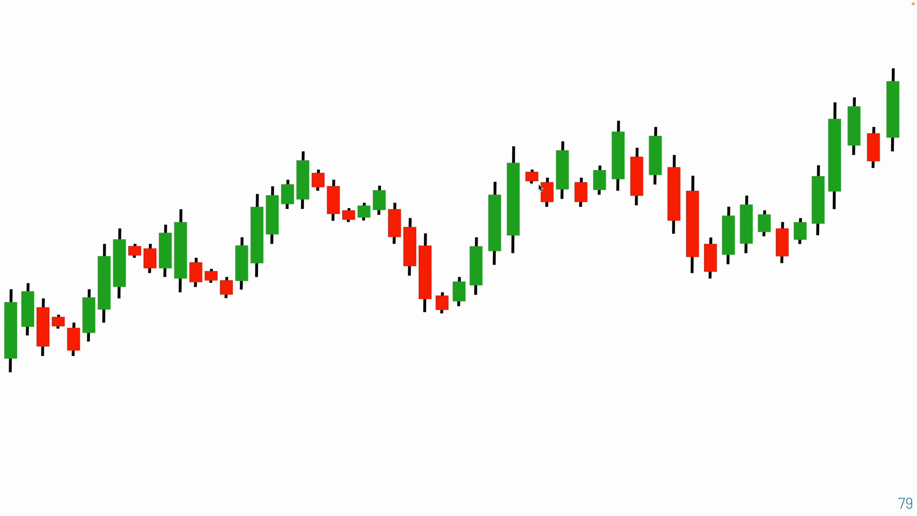
pyautogui.moveTo(551, 163)
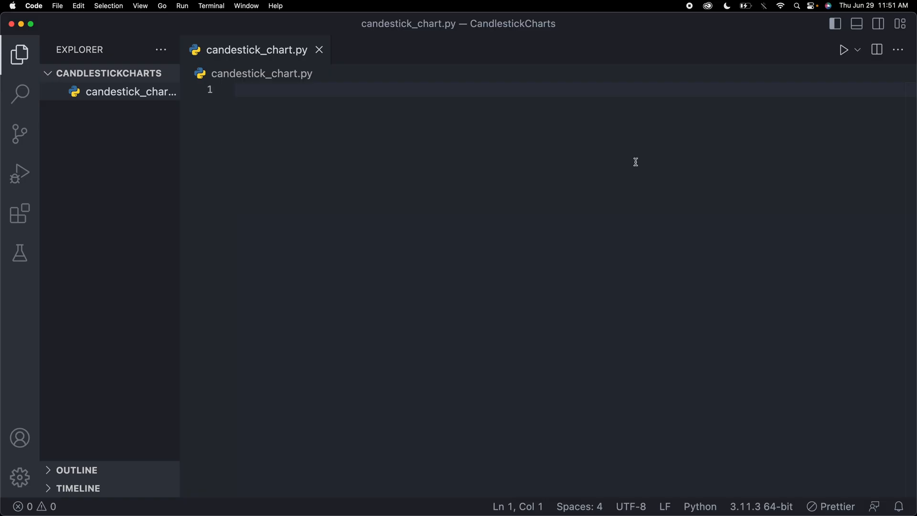
pyautogui.moveTo(543, 211)
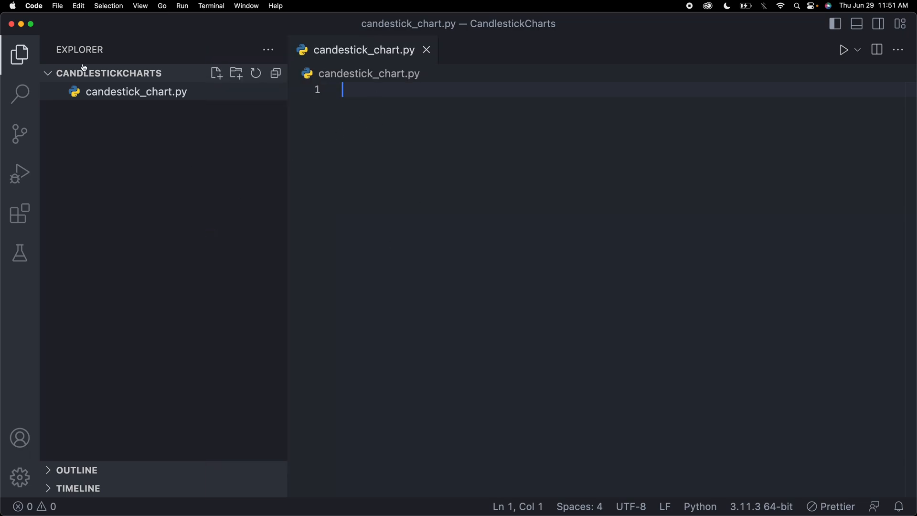
pyautogui.moveTo(463, 118)
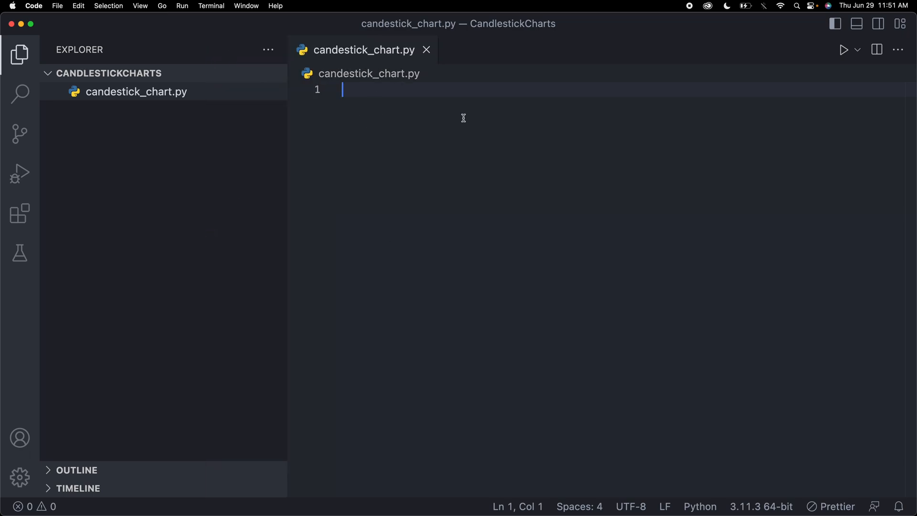
pyautogui.moveTo(530, 123)
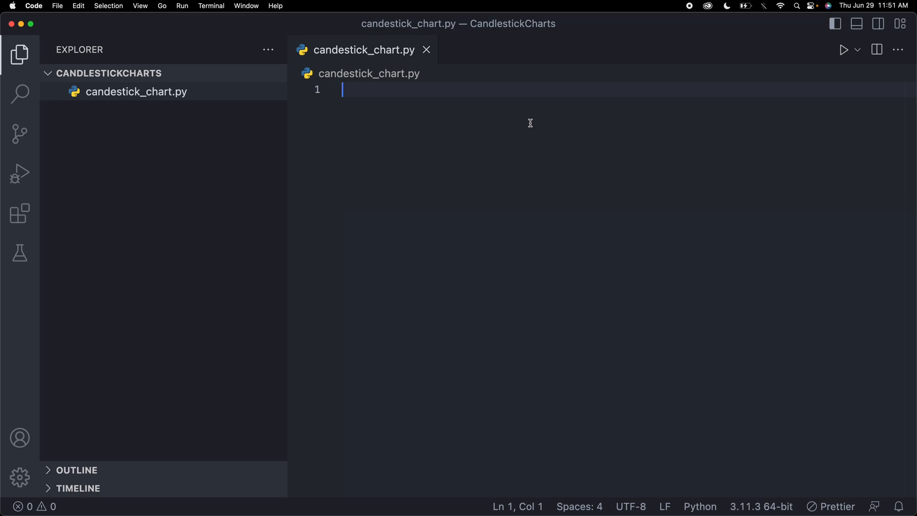
# - Make line 1 read "import yfinance as yf"
pyautogui.write('import yfinance as yf')
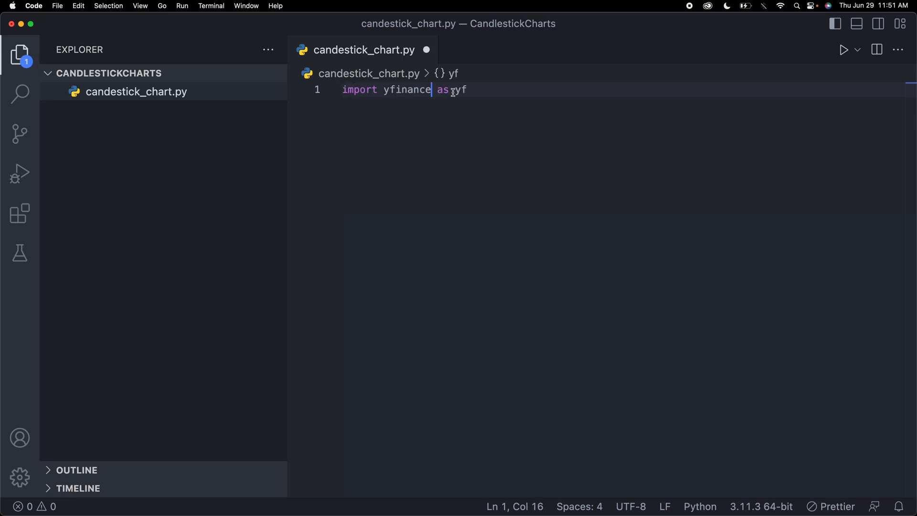
# - Add "from plotly import graph_objs as go" on line 2 and start blank lines below the imports
pyautogui.doubleClick(405, 90)
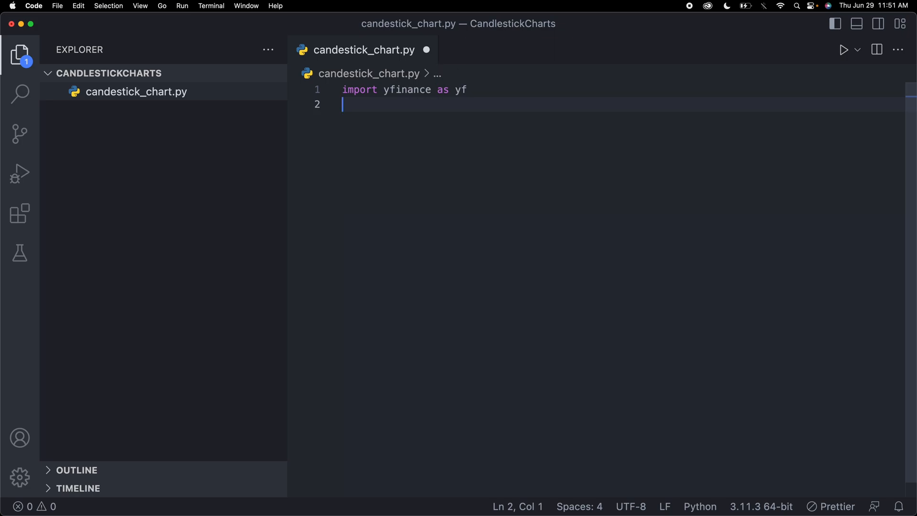
pyautogui.write('from plotly import graph_objs as go')
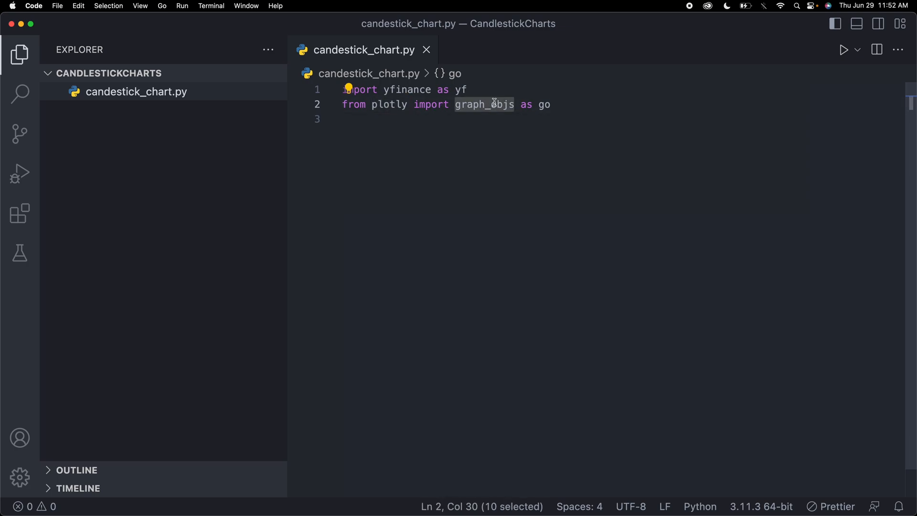
pyautogui.click(550, 104)
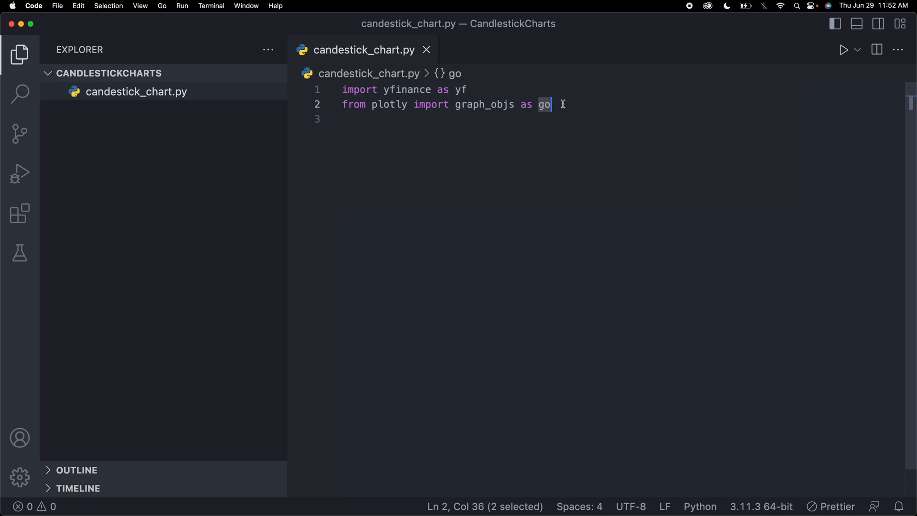
pyautogui.click(550, 104)
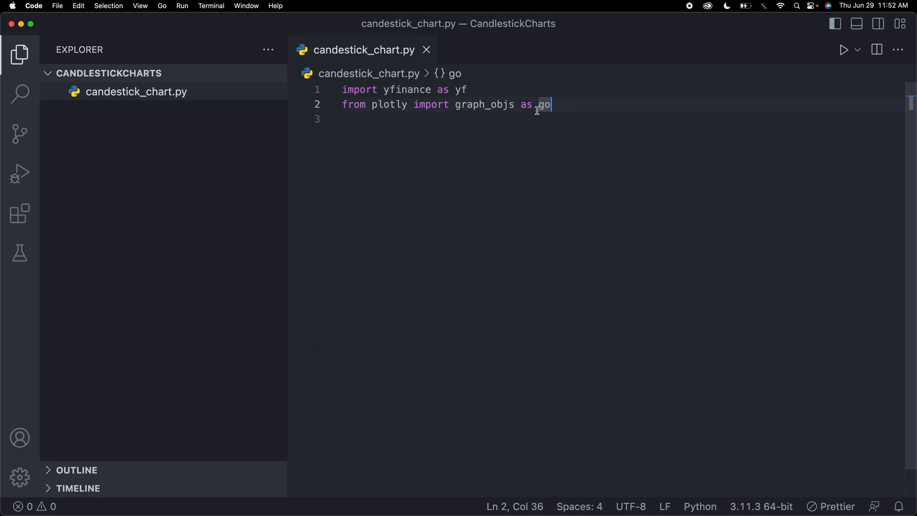
pyautogui.press('enter')
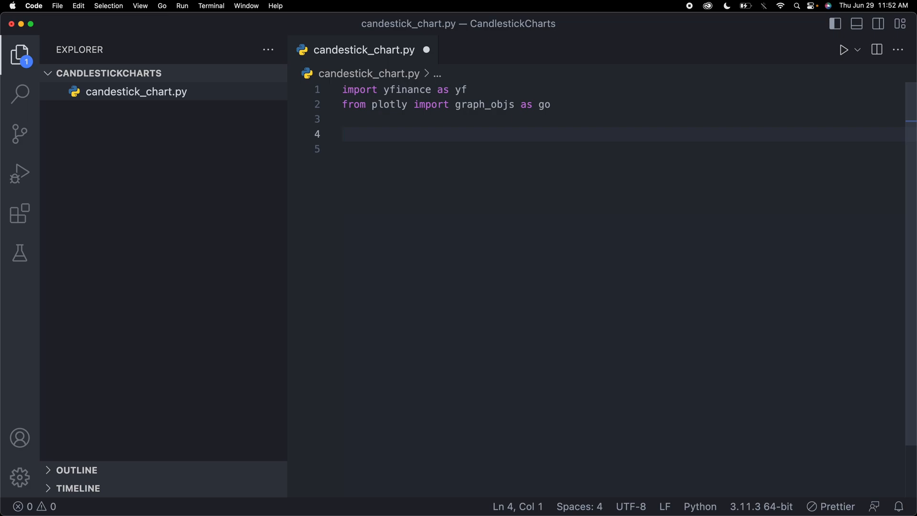
# - On line 4 assign crypto_data = yf.download('BTC-USD')
pyautogui.click(350, 133)
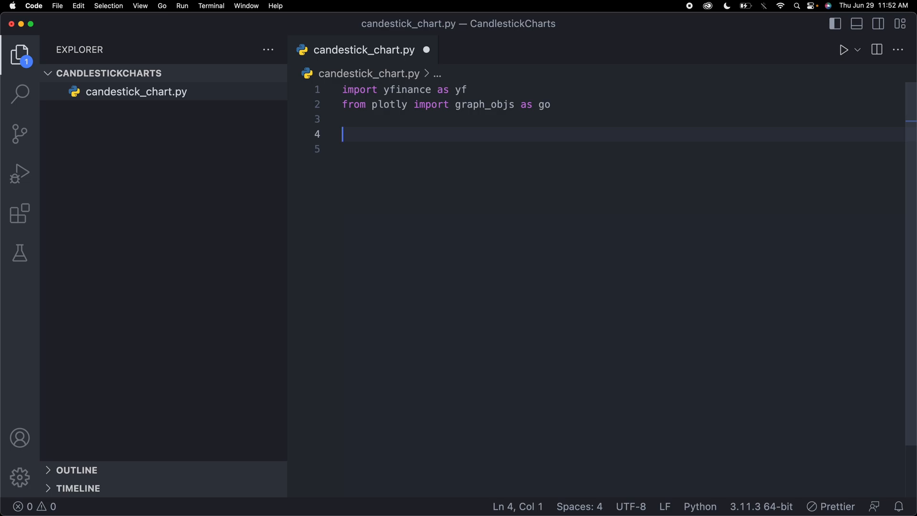
pyautogui.write('crypto_da')
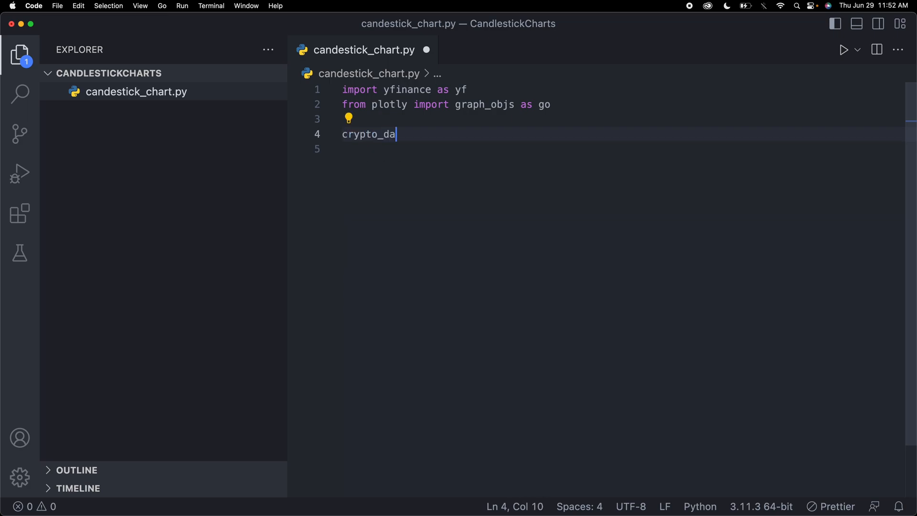
pyautogui.write('ta =')
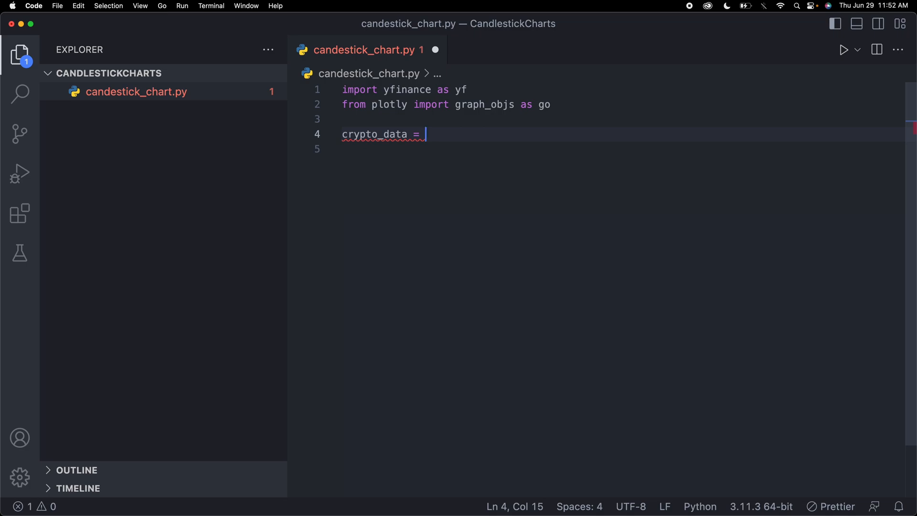
pyautogui.moveTo(468, 124)
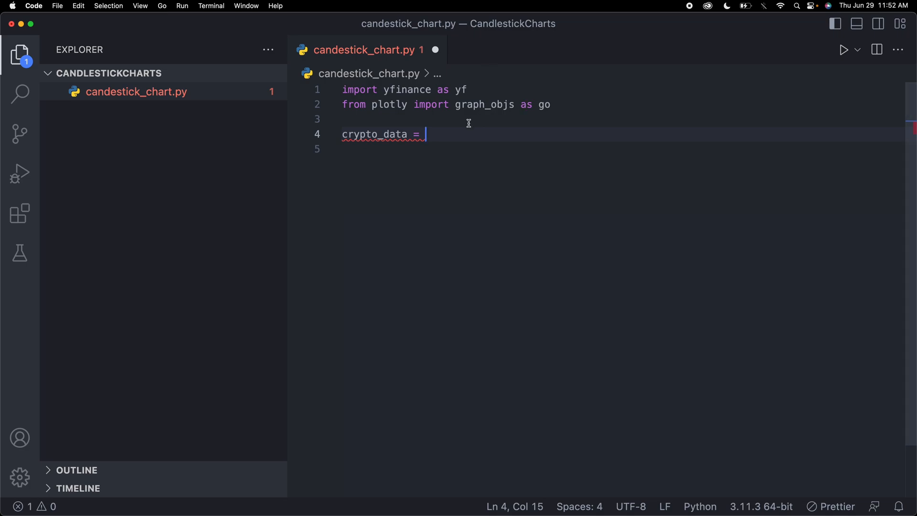
pyautogui.write('yf.')
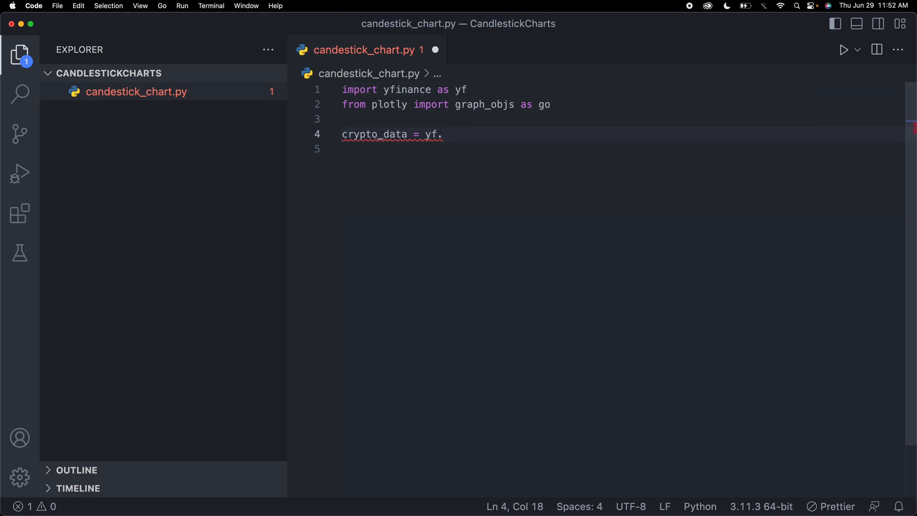
pyautogui.write('download()')
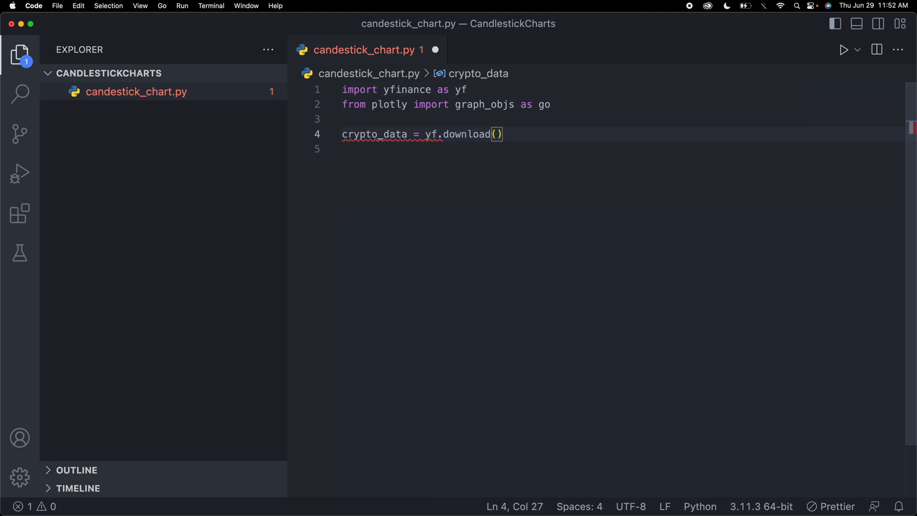
pyautogui.write("''")
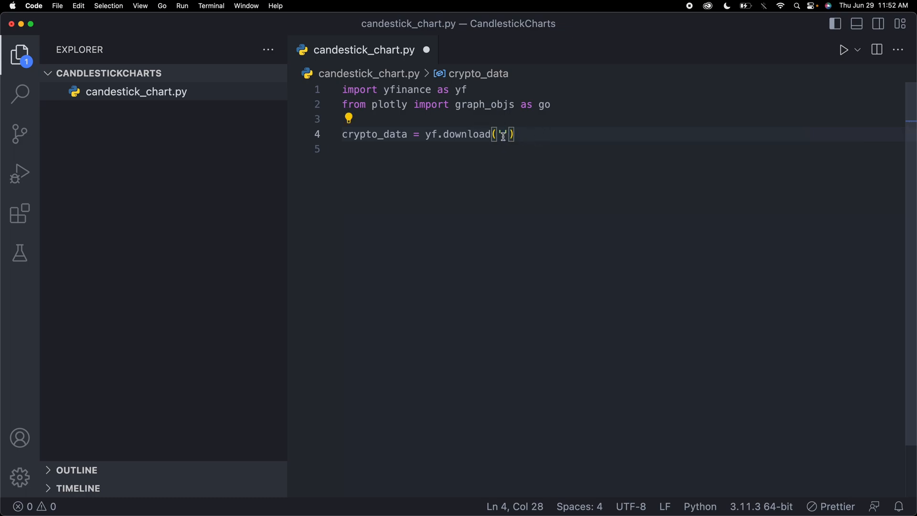
pyautogui.write('BTC_')
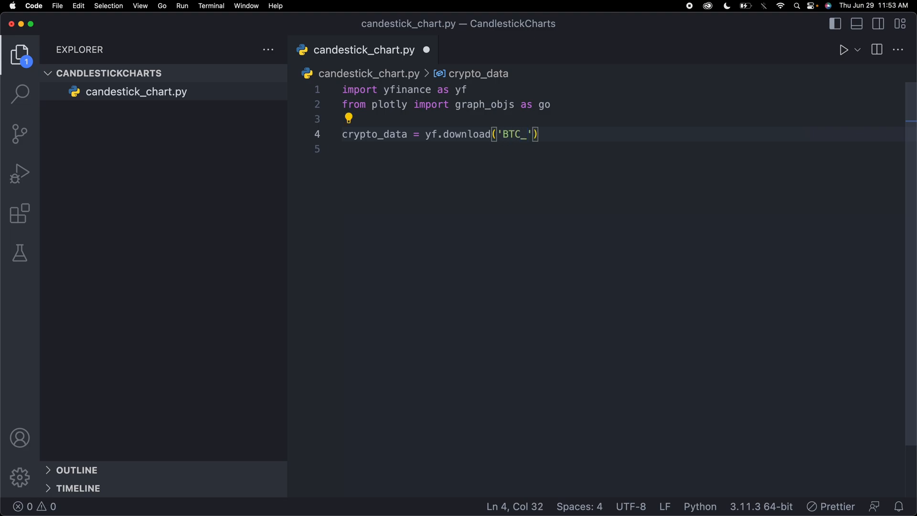
pyautogui.write('USD')
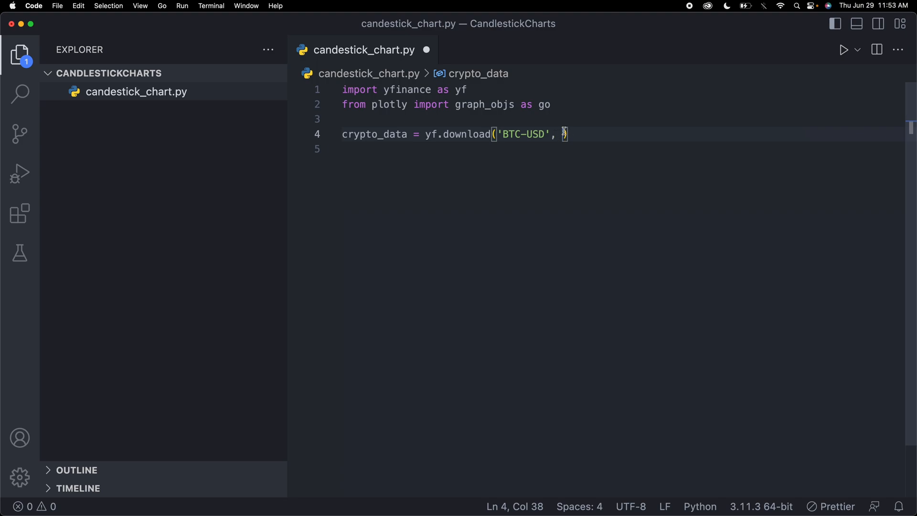
# - Give the download call start='2023-01-01' and end='2023-06-01' arguments
pyautogui.write('start')
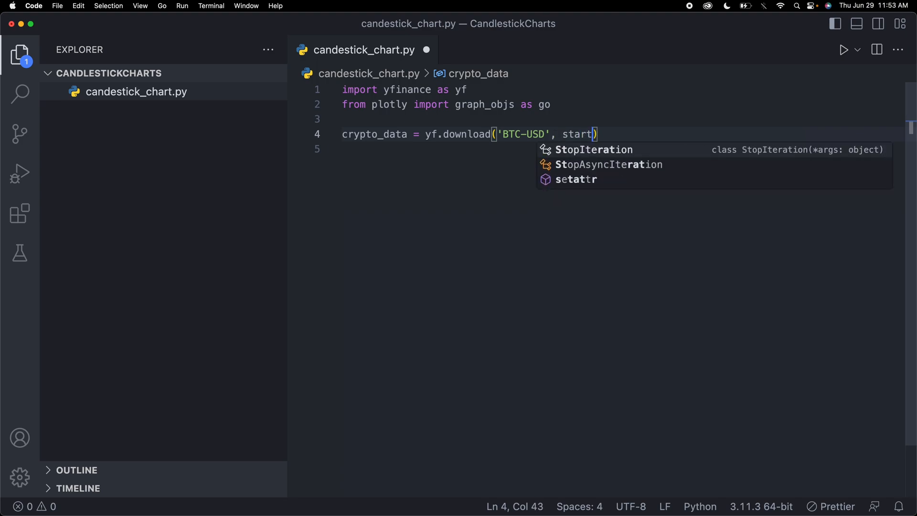
pyautogui.write("='2020'")
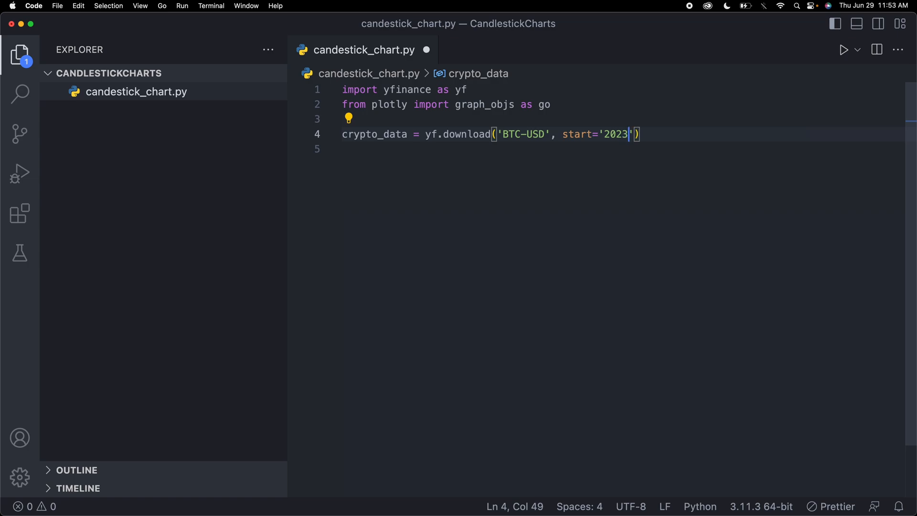
pyautogui.write('-')
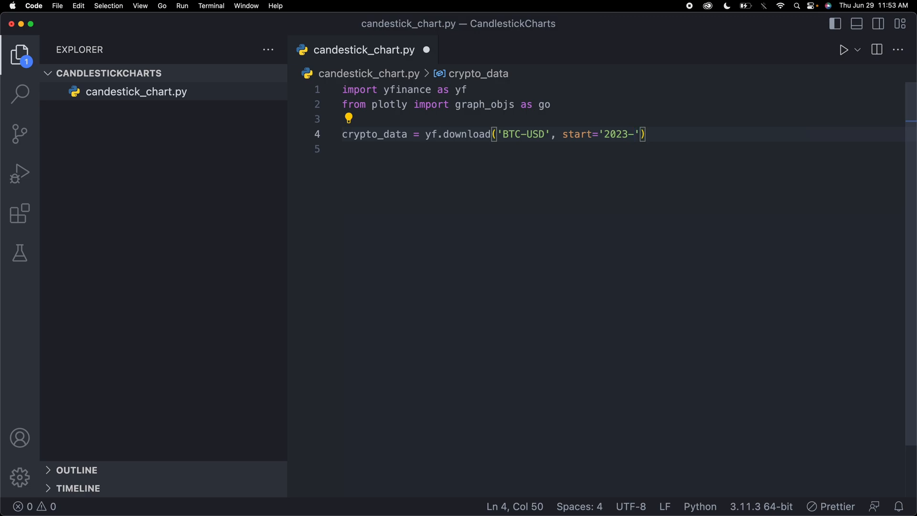
pyautogui.write('01')
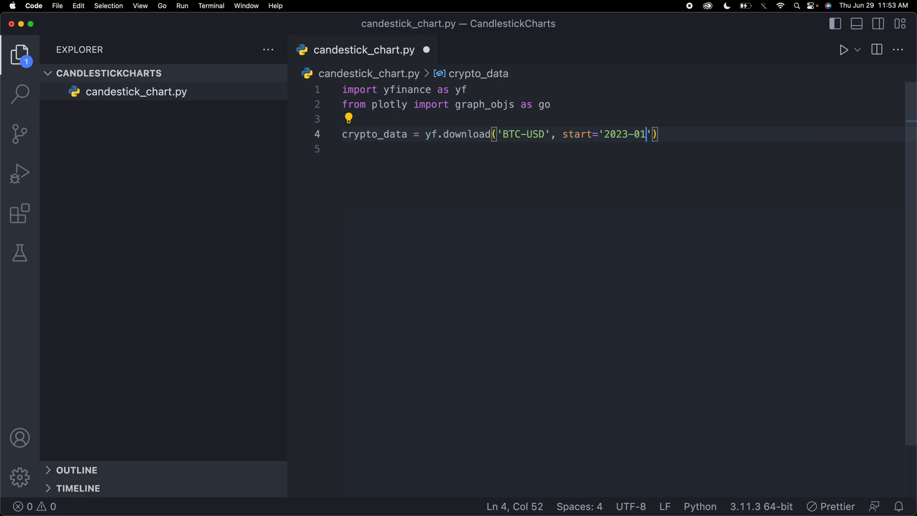
pyautogui.write('-01')
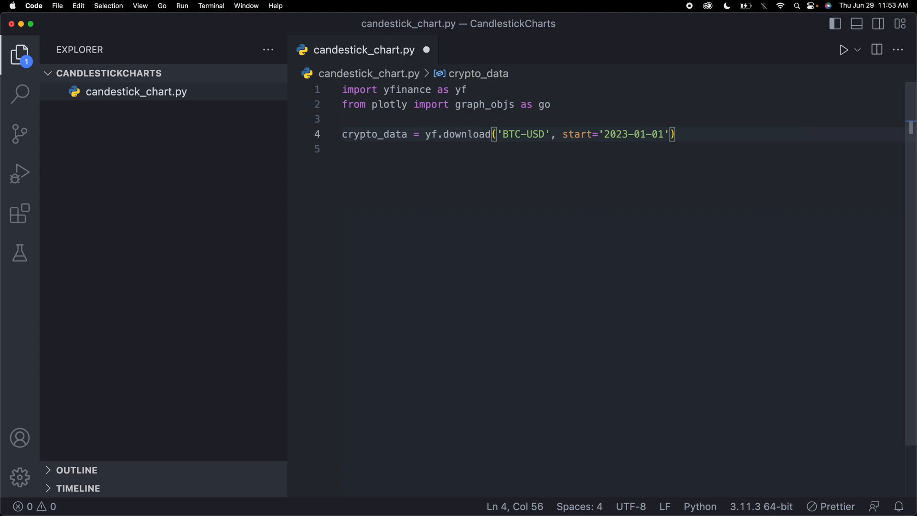
pyautogui.write(", end='")
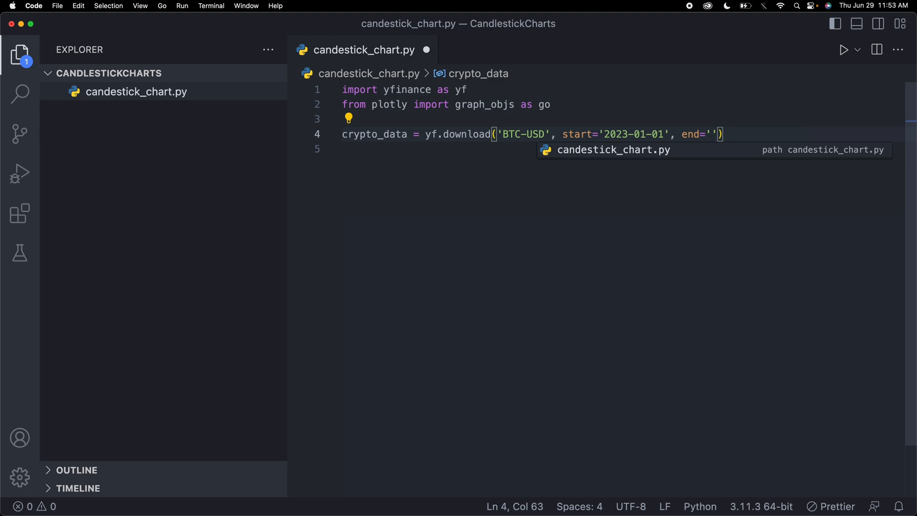
pyautogui.write('2023-')
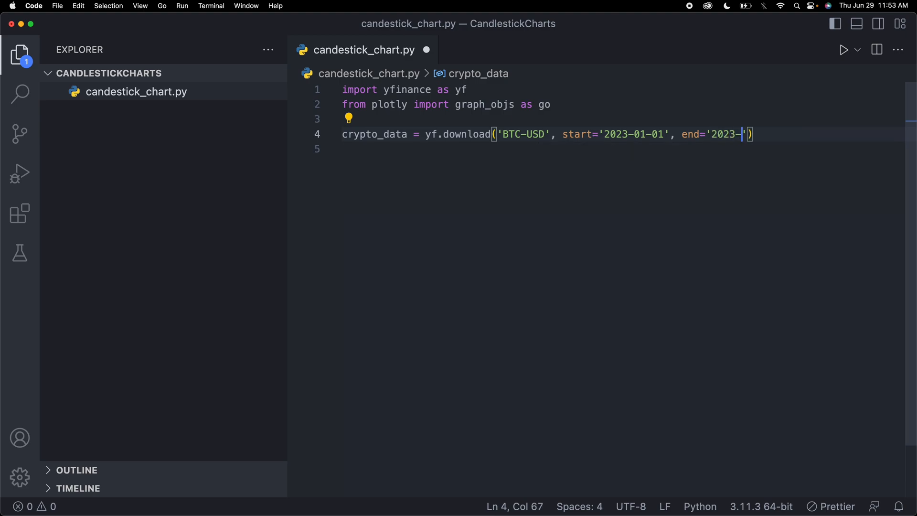
pyautogui.write('06-')
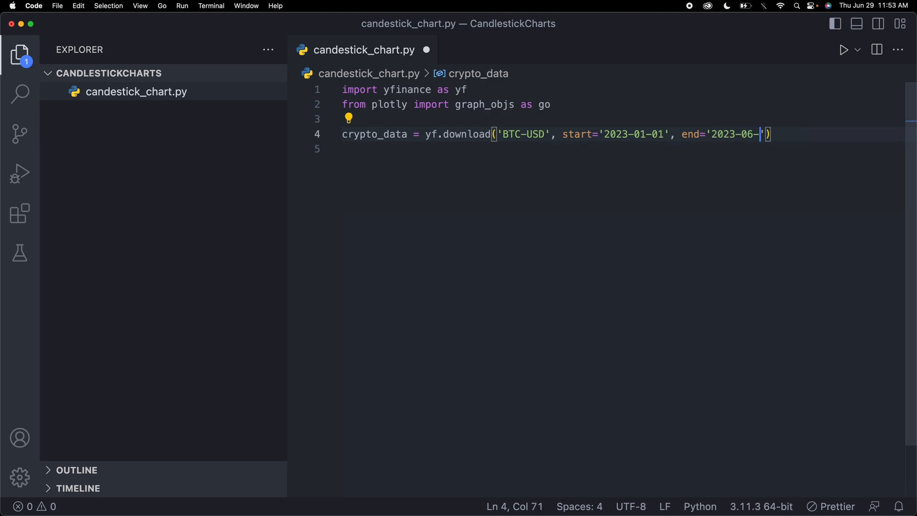
pyautogui.write('01')
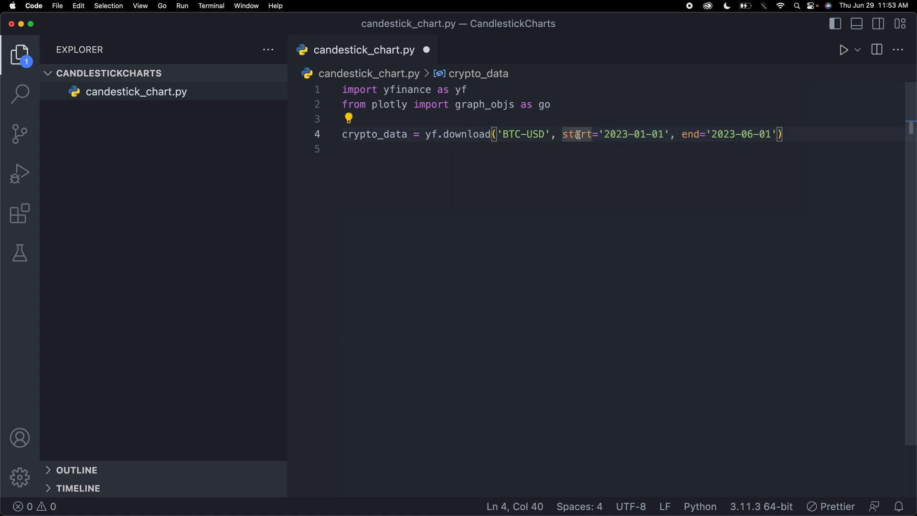
pyautogui.click(784, 134)
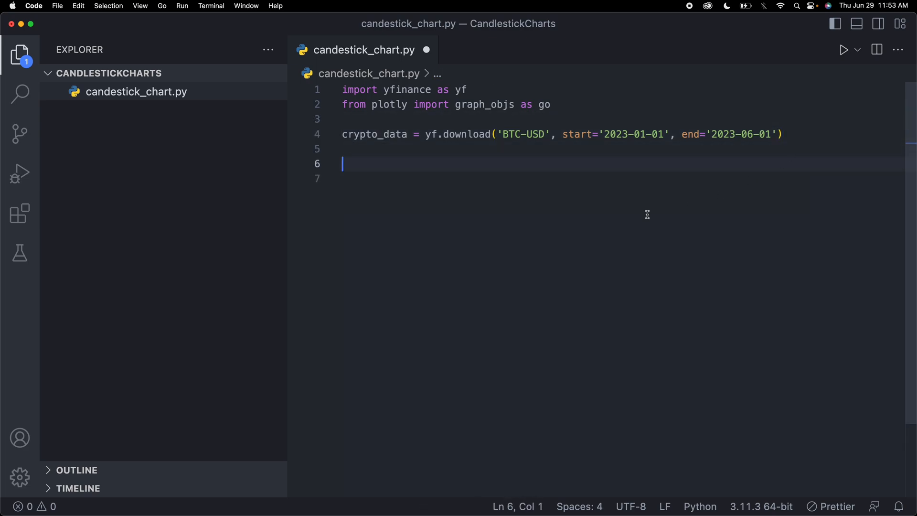
pyautogui.moveTo(581, 212)
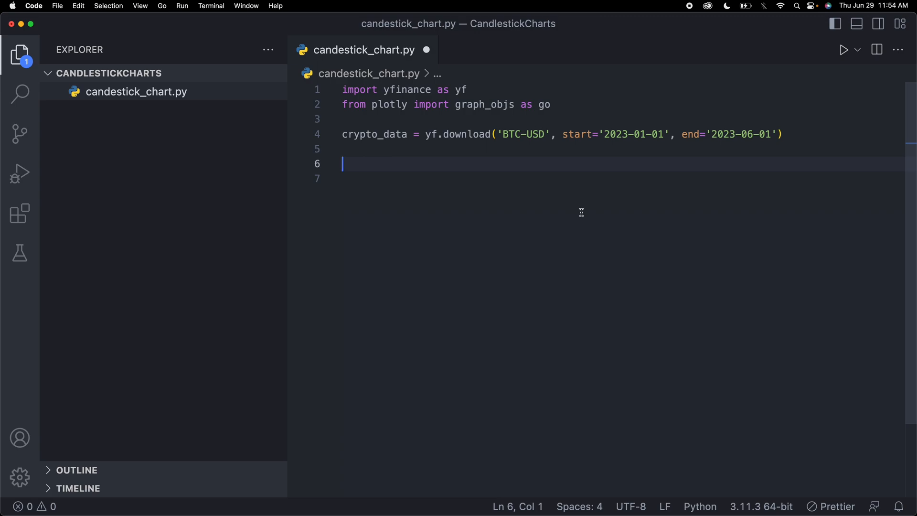
# - Write fig = go.Figure(data=[go.Candlestick()]) below the download line
pyautogui.write('fig =')
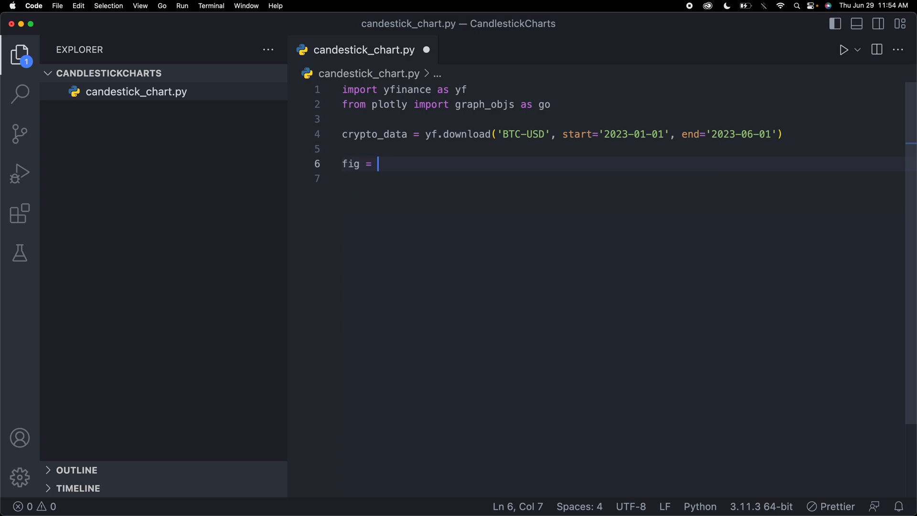
pyautogui.write('go.')
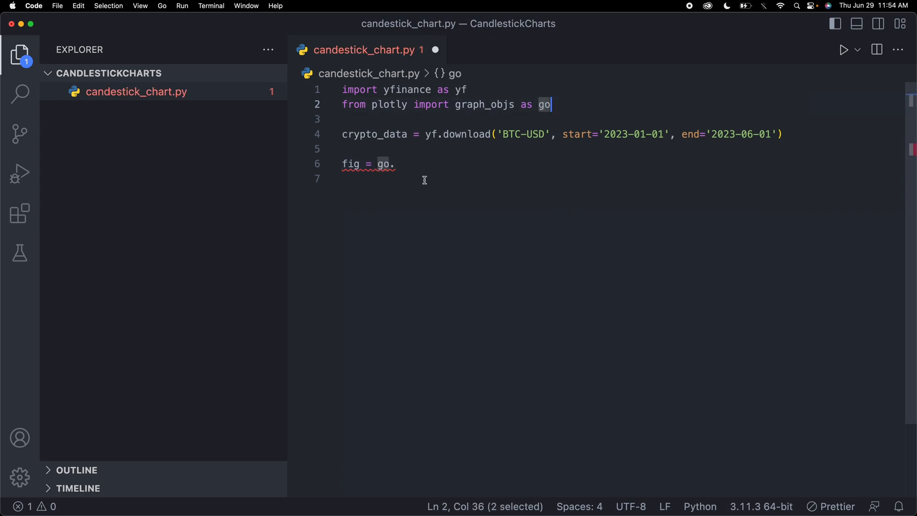
pyautogui.click(402, 163)
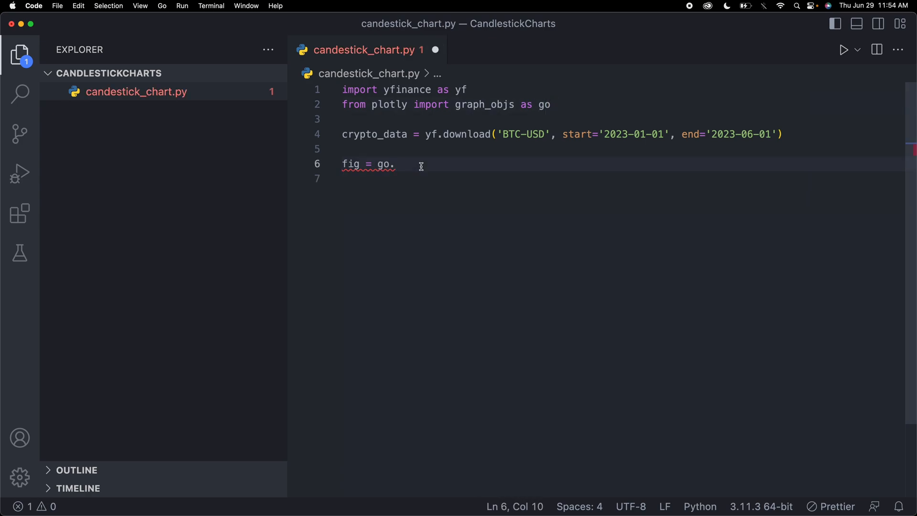
pyautogui.write('Figure')
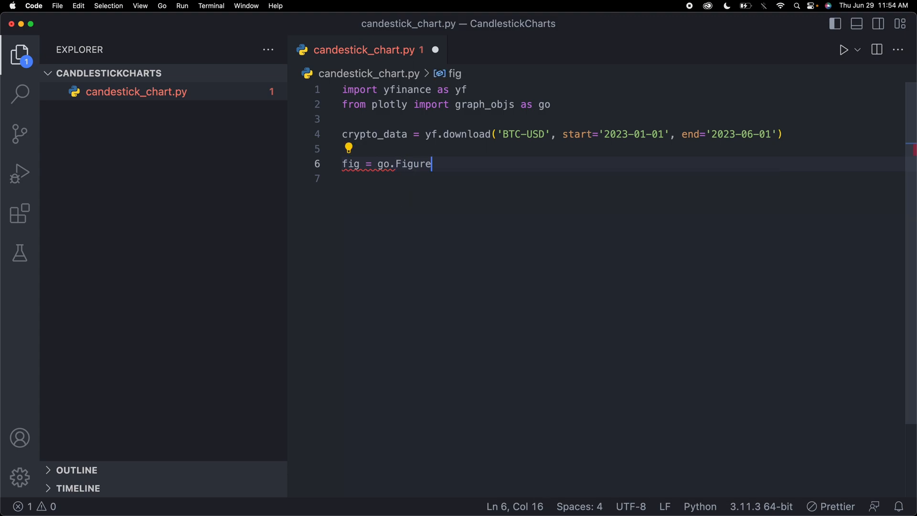
pyautogui.write('()')
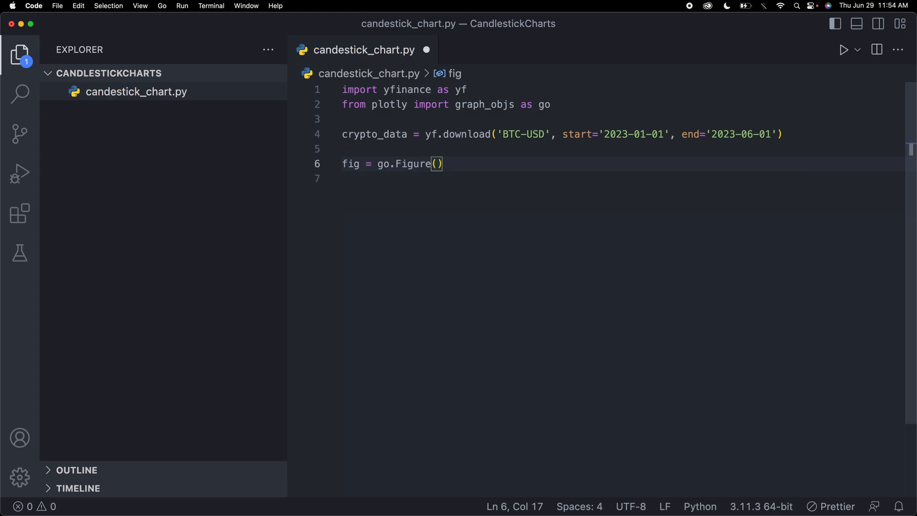
pyautogui.write('data')
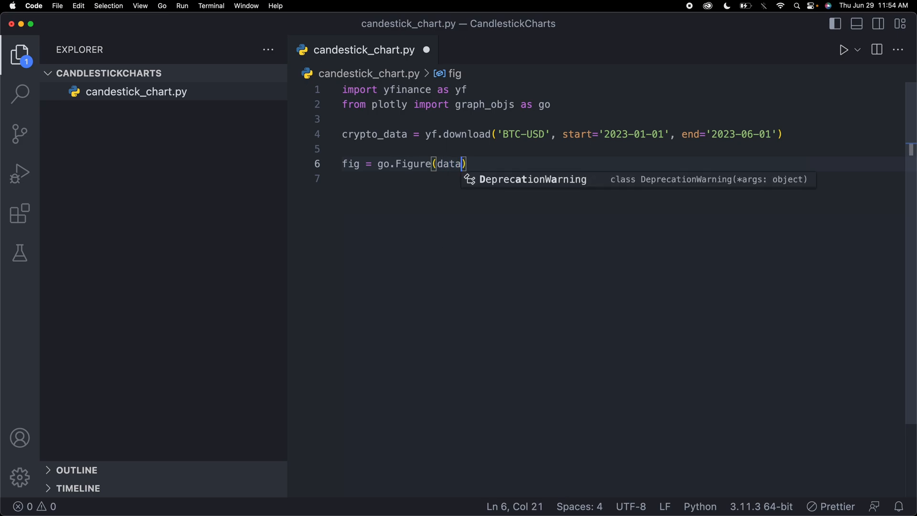
pyautogui.write('=[]')
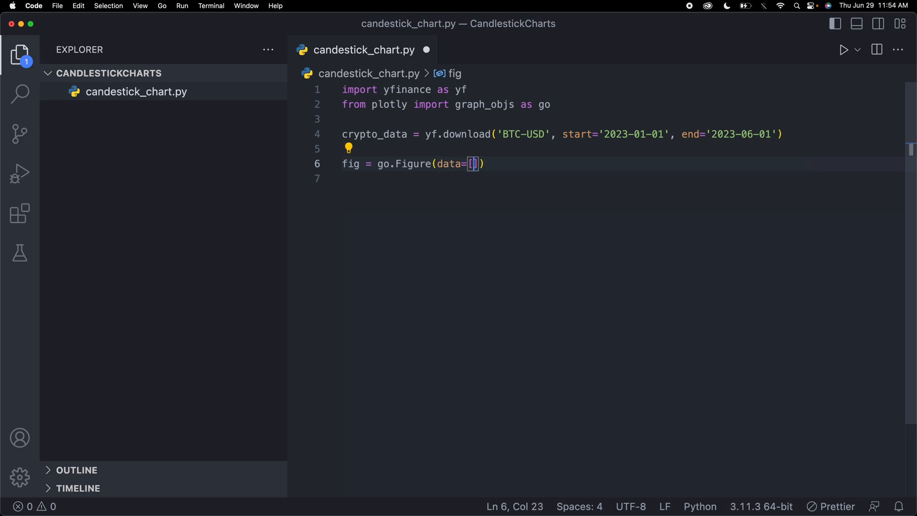
pyautogui.write('go.')
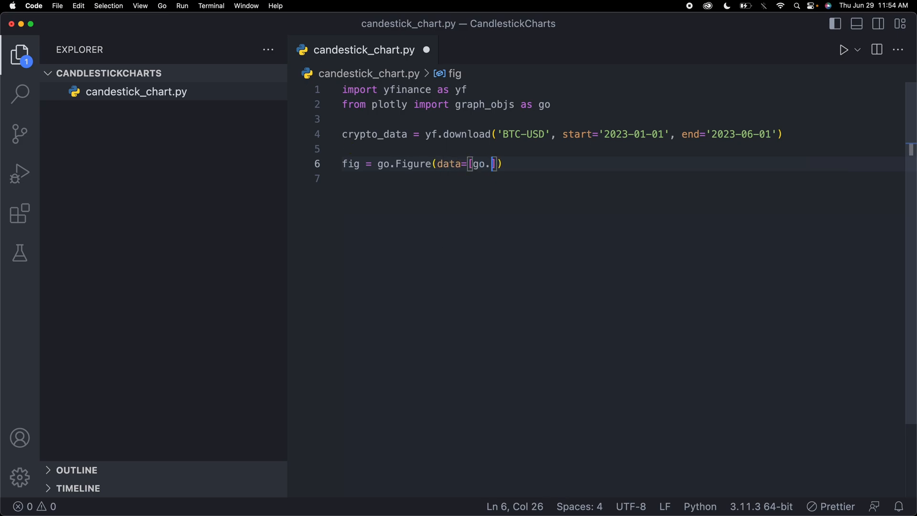
pyautogui.write('Candle')
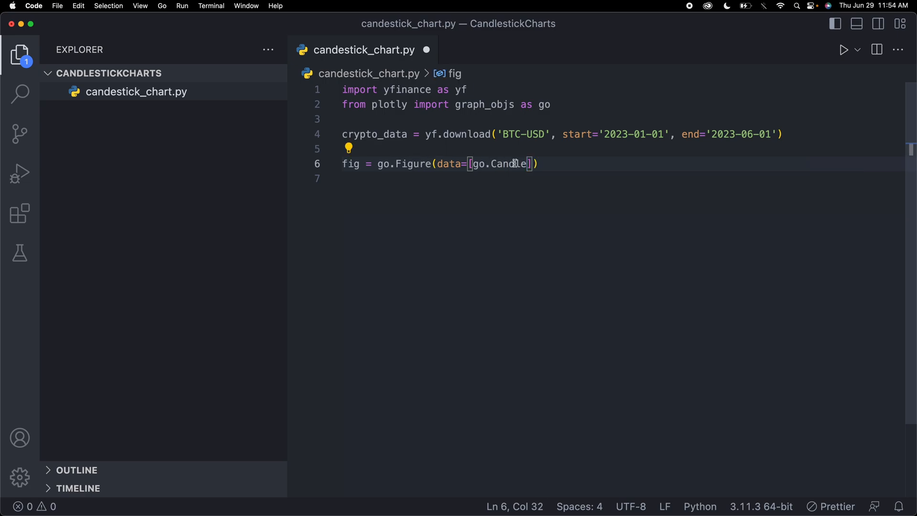
pyautogui.write('stick(')
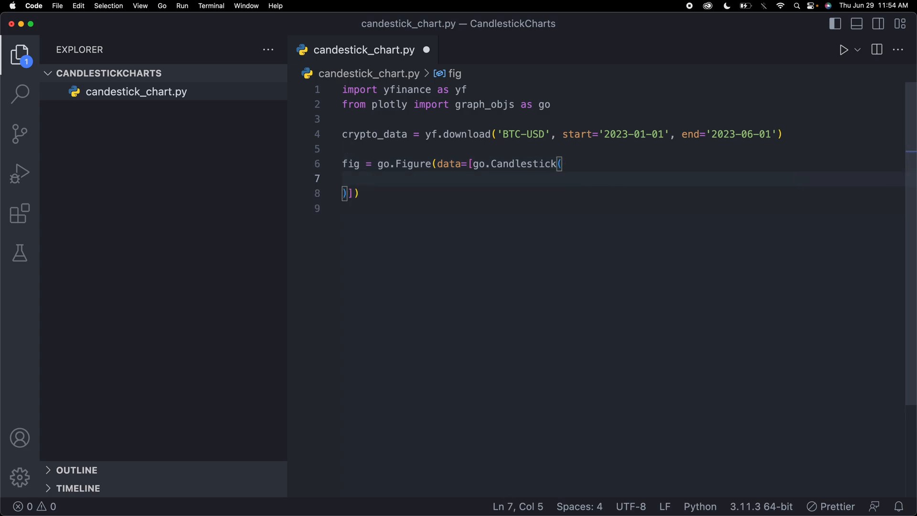
pyautogui.moveTo(589, 249)
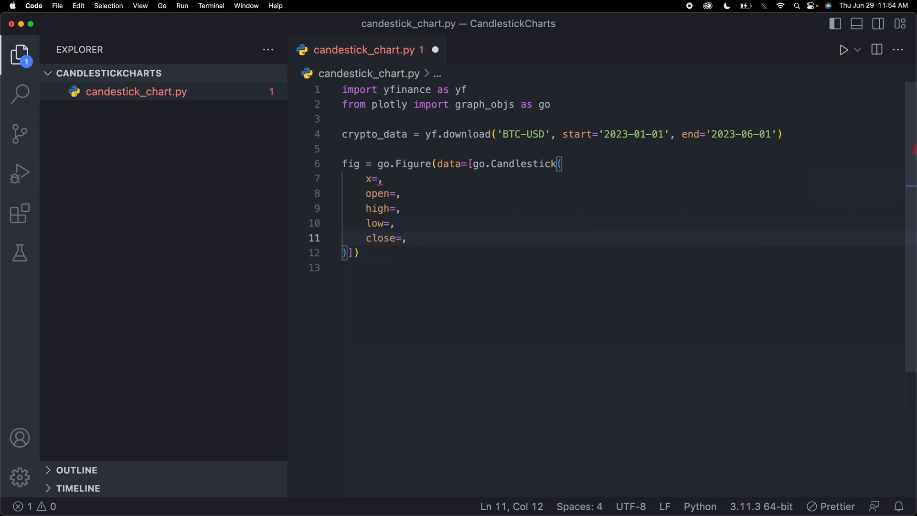
# - Set the Candlestick trace's x to crypto_data.index
pyautogui.click(384, 208)
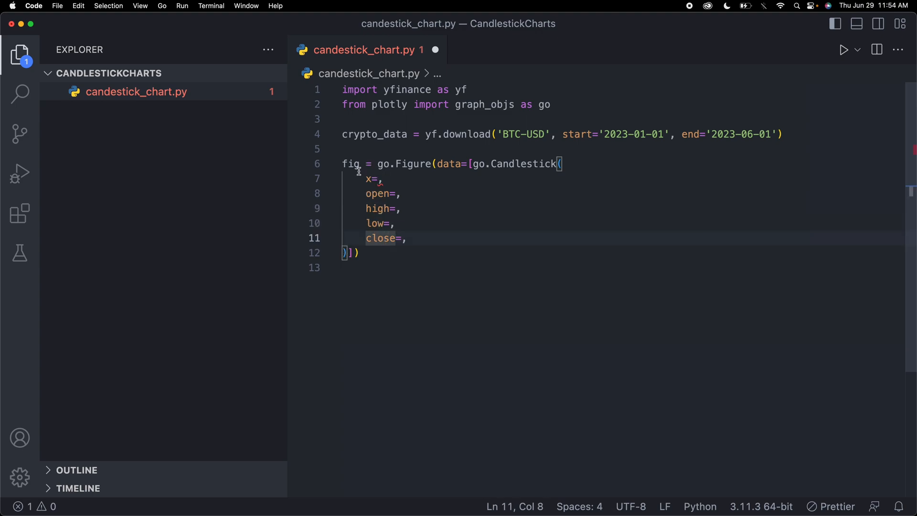
pyautogui.click(379, 179)
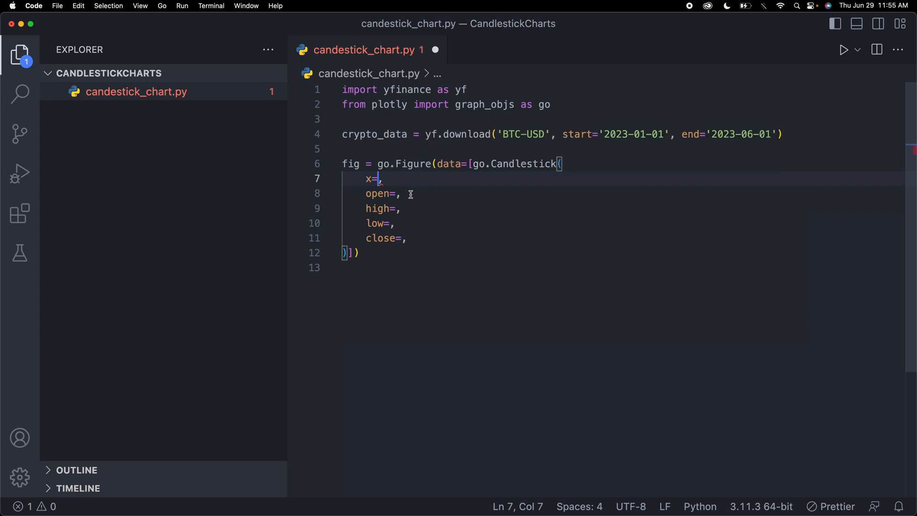
pyautogui.write('c')
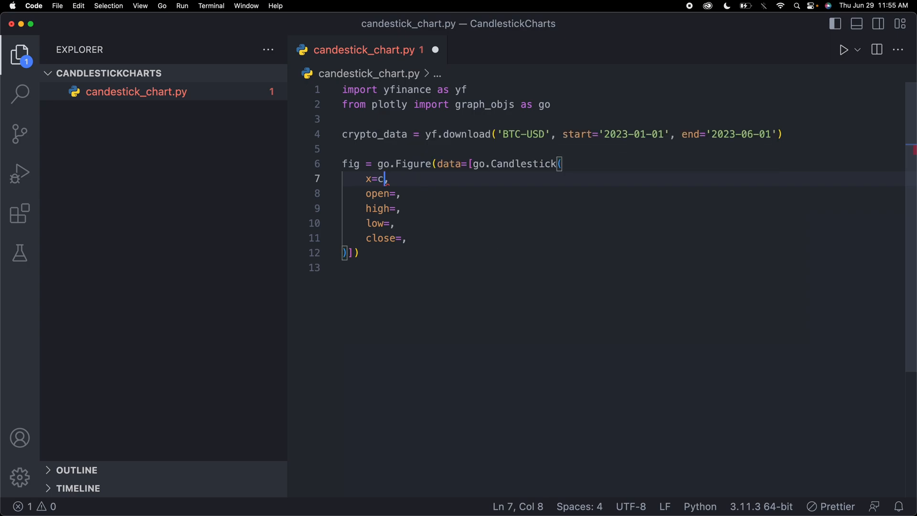
pyautogui.write('rypto_data')
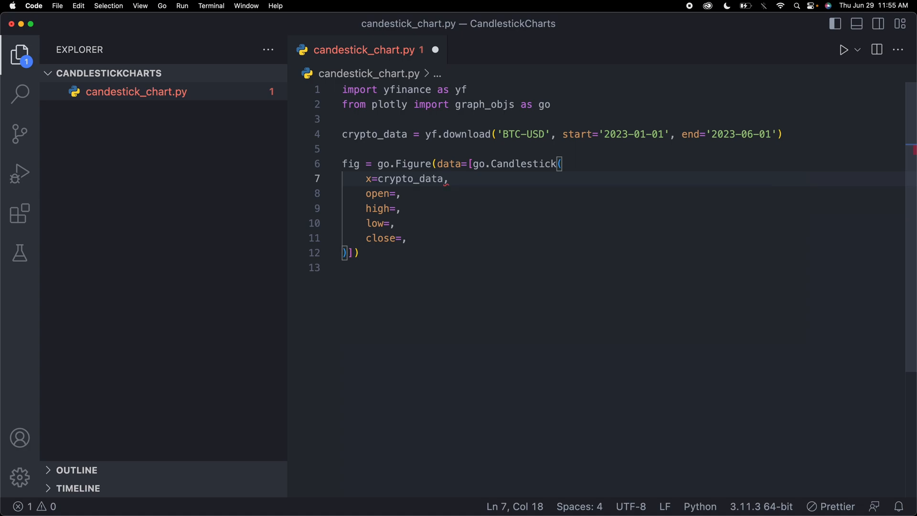
pyautogui.write('.index')
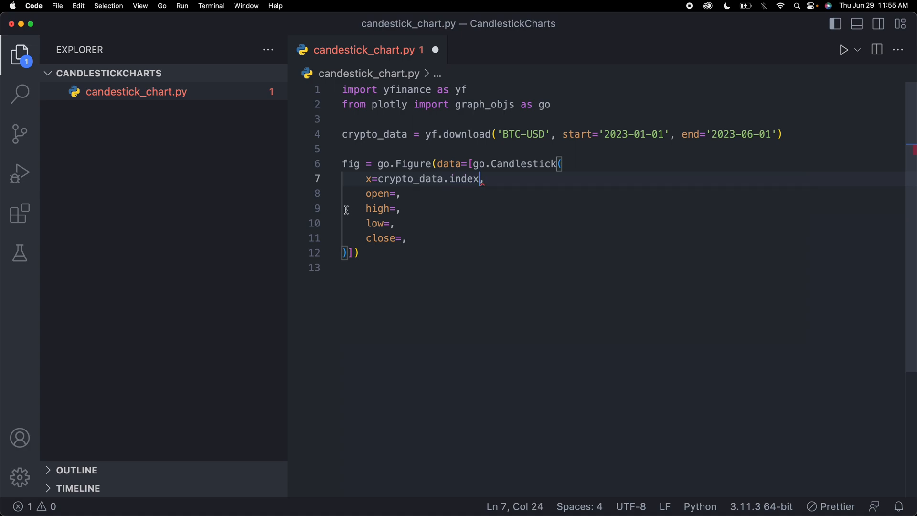
# - Fill open, high, low and close from the crypto_data 'Open', 'High', 'Low', 'Close' columns and save
pyautogui.click(396, 194)
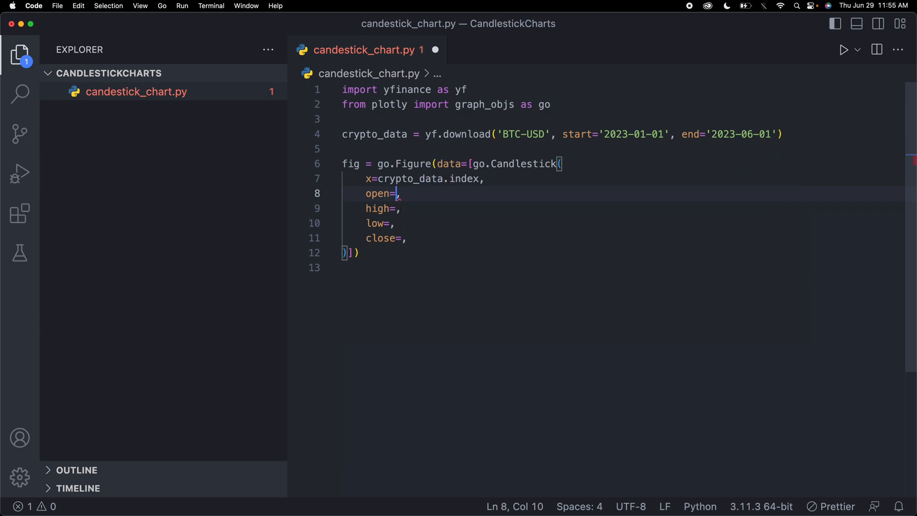
pyautogui.write('c')
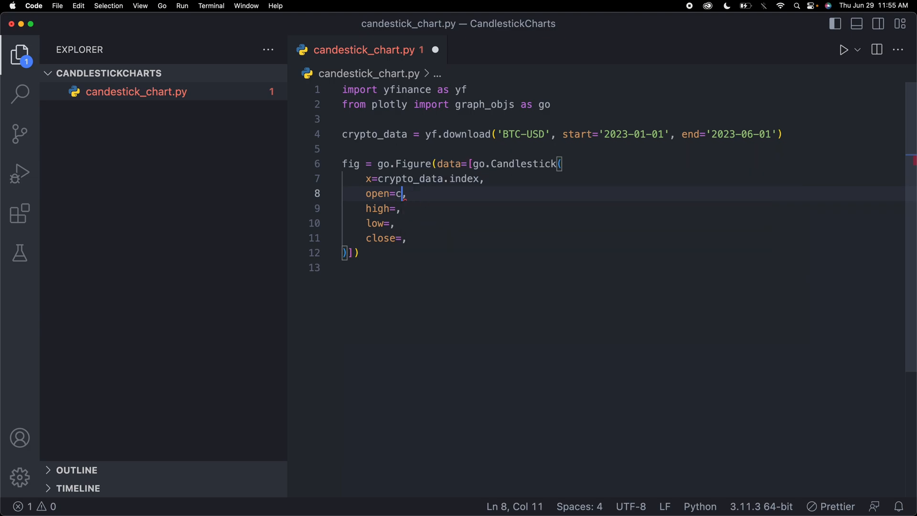
pyautogui.write('r')
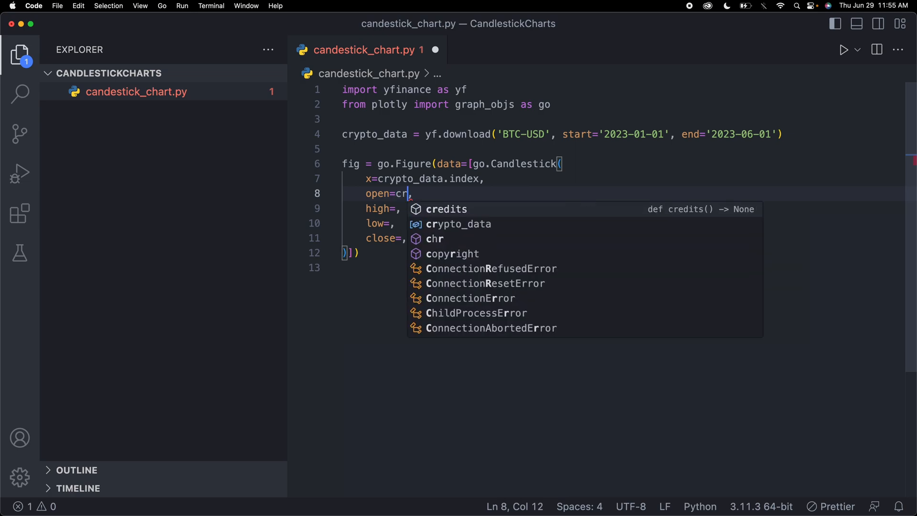
pyautogui.click(459, 224)
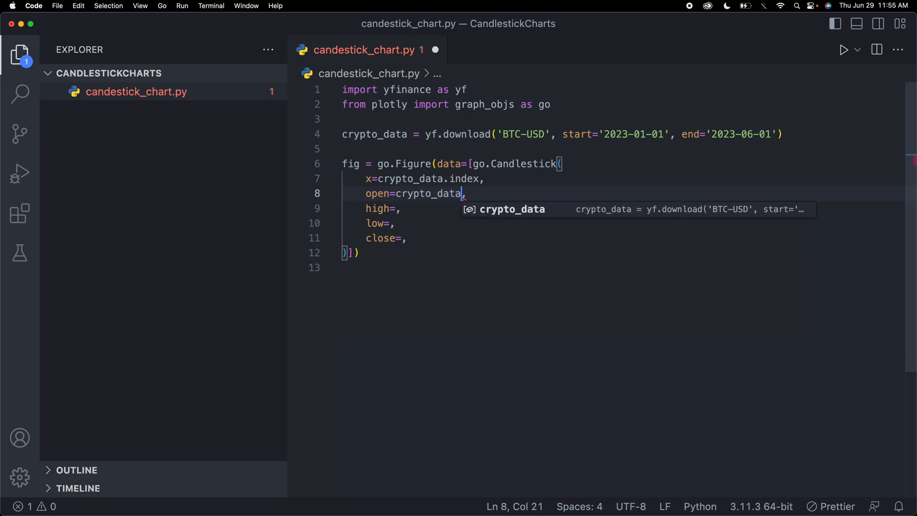
pyautogui.write("['Open']")
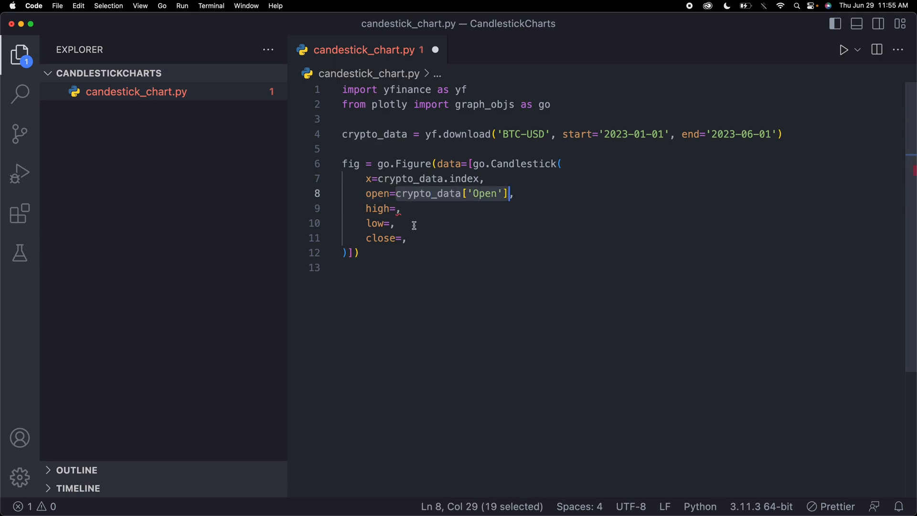
pyautogui.write("crypto_data['Open']")
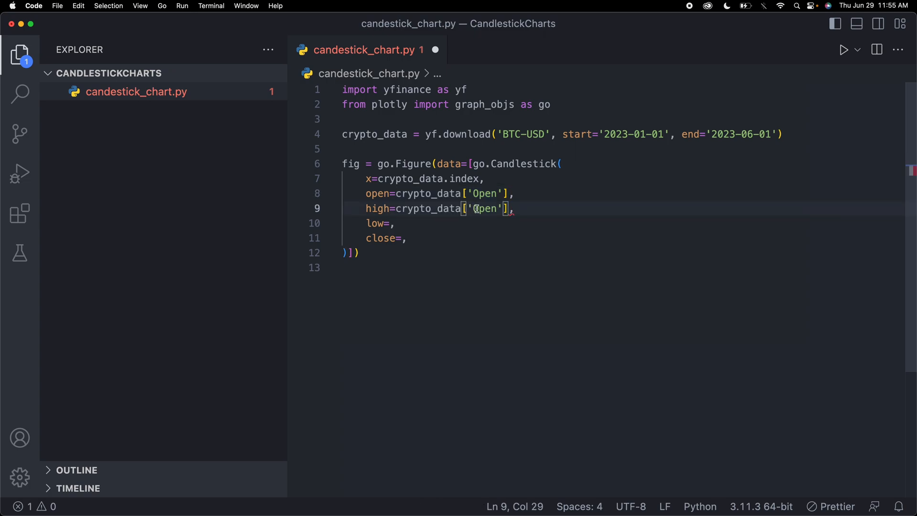
pyautogui.write('High')
pyautogui.click(624, 222)
pyautogui.write("crypto_data['Low")
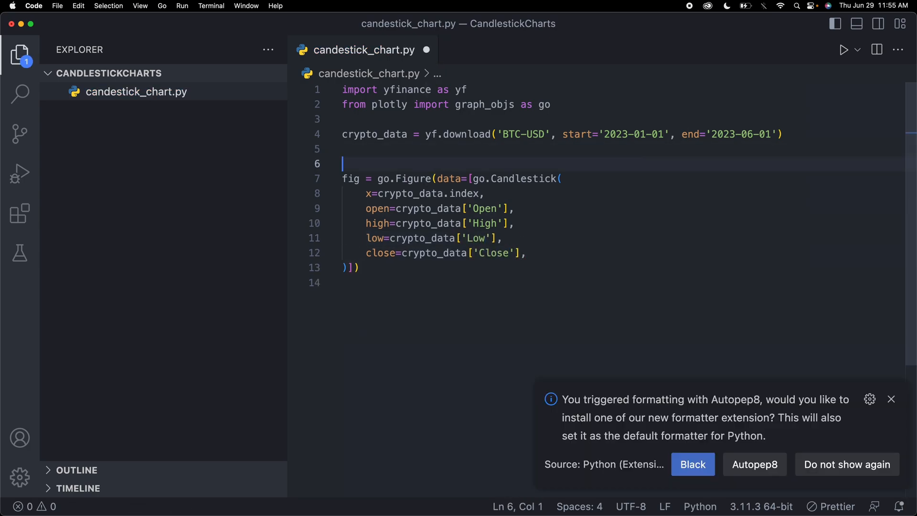
# - Add a "# create a candlestick" comment above the figure code, end with fig.show(), and save
pyautogui.write('# create a candlestick')
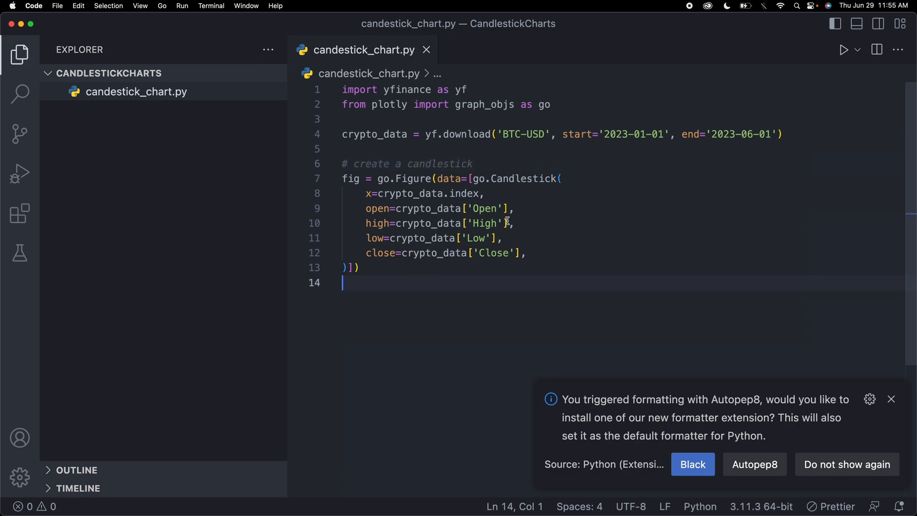
pyautogui.moveTo(550, 250)
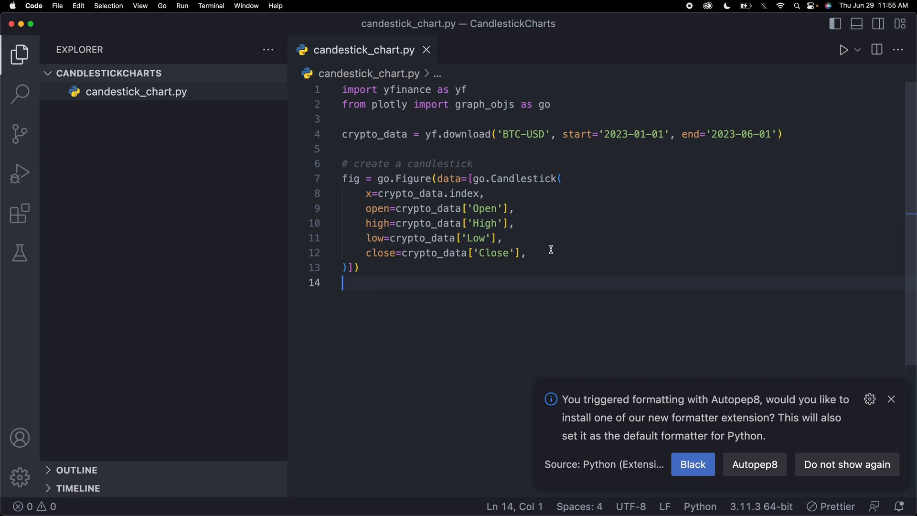
pyautogui.scroll(-3)
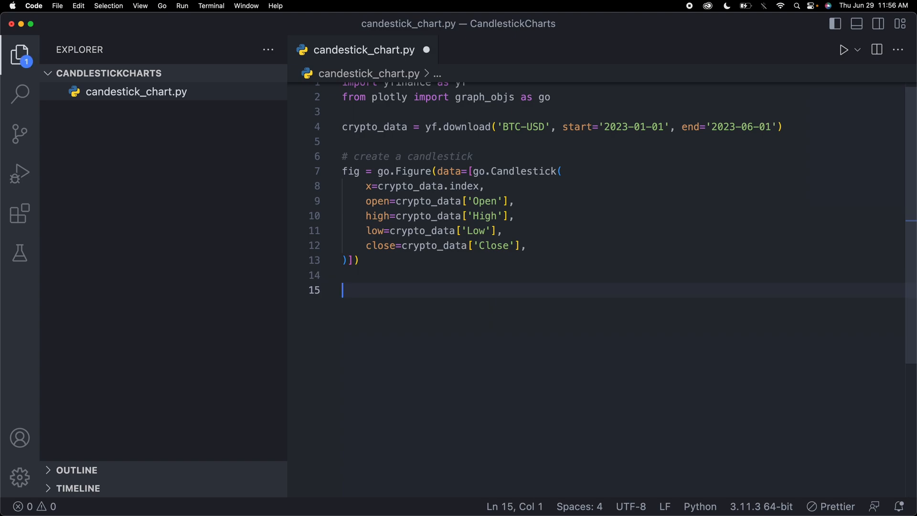
pyautogui.write('fig.')
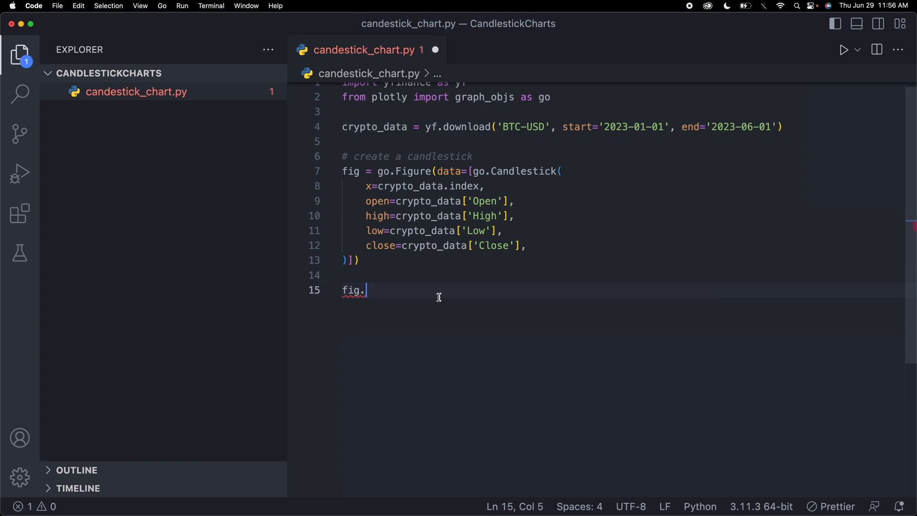
pyautogui.write('show')
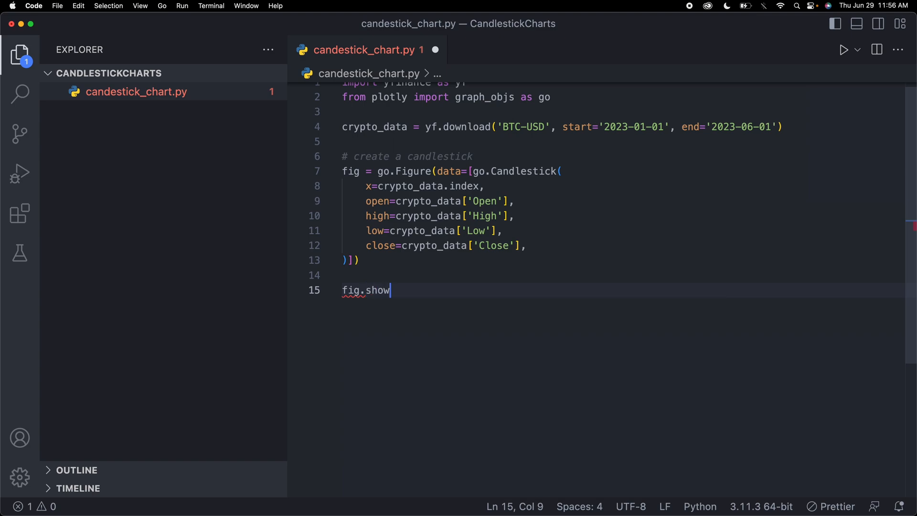
pyautogui.write('()')
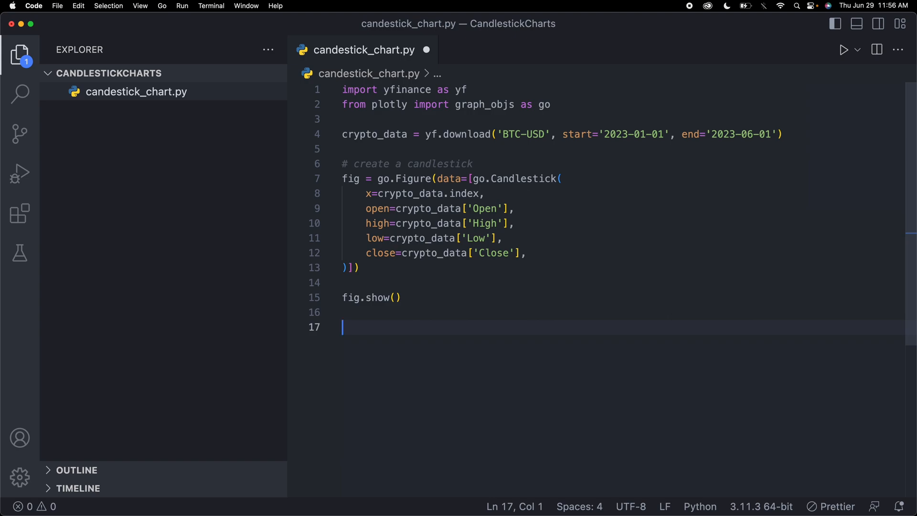
pyautogui.press('Backspace')
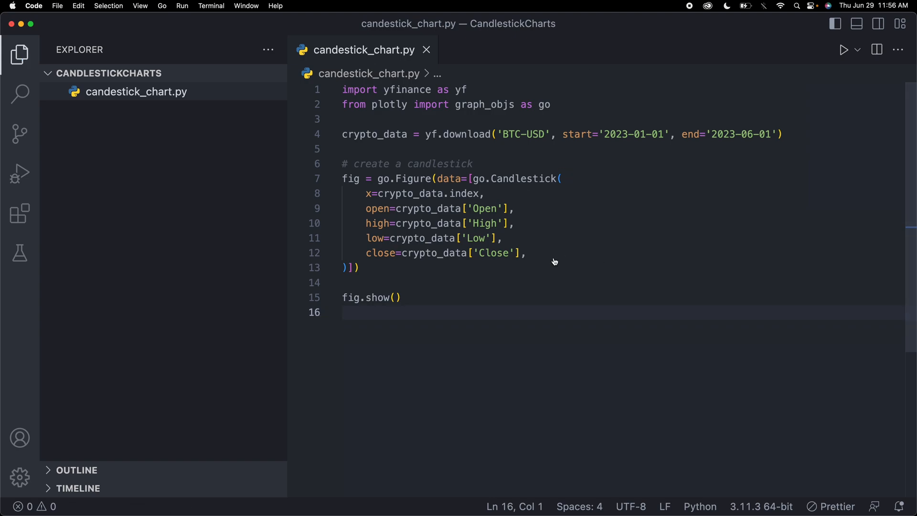
pyautogui.moveTo(639, 231)
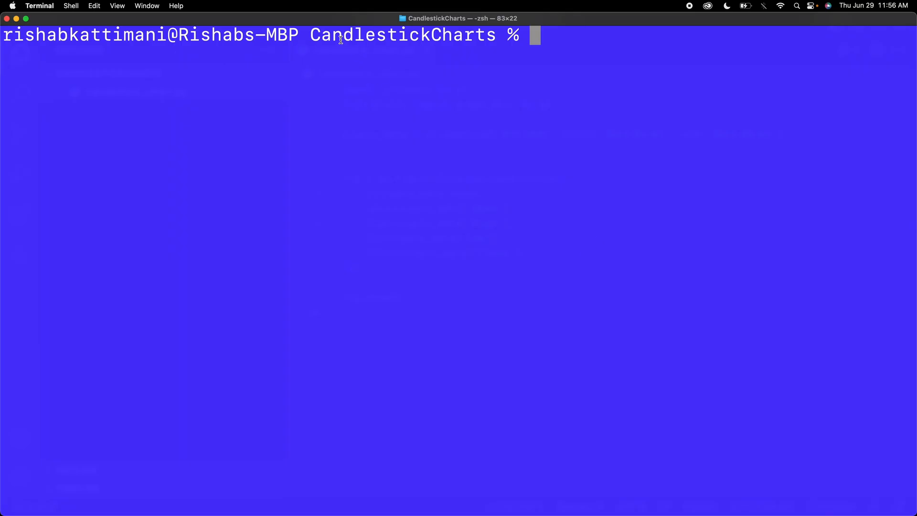
pyautogui.moveTo(468, 35)
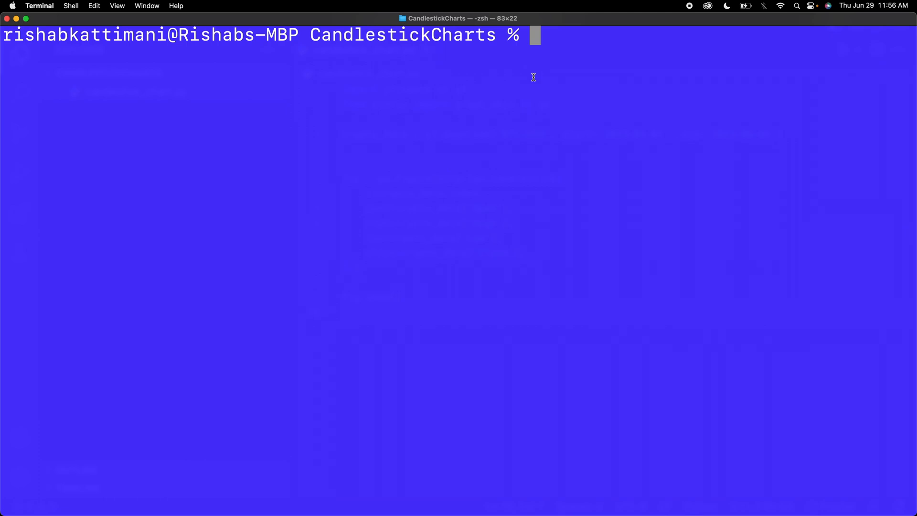
# - Run python3 -m venv env to create the env virtual environment in CandlestickCharts
pyautogui.write('python3')
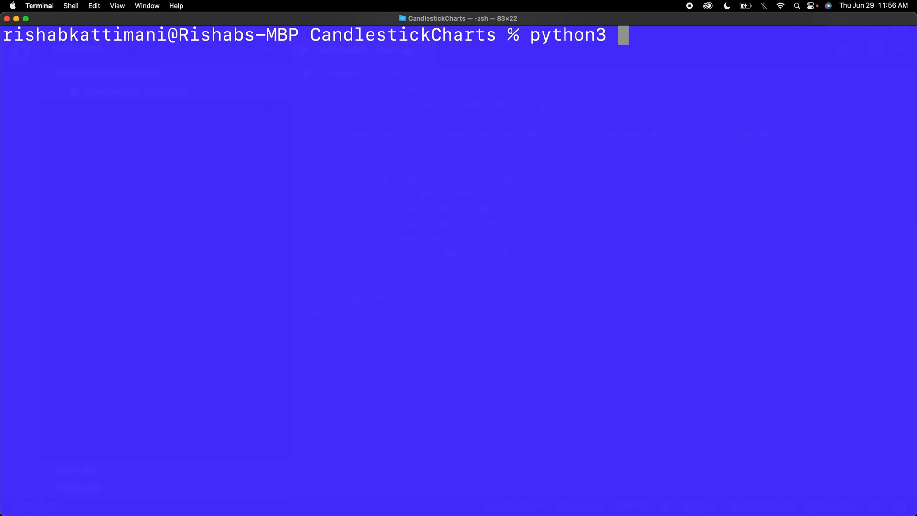
pyautogui.moveTo(651, 18)
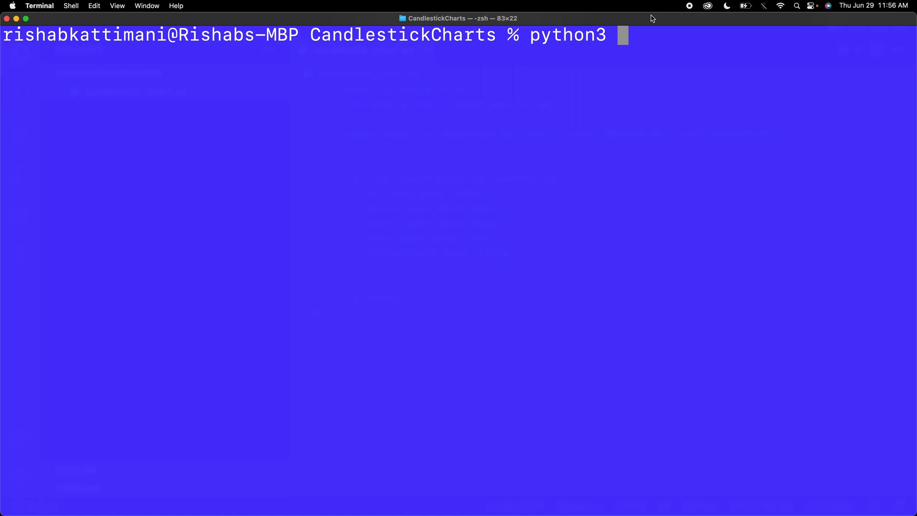
pyautogui.write('-m')
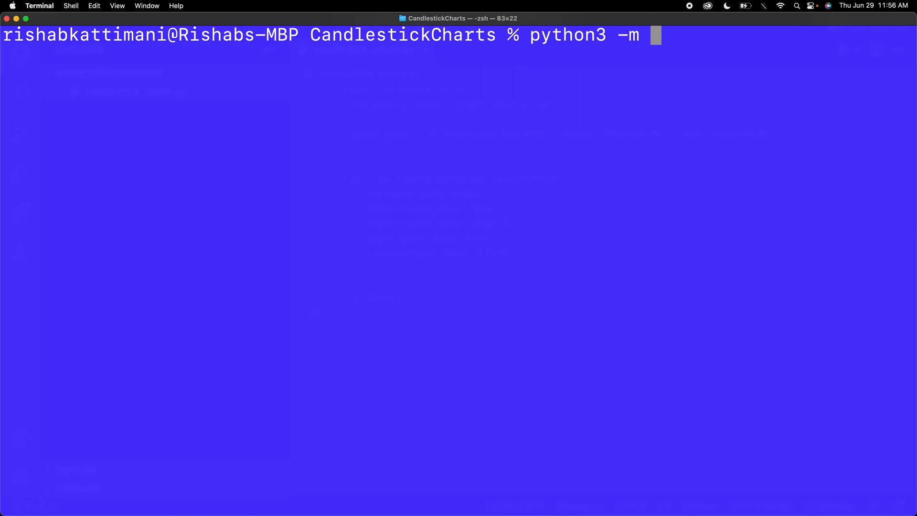
pyautogui.write('venv env')
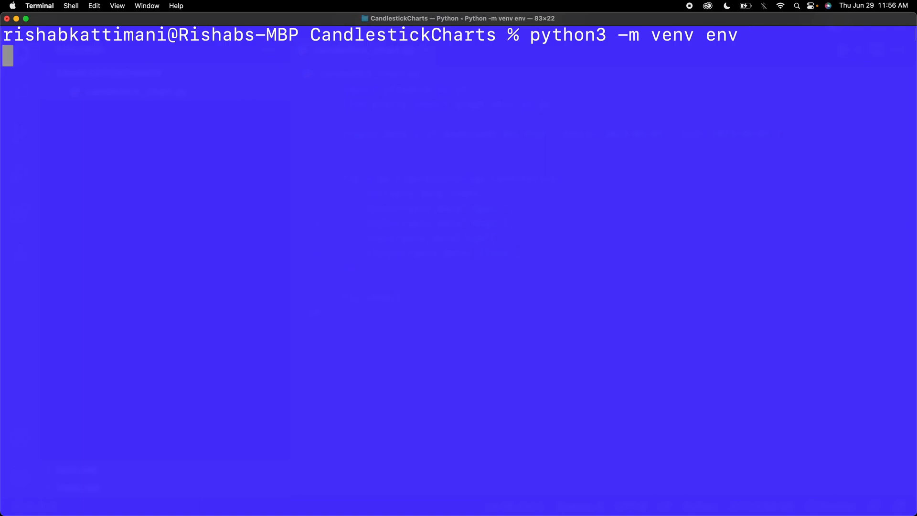
pyautogui.press('Return')
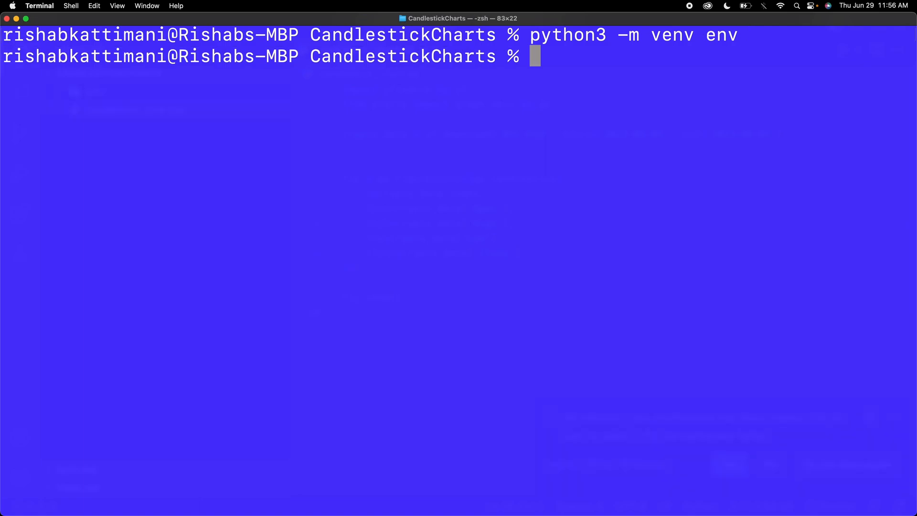
# - Activate the environment with source env/bin/activate
pyautogui.write('source env/')
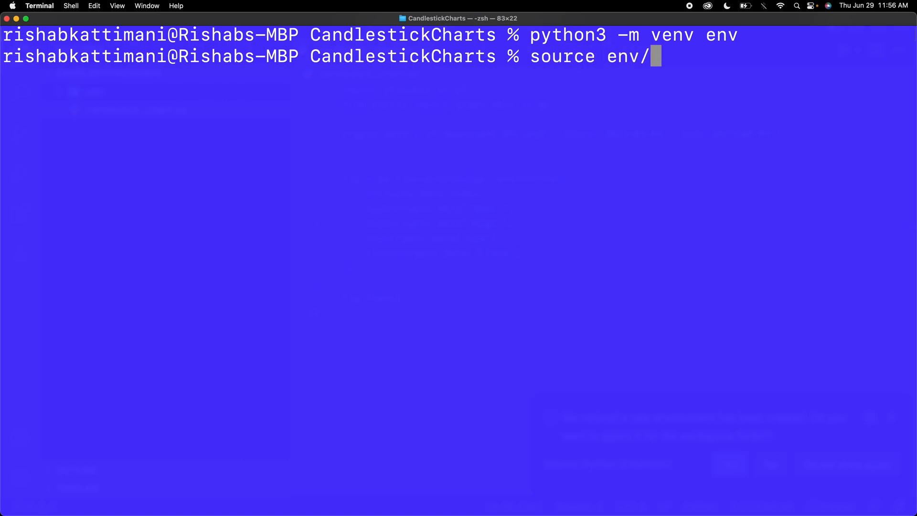
pyautogui.write('bin/acti')
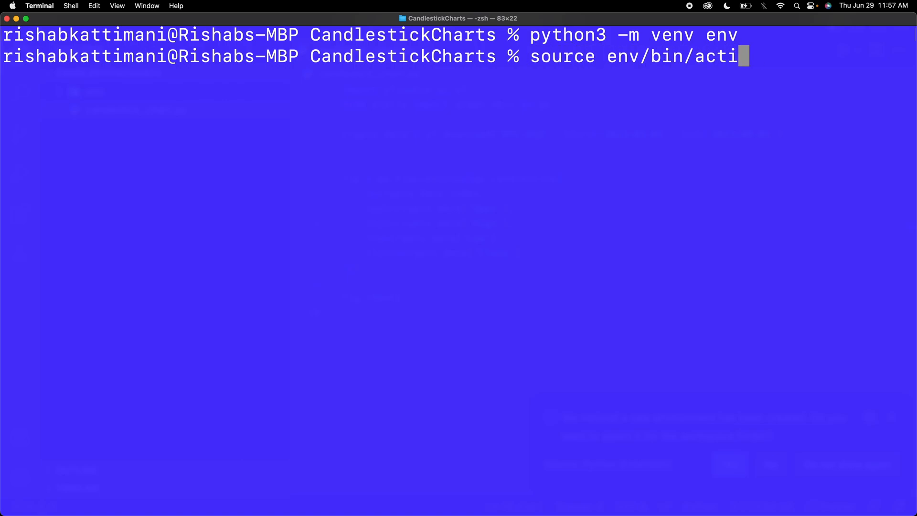
pyautogui.press('Return')
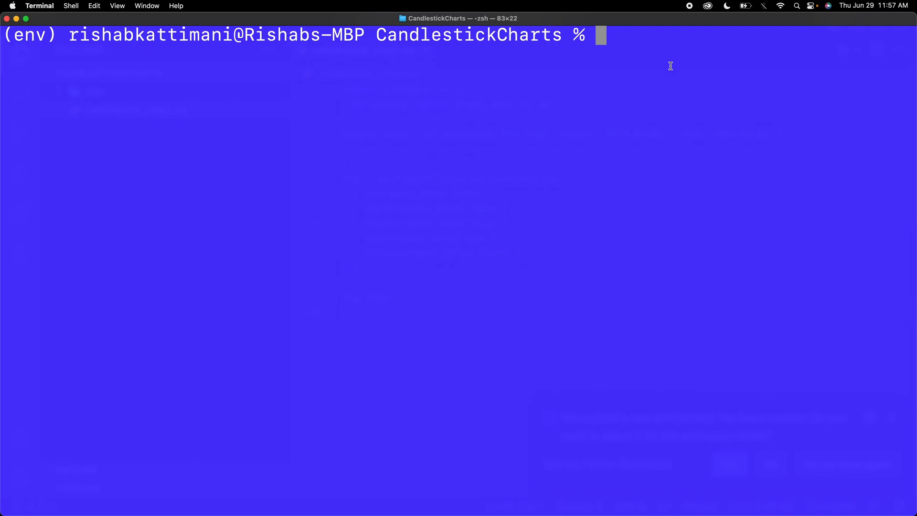
# - Run pip3 install cufflinks after the mistaken pip3 cufflinks attempt, installing it with plotly and pandas
pyautogui.write('pi')
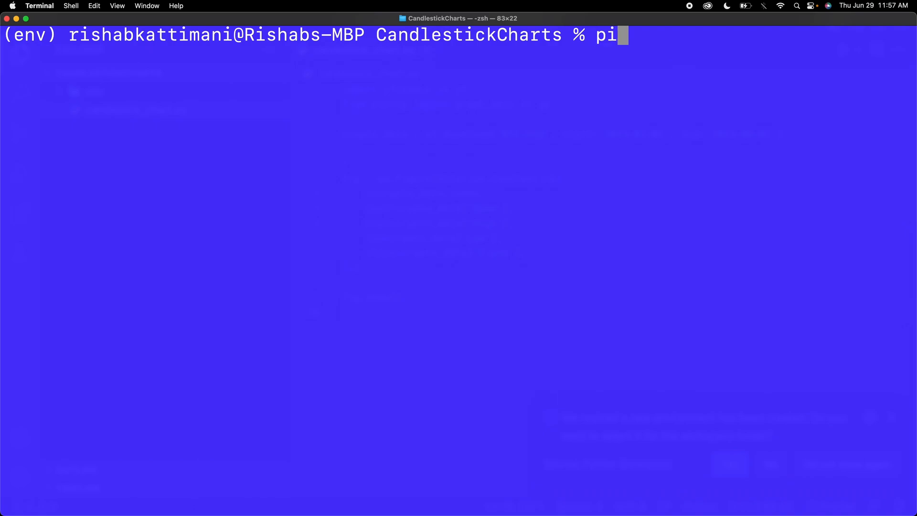
pyautogui.write('p3')
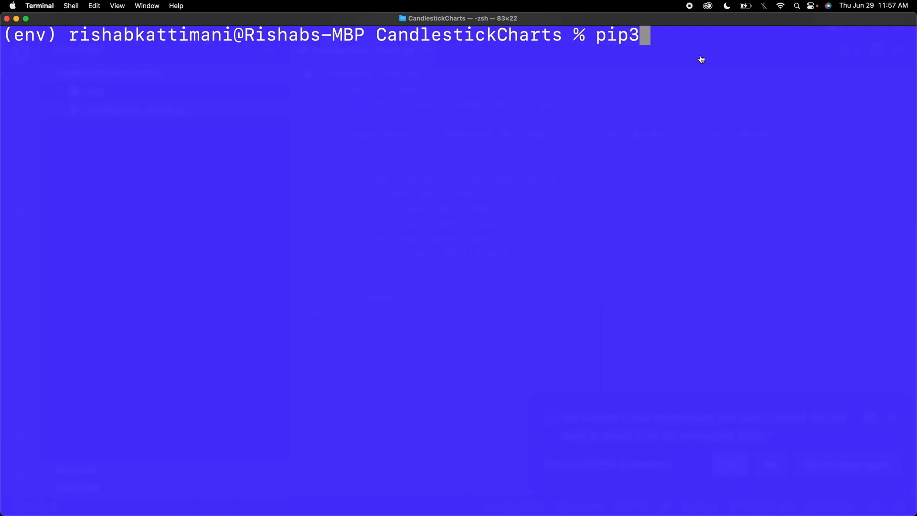
pyautogui.write('cufflinks')
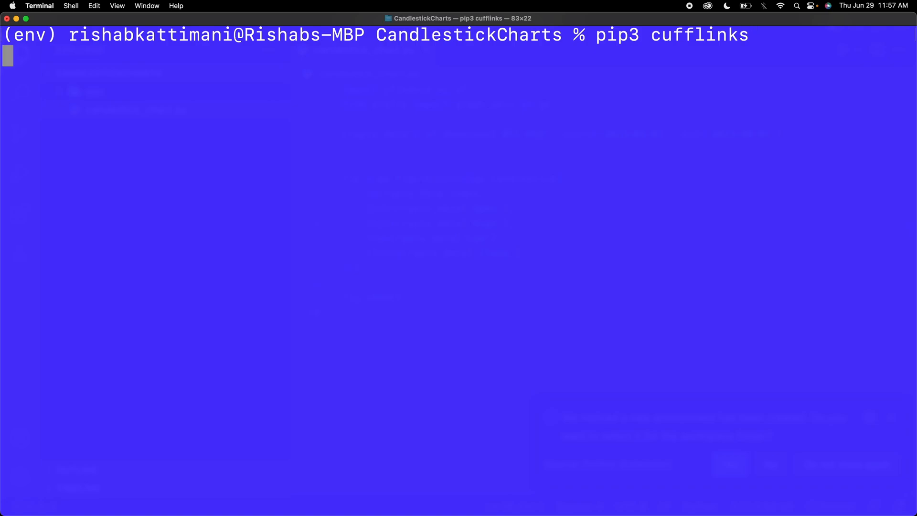
pyautogui.press('Return')
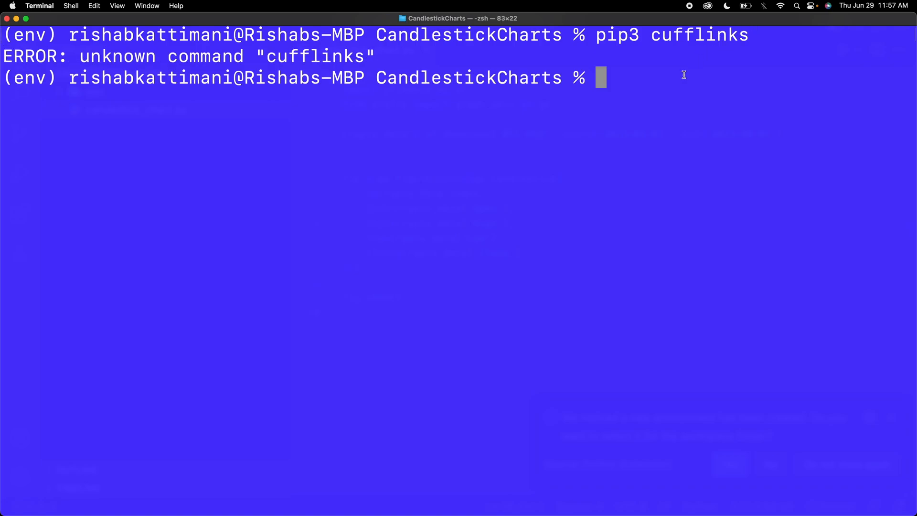
pyautogui.write('pip')
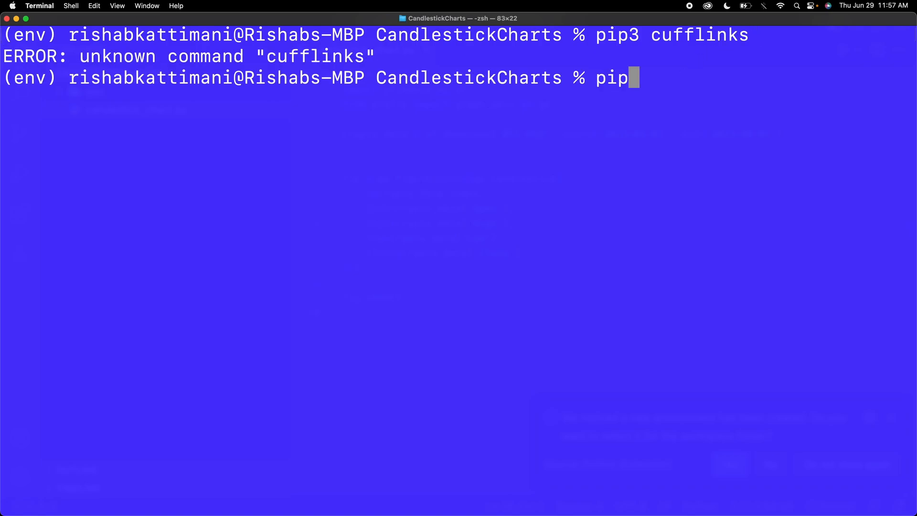
pyautogui.write('3 install cufflinks')
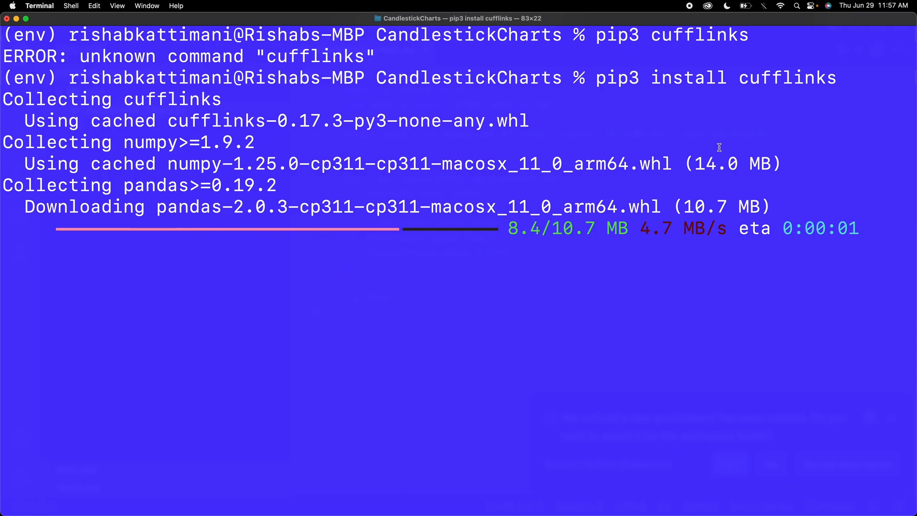
pyautogui.scroll(-3)
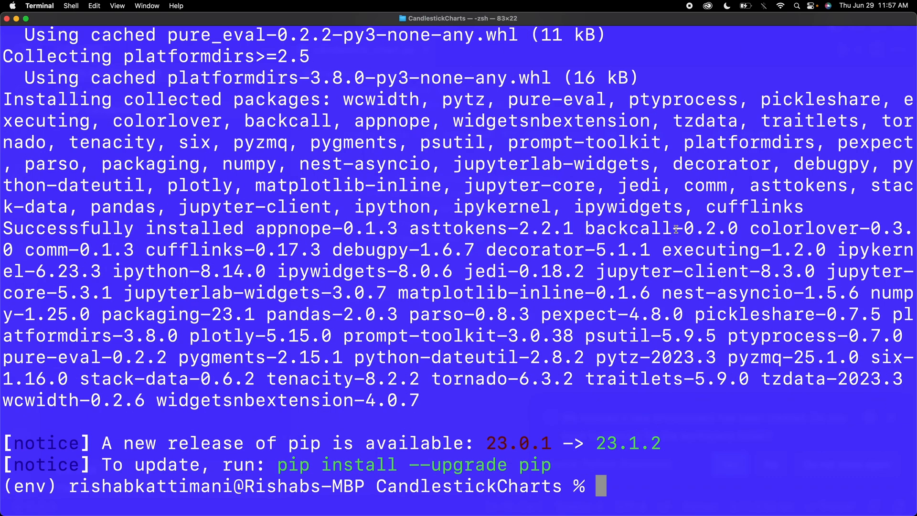
# - Run pip3 install plotly yfinance in the env environment
pyautogui.write('p')
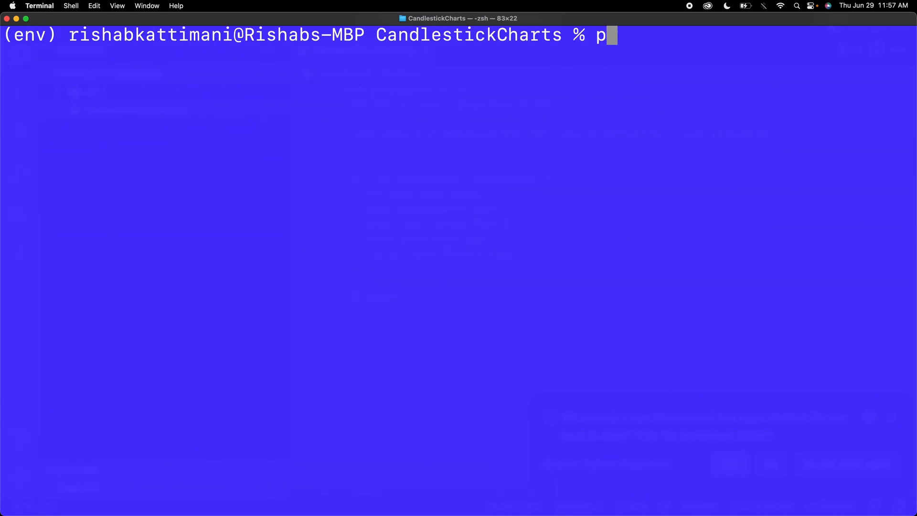
pyautogui.write('ip3 install')
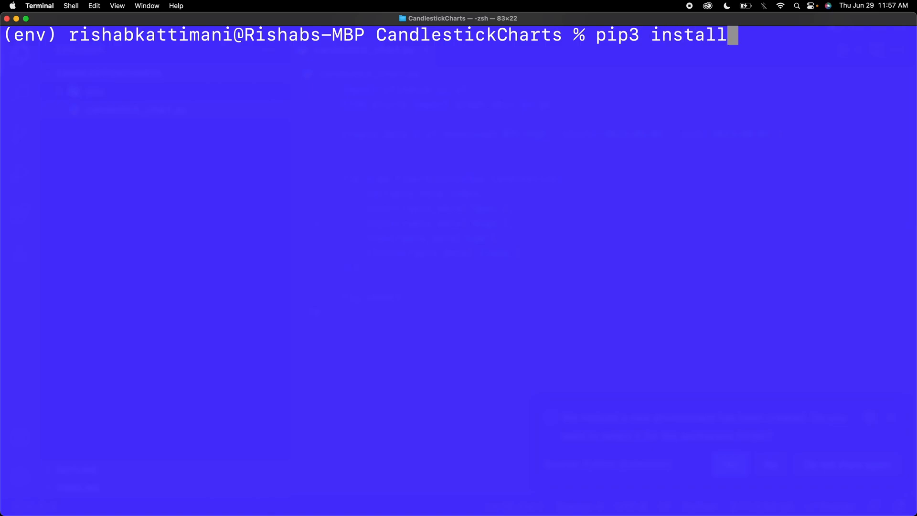
pyautogui.write('p')
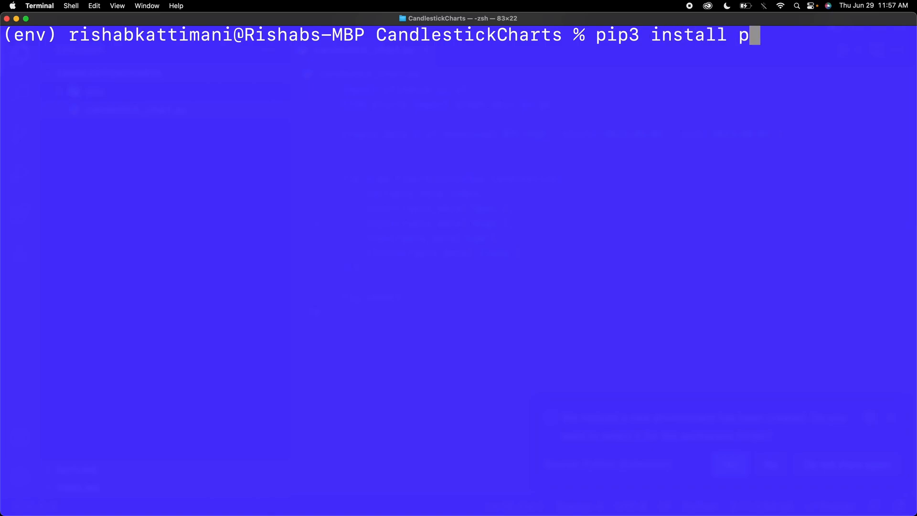
pyautogui.write('lotly')
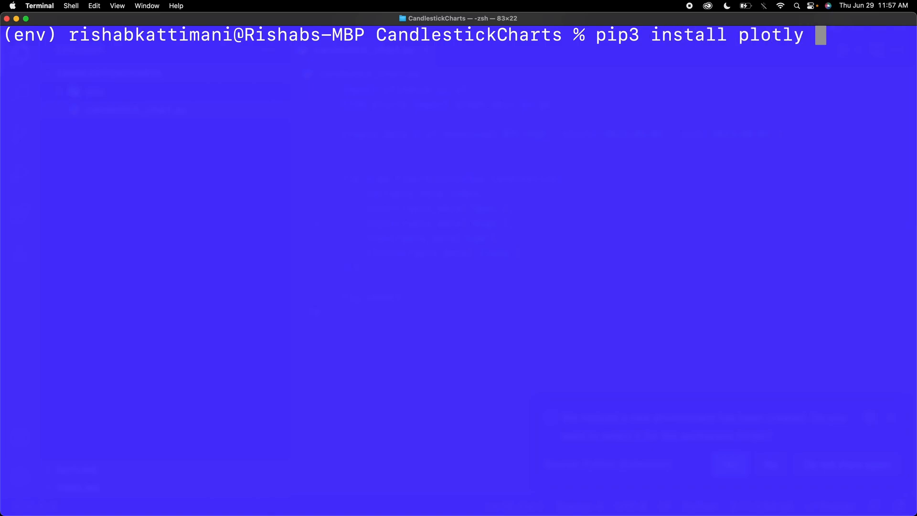
pyautogui.write('yfinance')
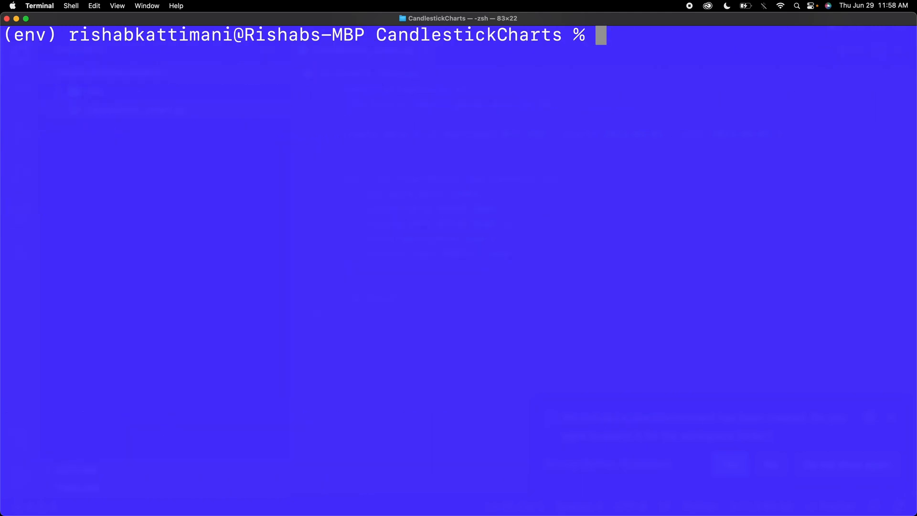
# - Run python3 candlestick_chart.py to generate the BTC-USD candlestick chart
pyautogui.write('pyt')
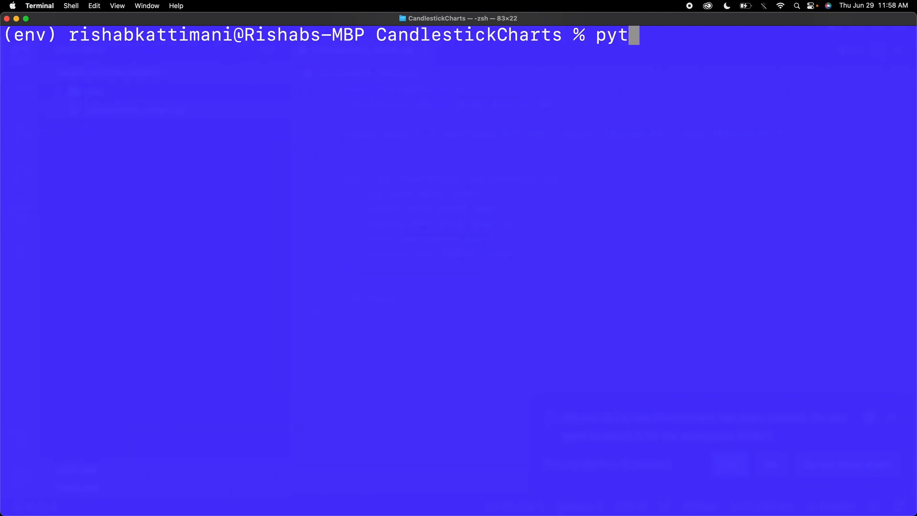
pyautogui.write('hon3')
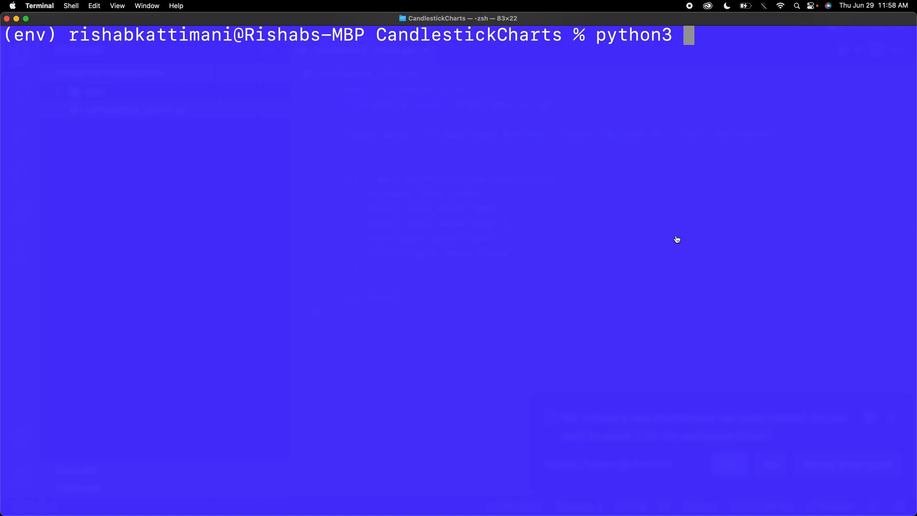
pyautogui.write('can')
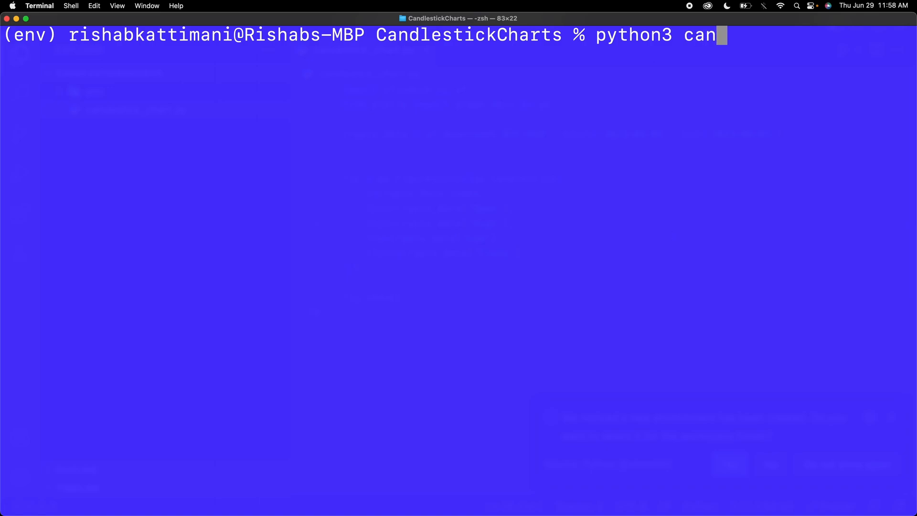
pyautogui.write('dl')
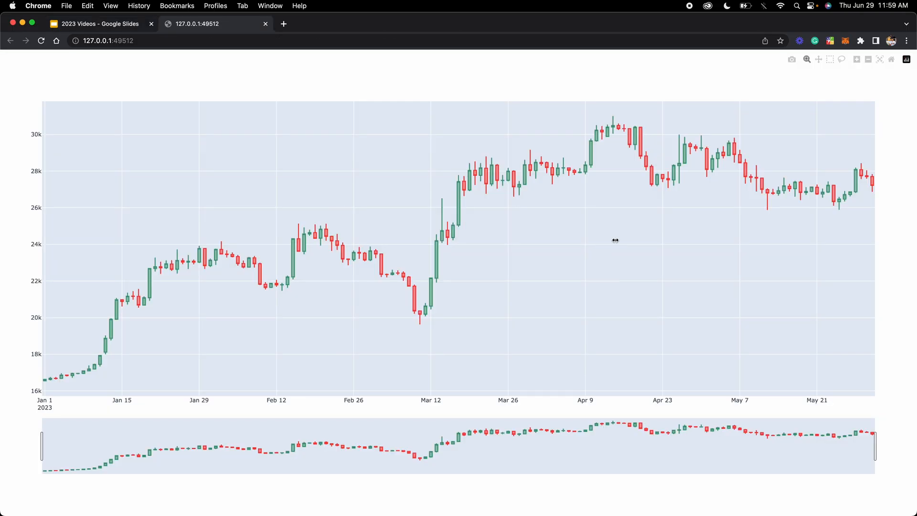
pyautogui.moveTo(397, 102)
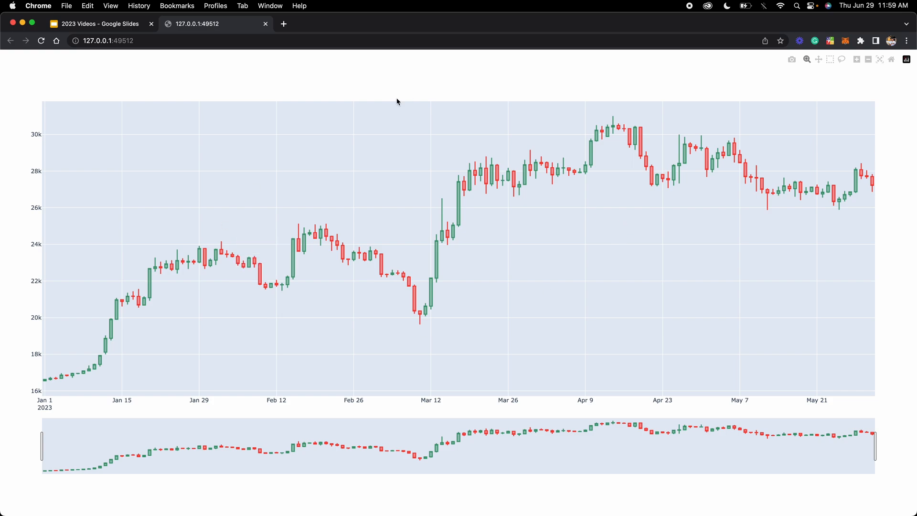
pyautogui.moveTo(490, 232)
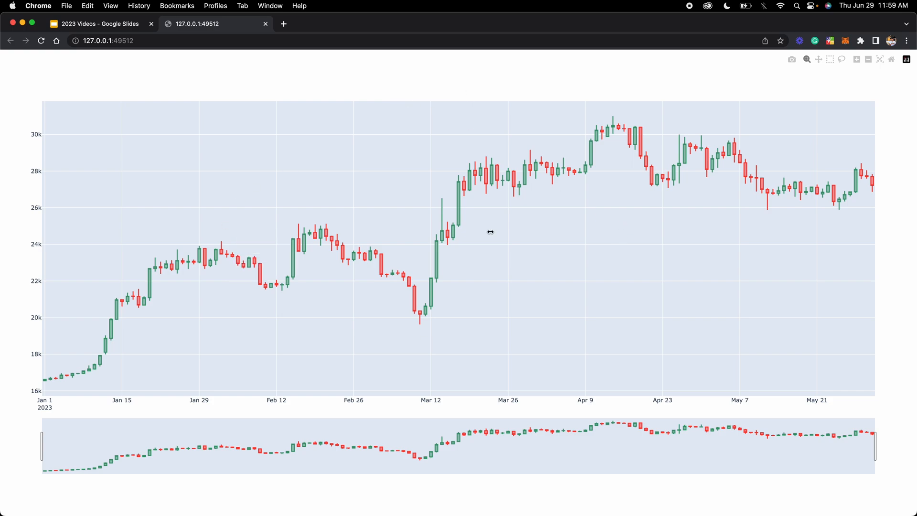
pyautogui.moveTo(378, 318)
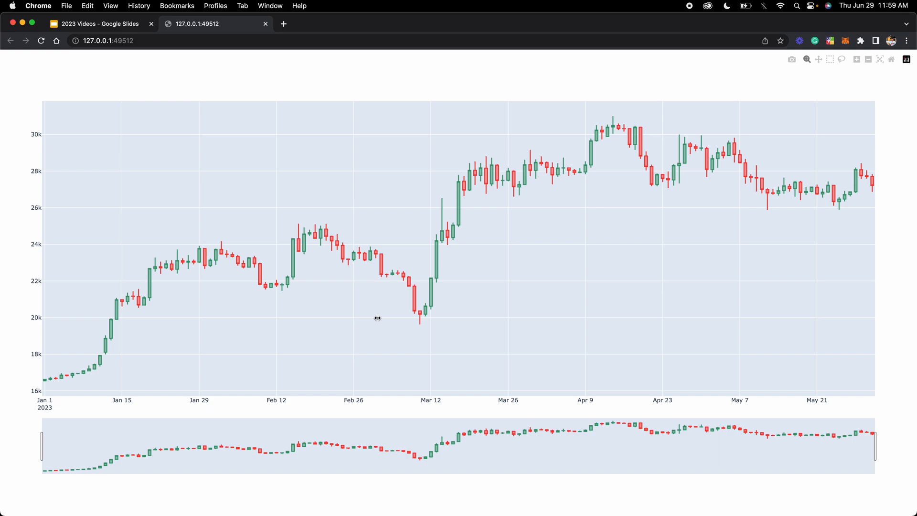
pyautogui.moveTo(42, 442)
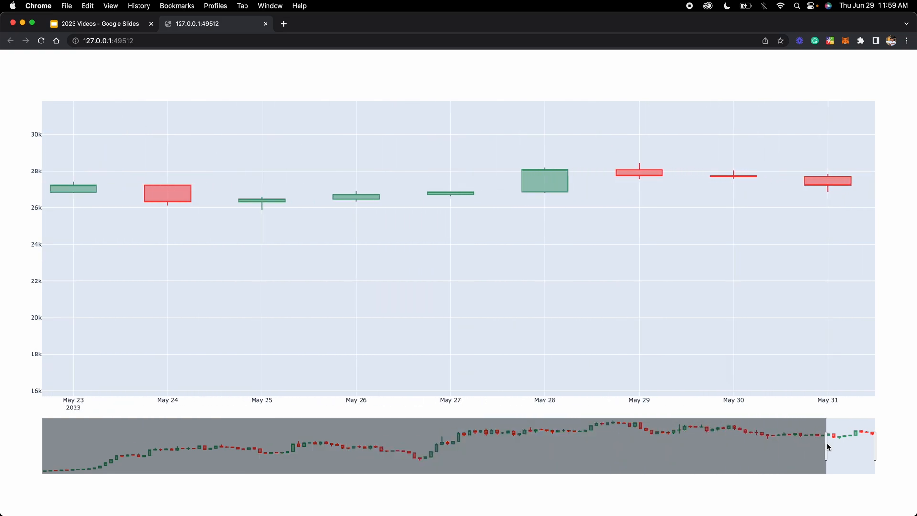
pyautogui.moveTo(827, 189)
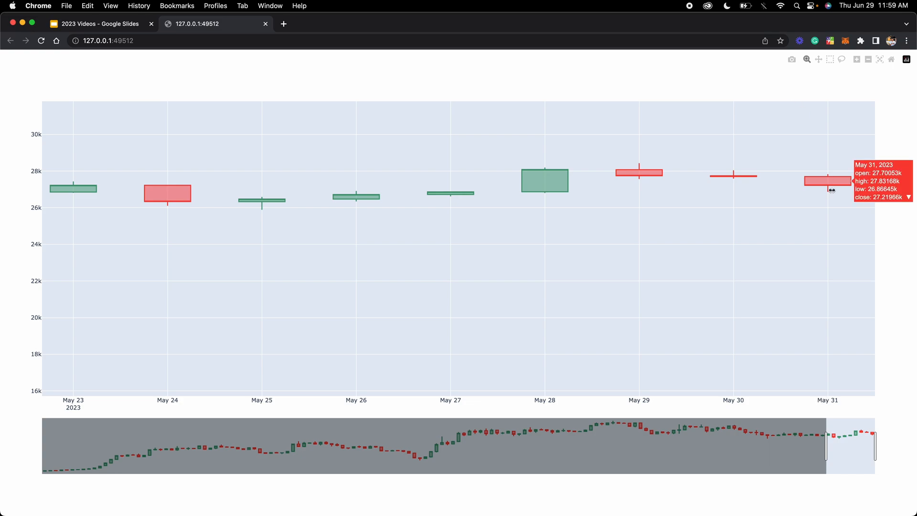
pyautogui.moveTo(536, 174)
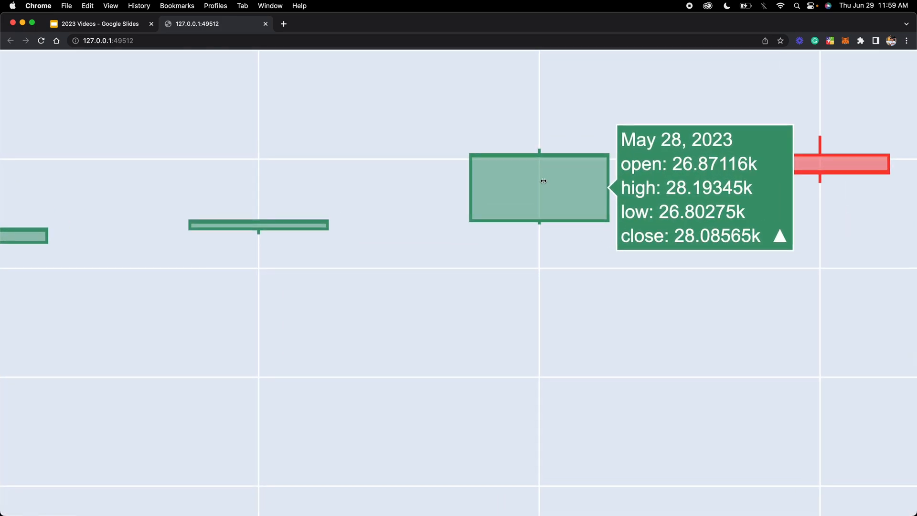
pyautogui.moveTo(570, 187)
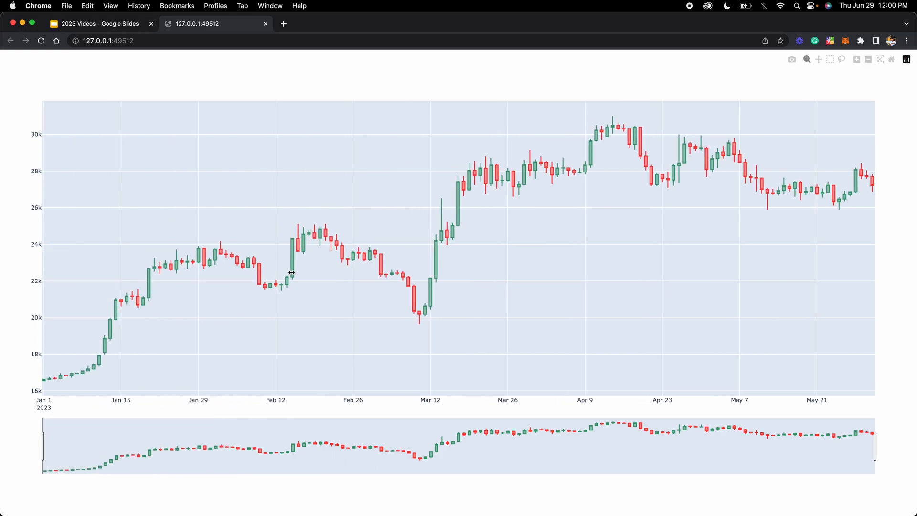
pyautogui.moveTo(735, 291)
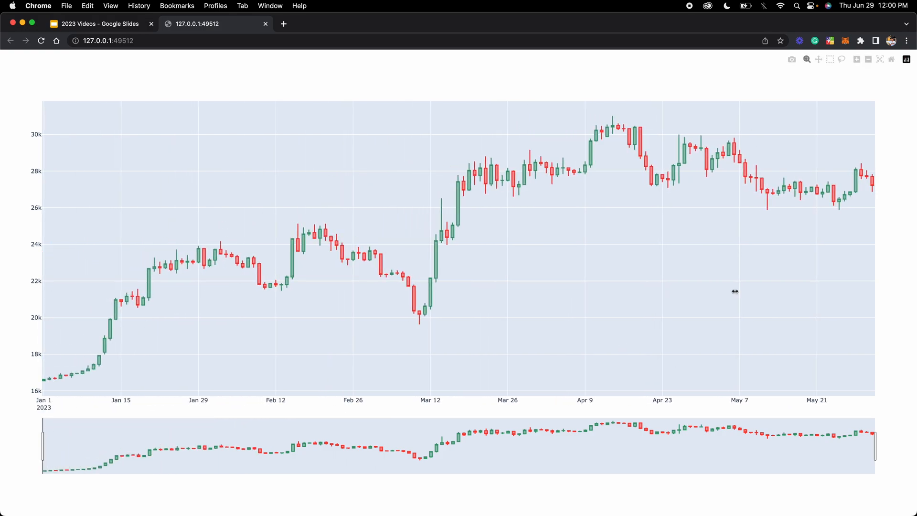
pyautogui.moveTo(873, 101)
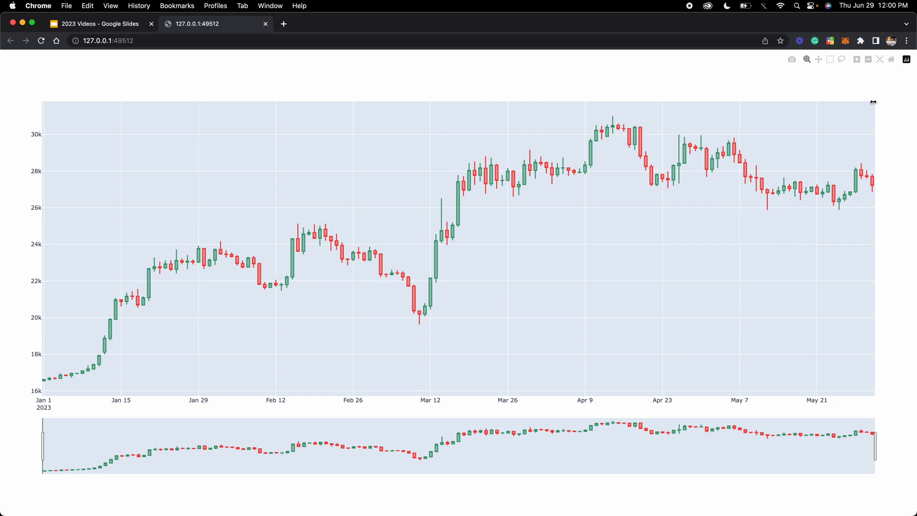
pyautogui.moveTo(812, 103)
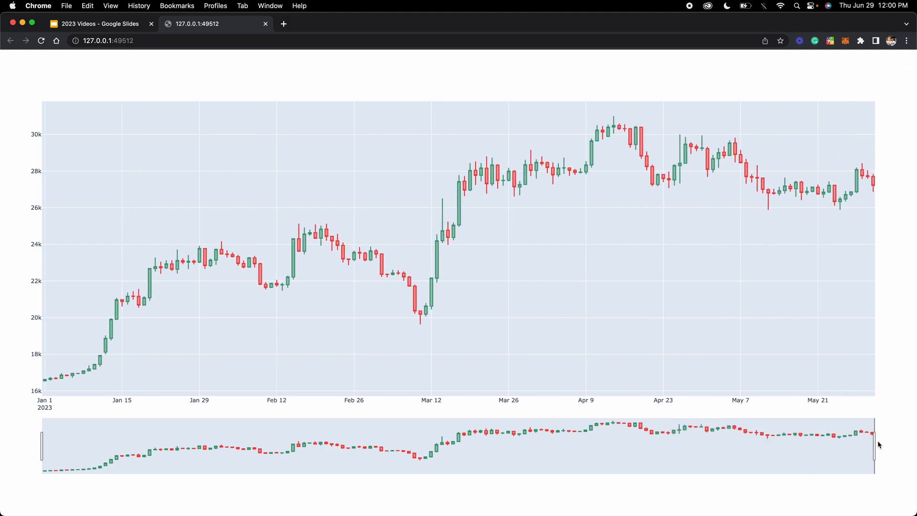
pyautogui.moveTo(736, 461)
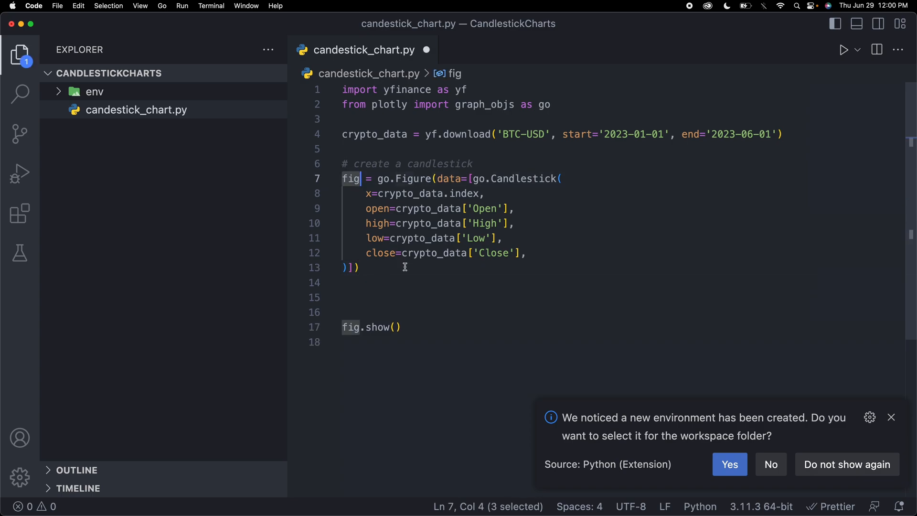
# - Add fig.update_layout with title 'Rishab's Bitcoin Candlestick Chart'
pyautogui.write('fig.')
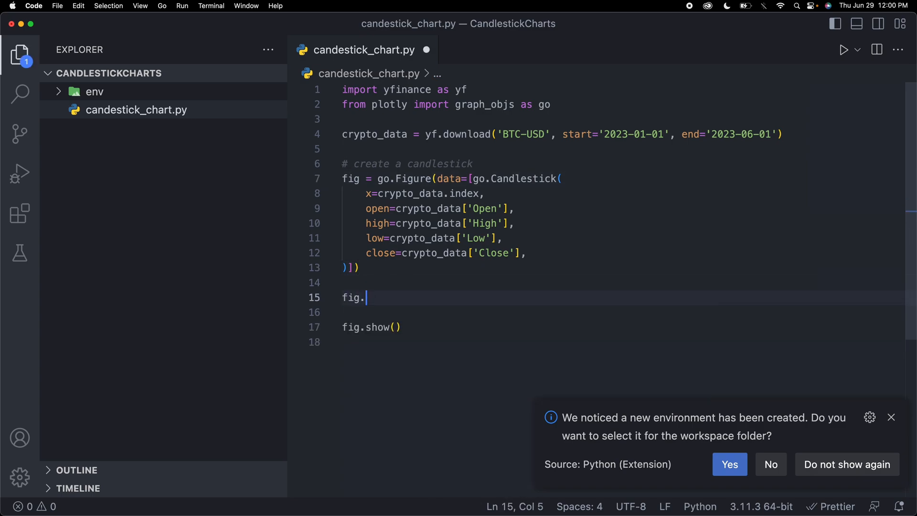
pyautogui.write('update')
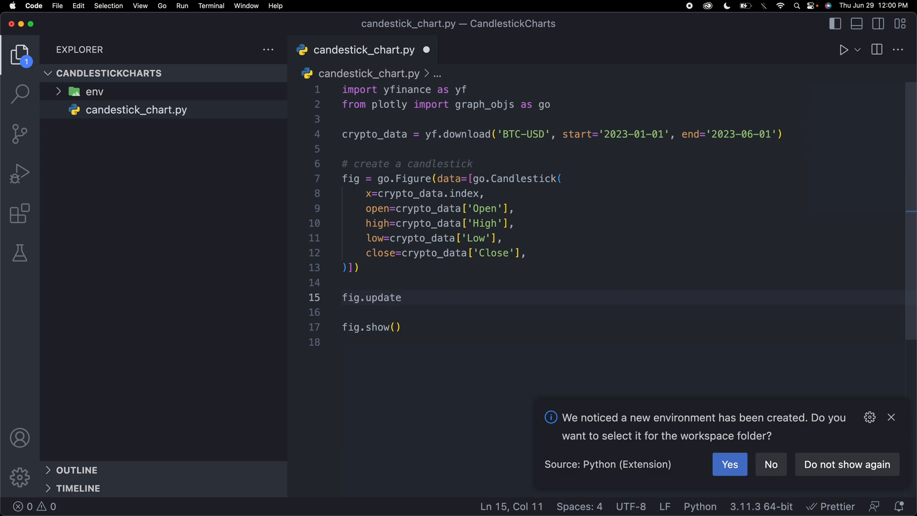
pyautogui.write('_')
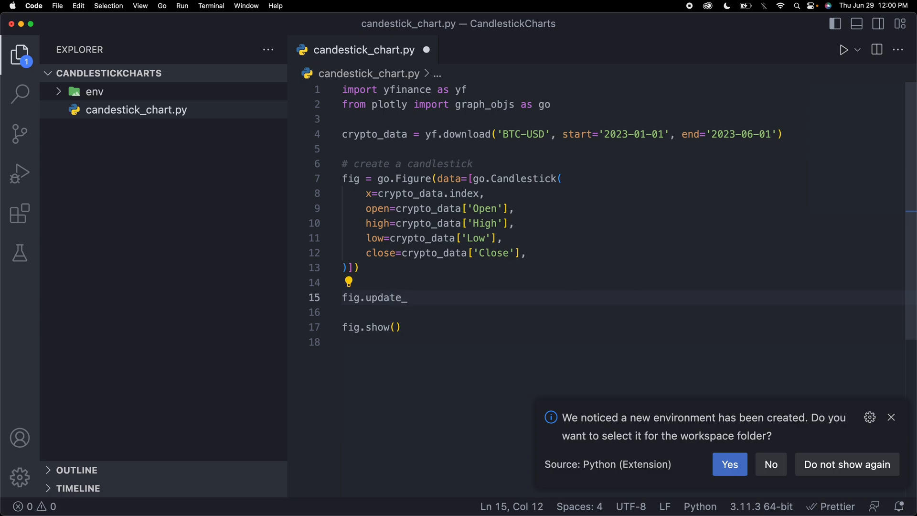
pyautogui.write('layout()')
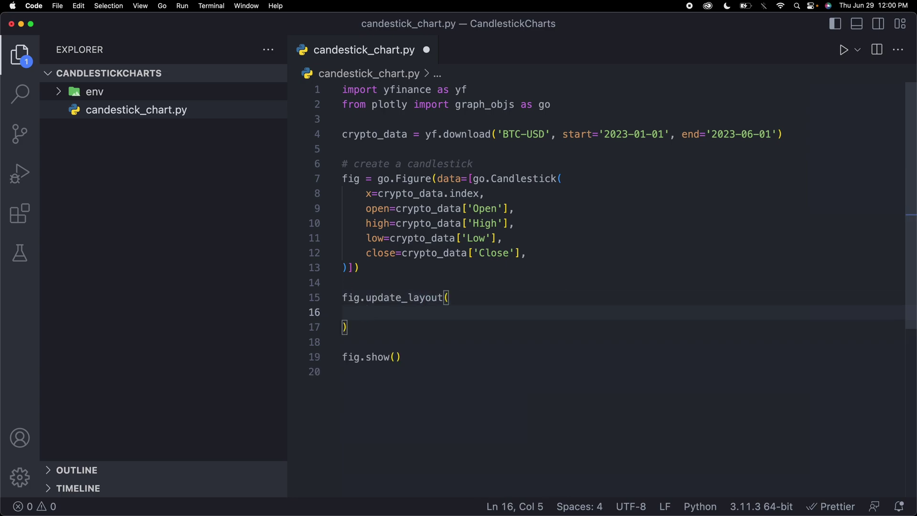
pyautogui.write('title')
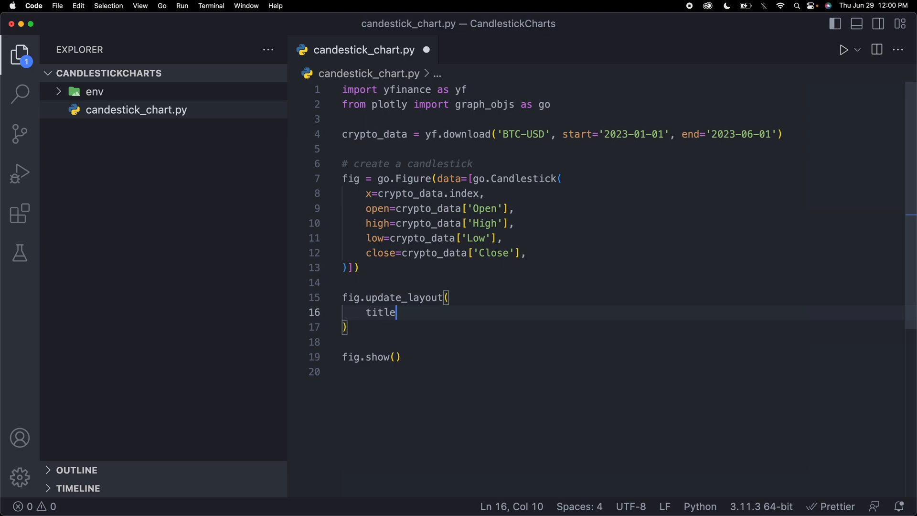
pyautogui.write('=')
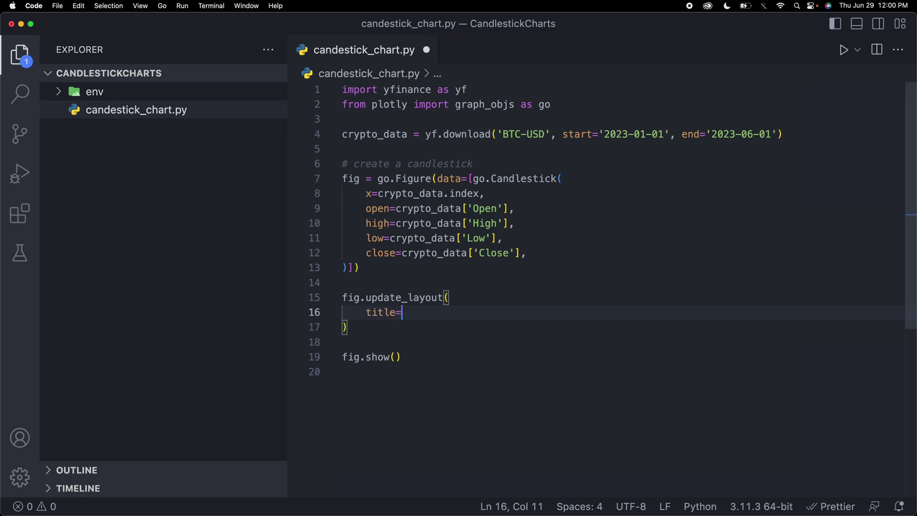
pyautogui.write("'")
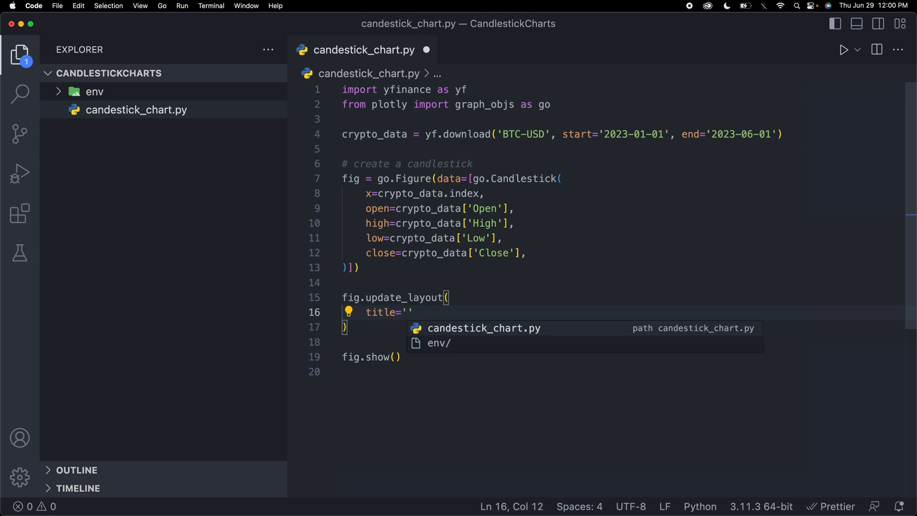
pyautogui.write("Rishab's Bi")
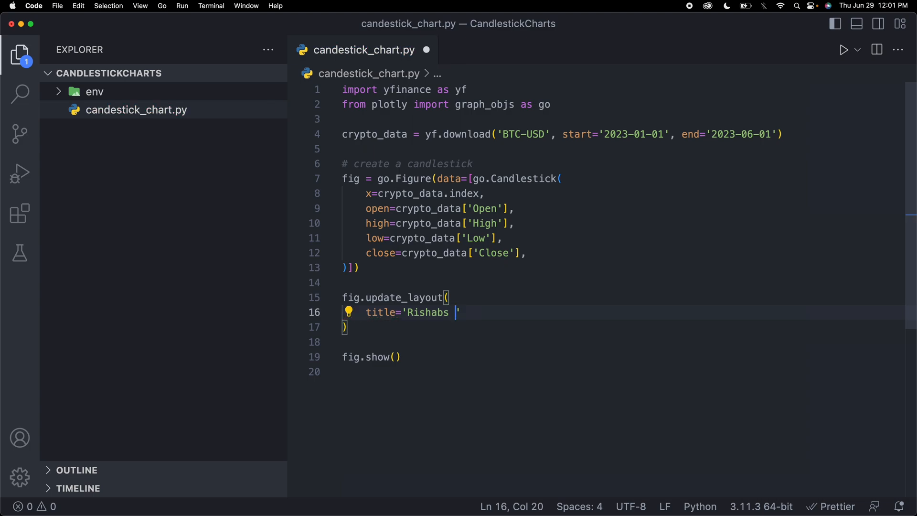
pyautogui.write('Bitcoin Can')
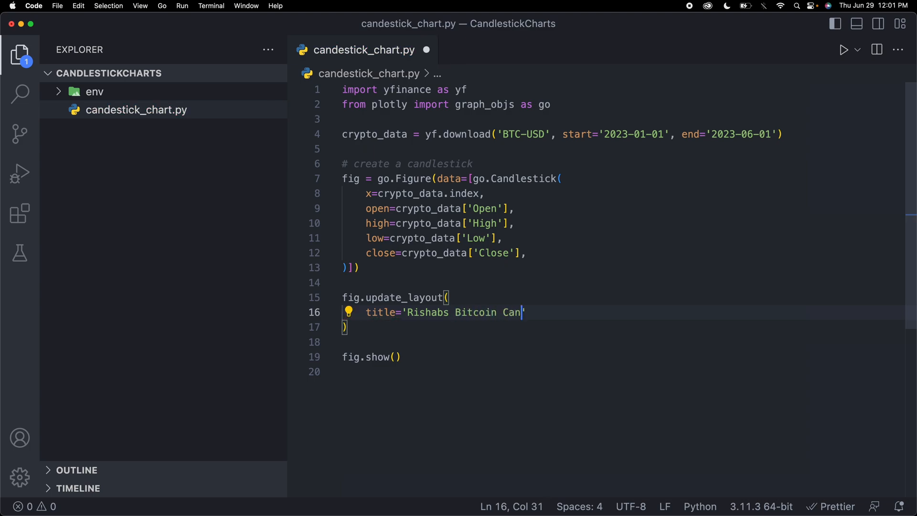
pyautogui.write('dl')
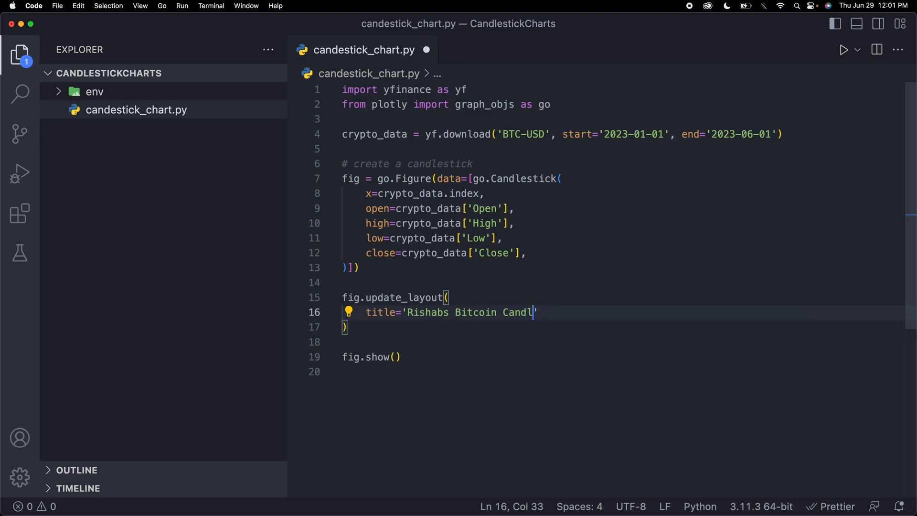
pyautogui.write('estick Chart')
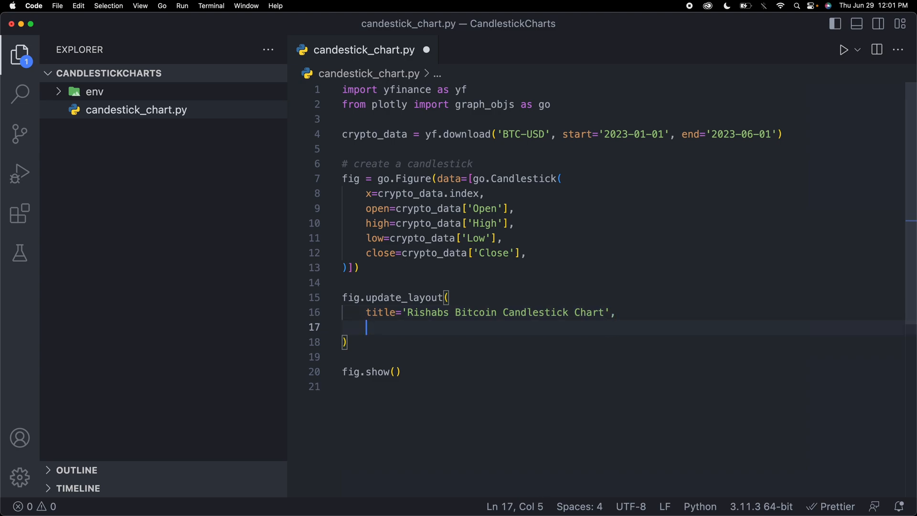
pyautogui.moveTo(371, 293)
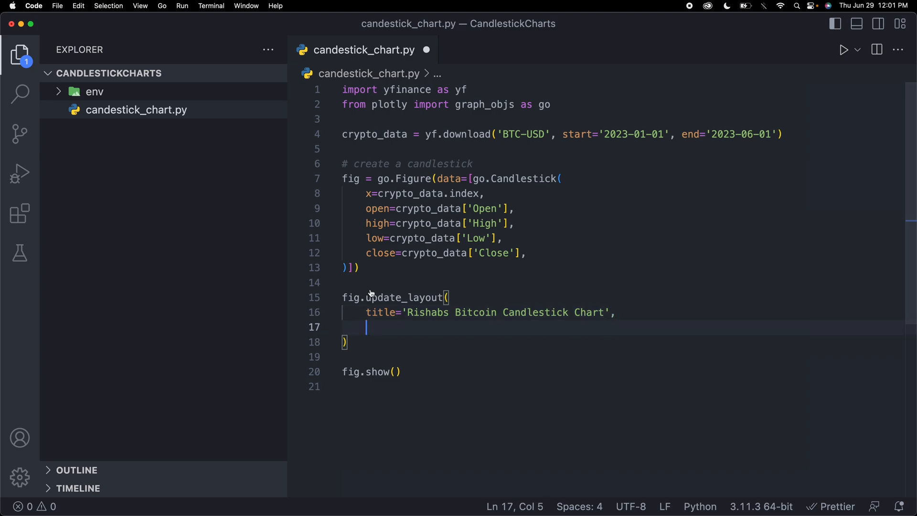
pyautogui.moveTo(382, 267)
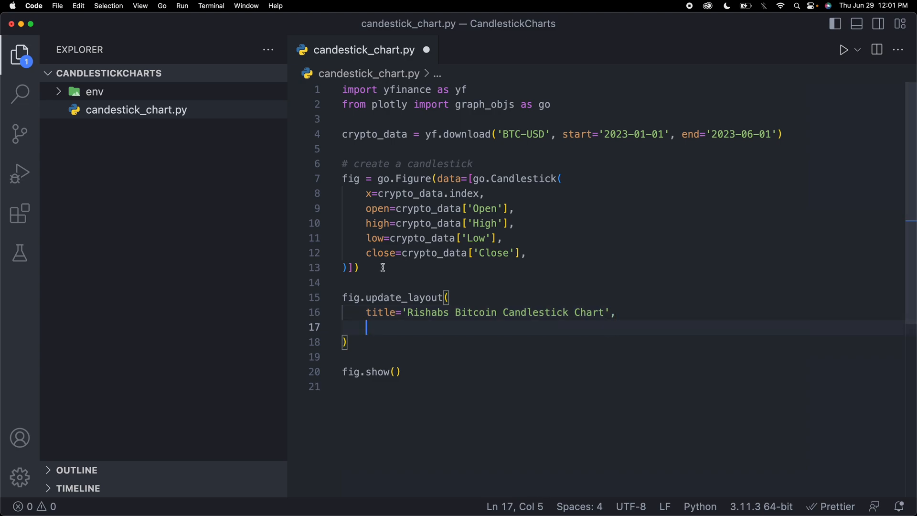
pyautogui.moveTo(409, 315)
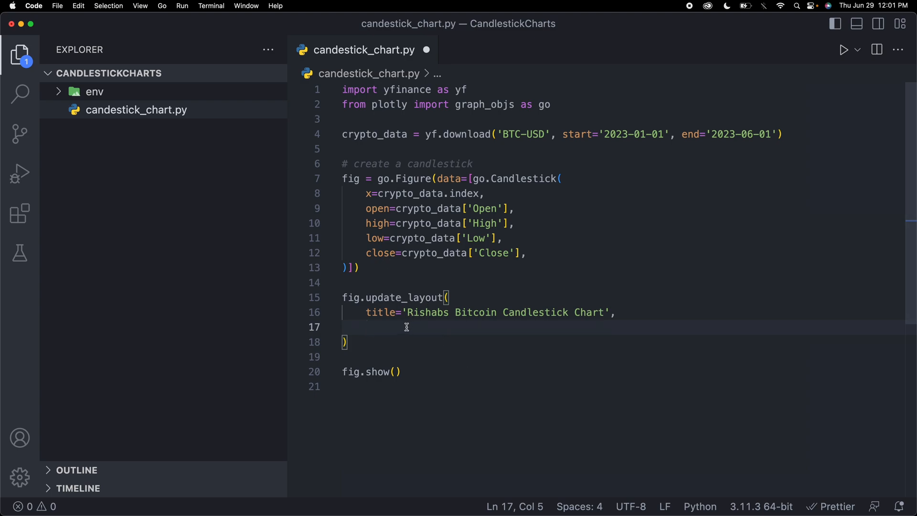
# - Label the y-axis 'Price (USD)' via yaxis_title
pyautogui.write('yaxi')
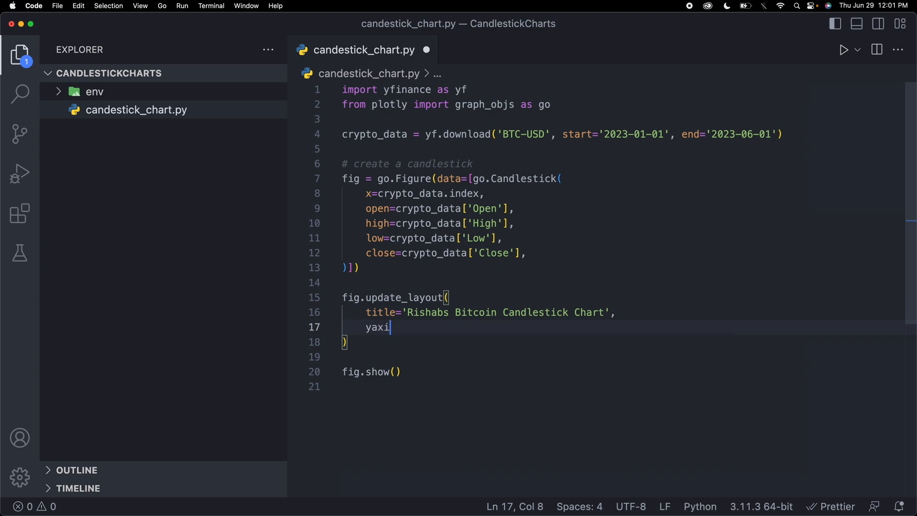
pyautogui.write('s_title')
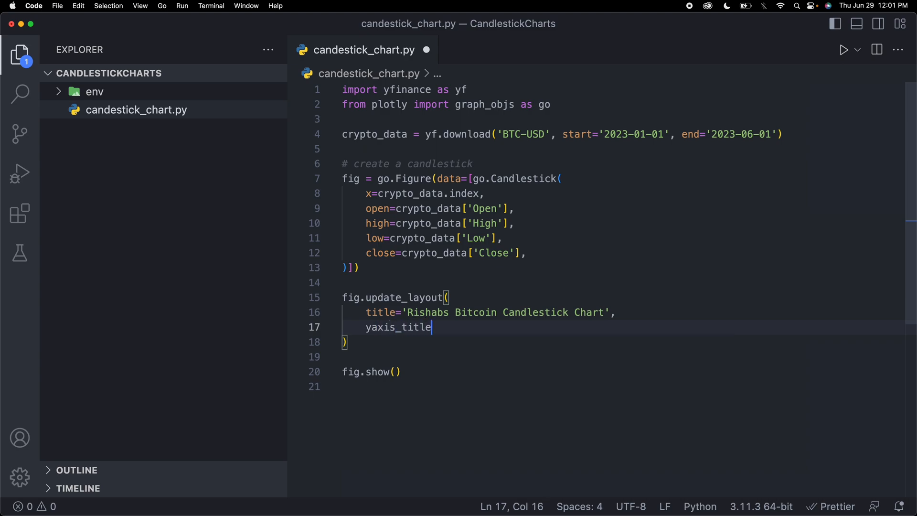
pyautogui.write('=')
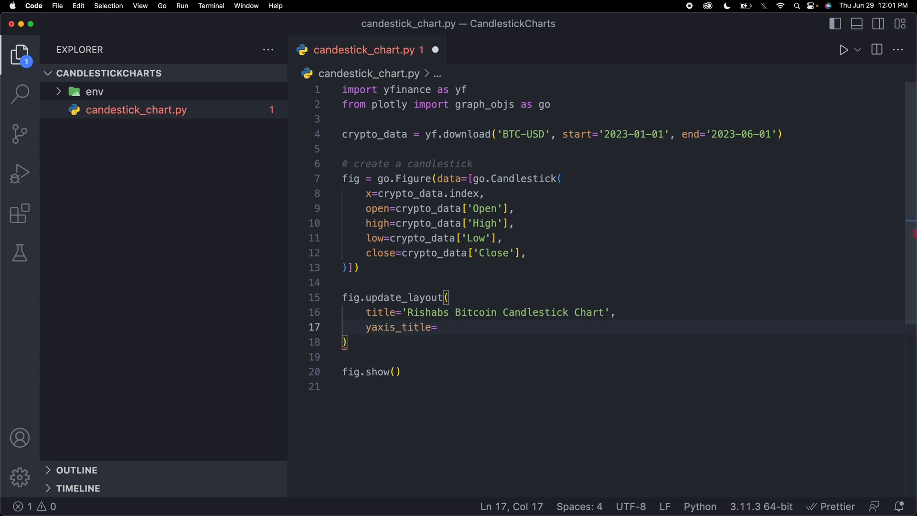
pyautogui.write("'Price'")
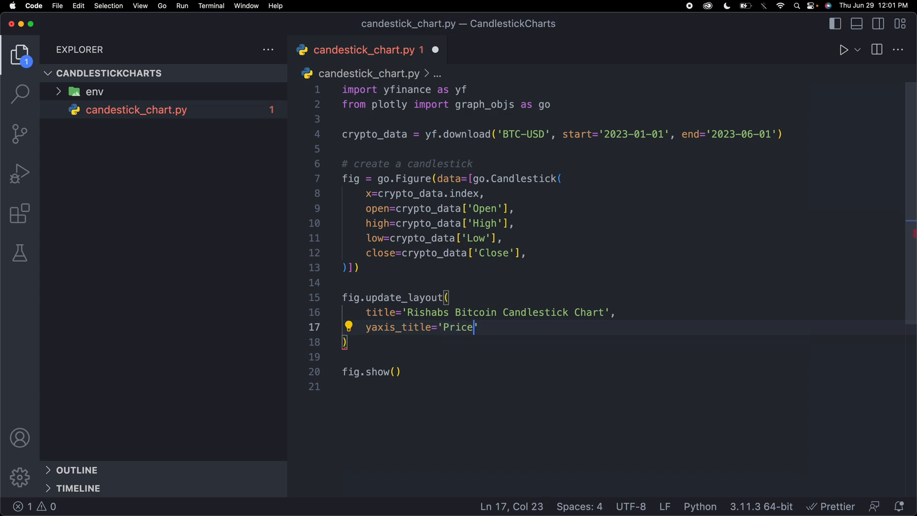
pyautogui.write('(USD')
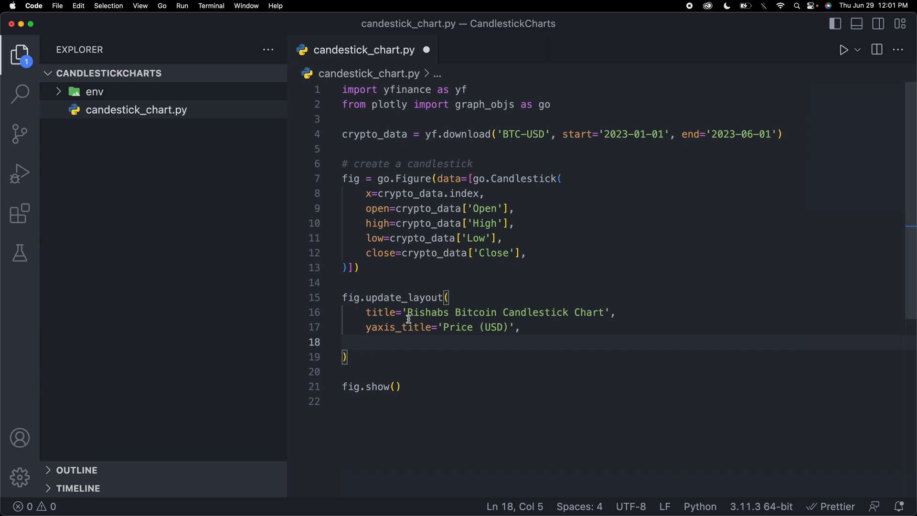
pyautogui.moveTo(383, 342)
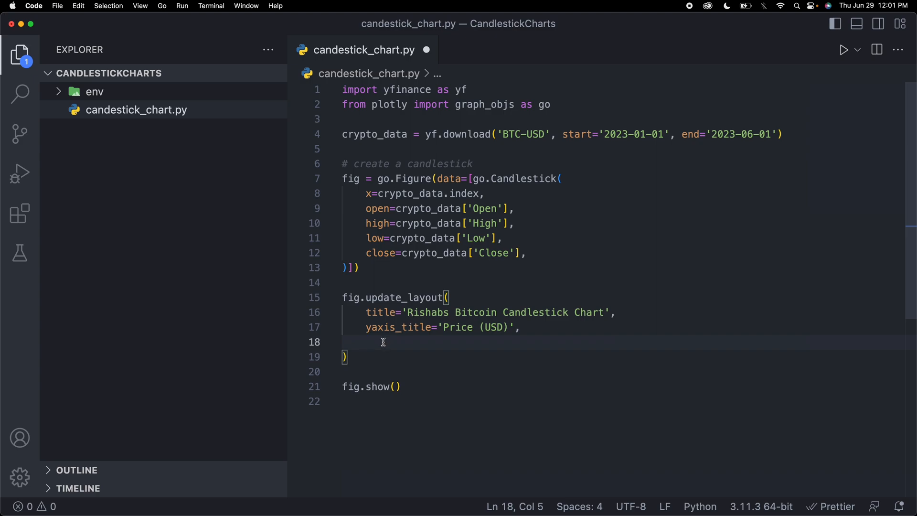
# - Hide the range slider with xaxis_rangeslider_visible=False and xaxis=dict(rangeslider=dict(visible=False))
pyautogui.write('xas')
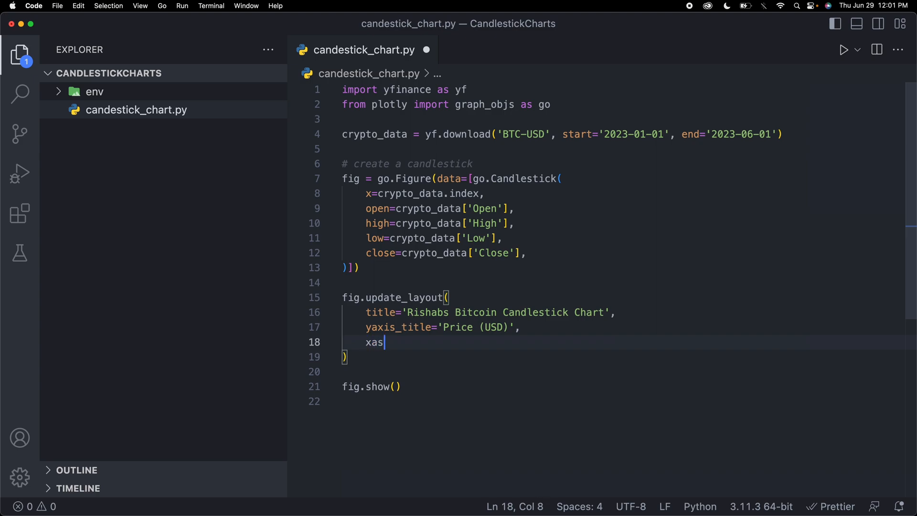
pyautogui.write('is')
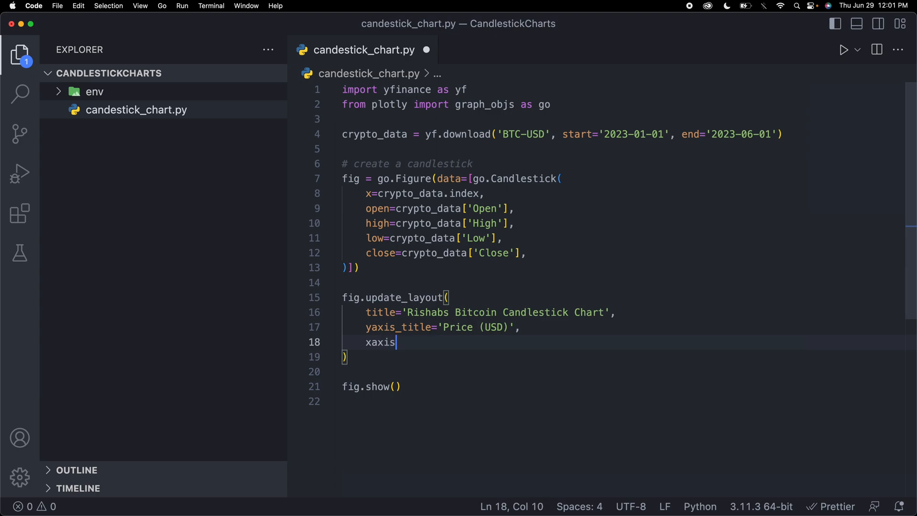
pyautogui.write('_rang')
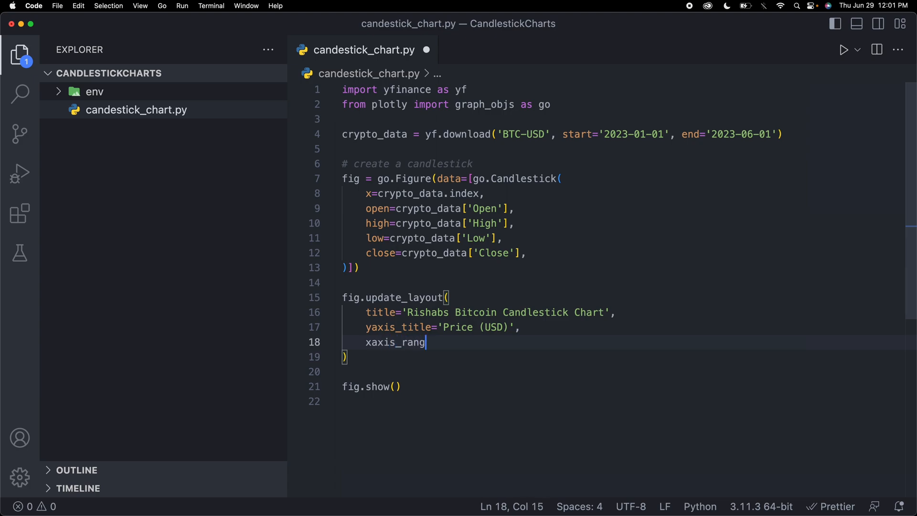
pyautogui.write('eslider')
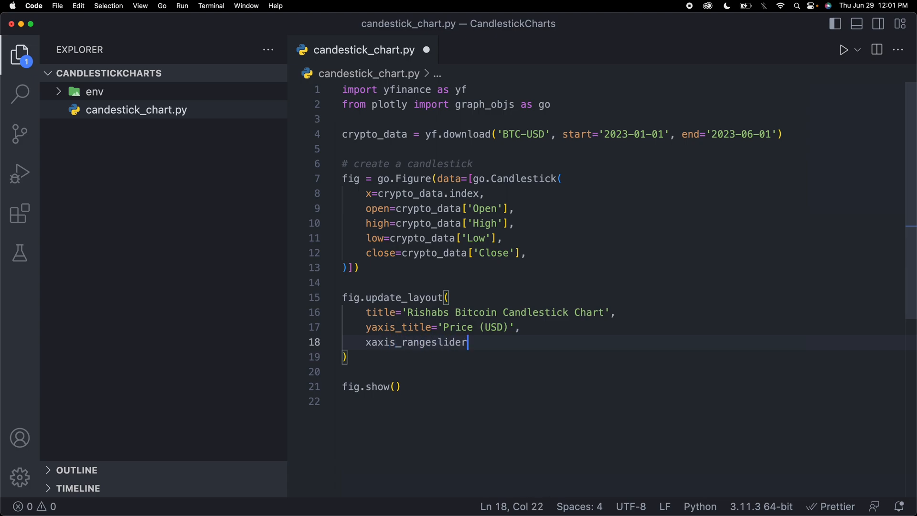
pyautogui.write('_visib')
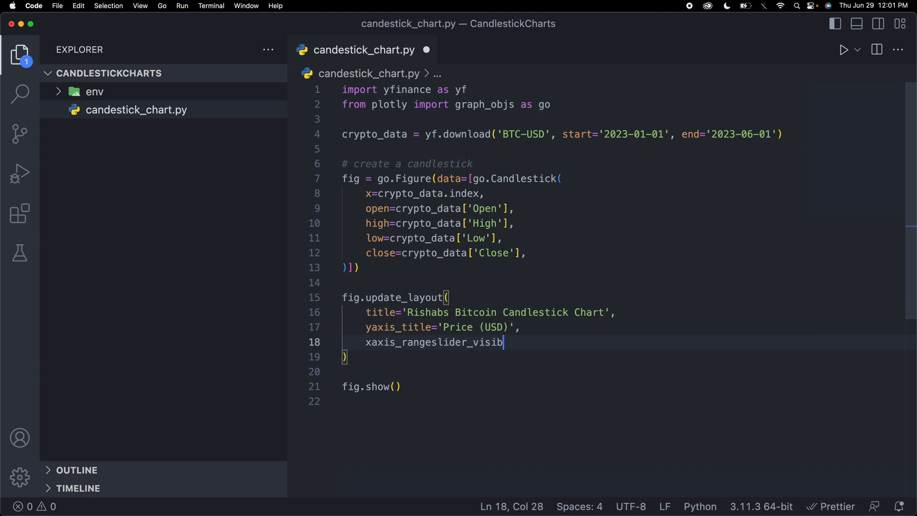
pyautogui.write('le')
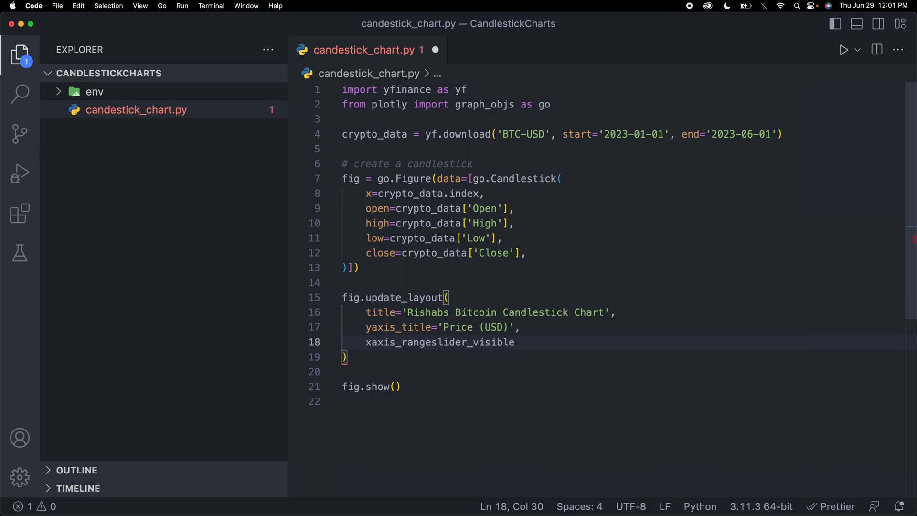
pyautogui.write('=')
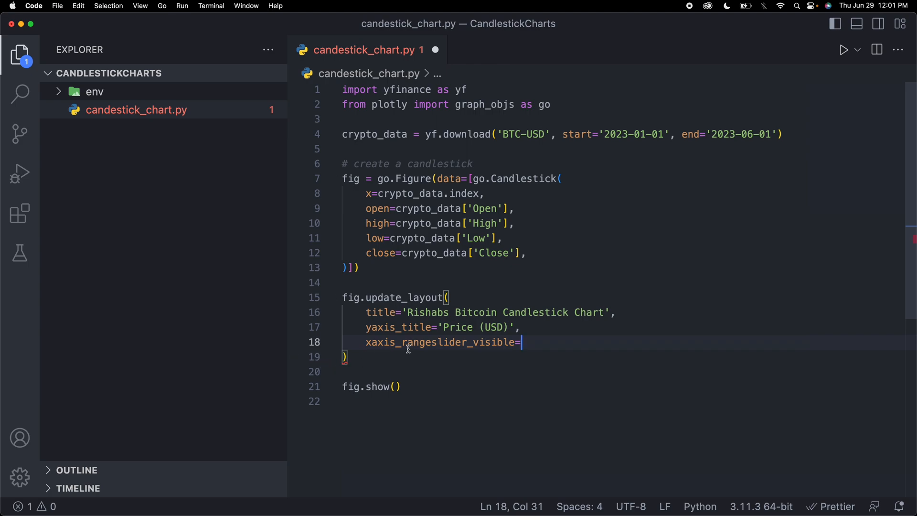
pyautogui.write('False')
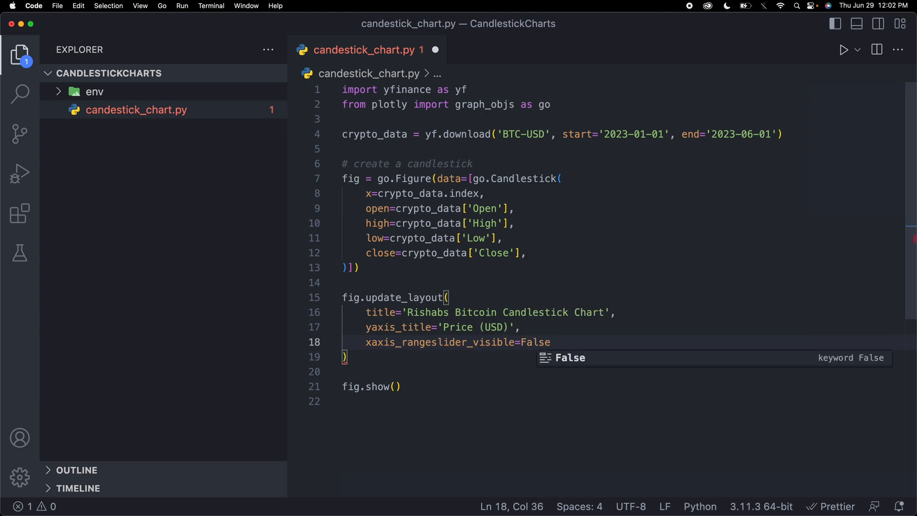
pyautogui.write(',')
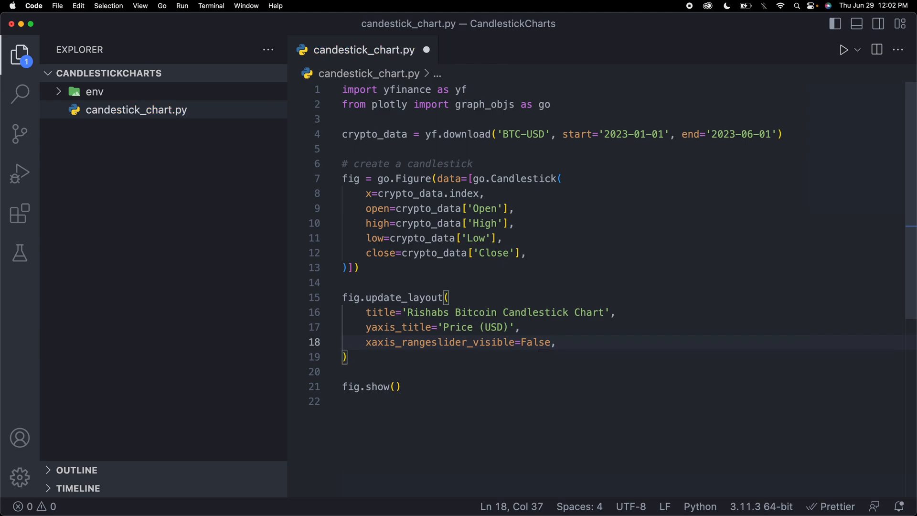
pyautogui.press('enter')
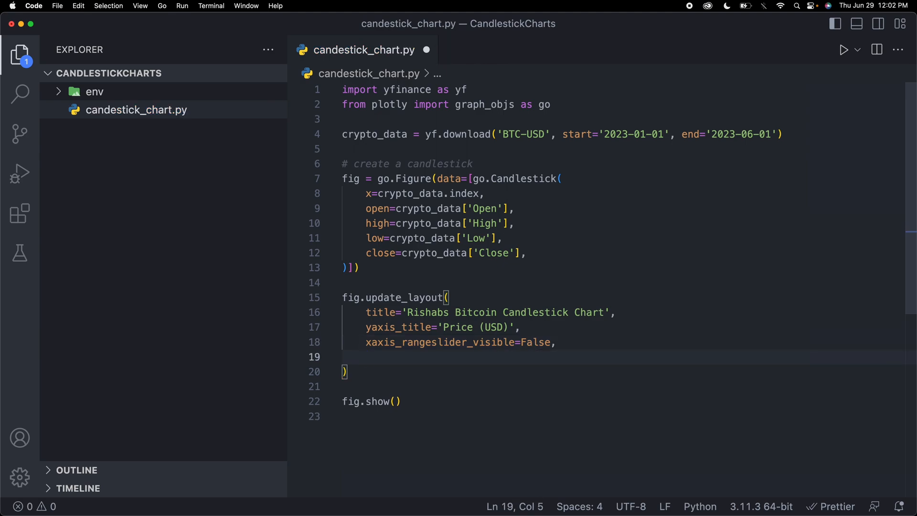
pyautogui.write('xaxis=dict(')
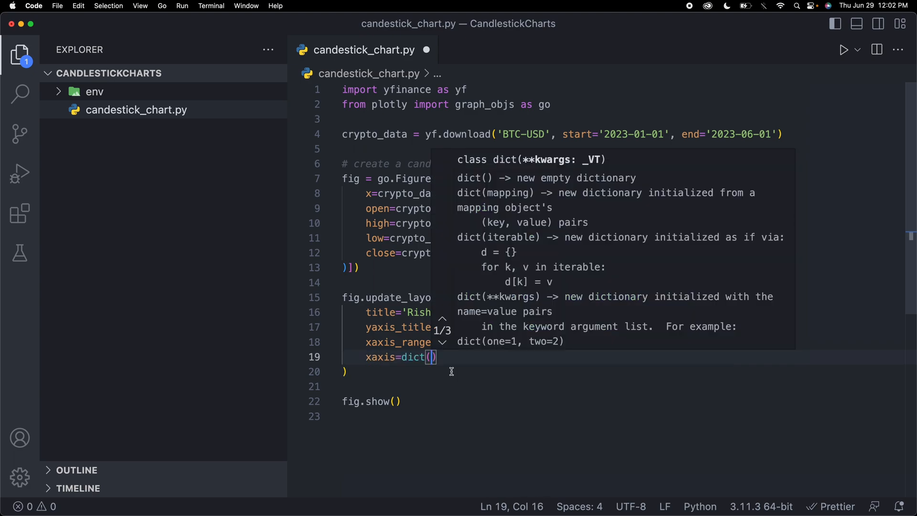
pyautogui.moveTo(432, 357)
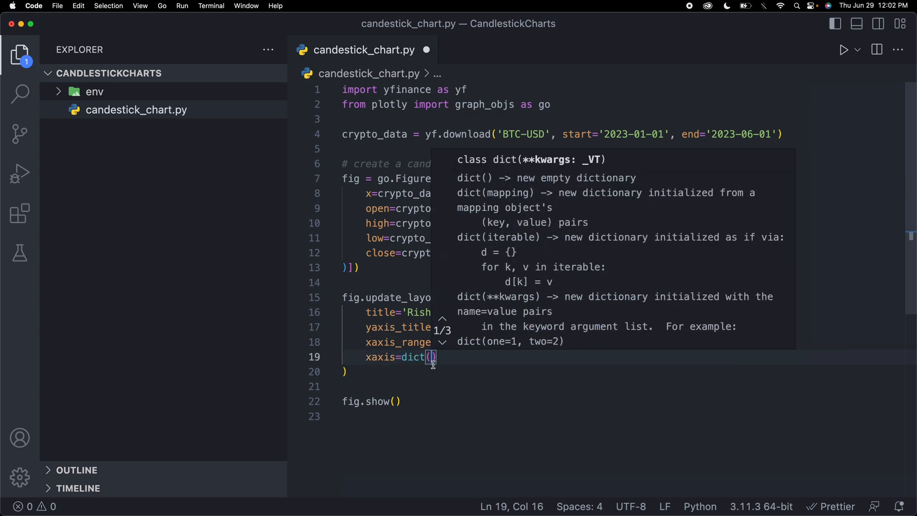
pyautogui.write('rang')
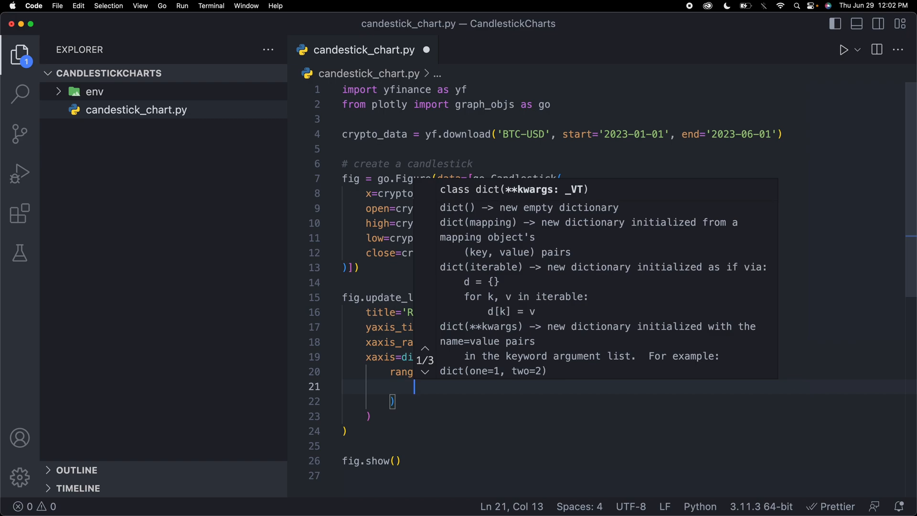
pyautogui.write('visible=')
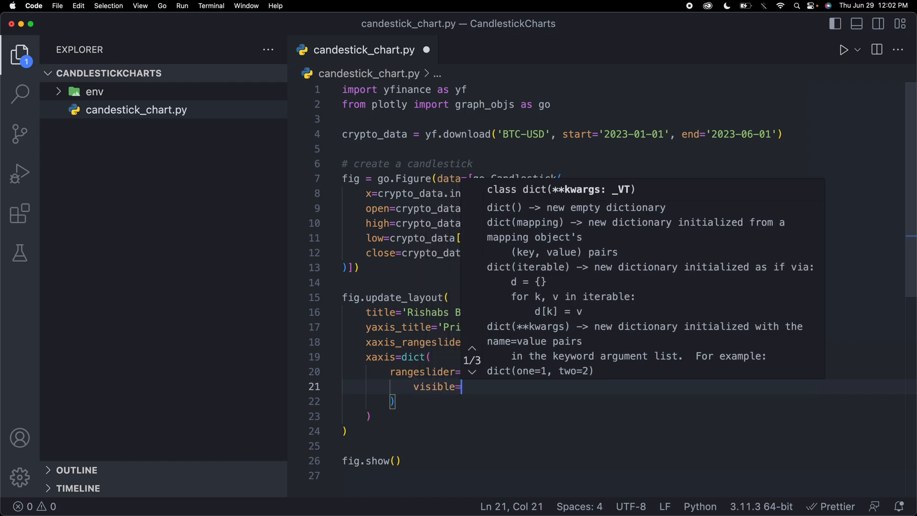
pyautogui.write('False')
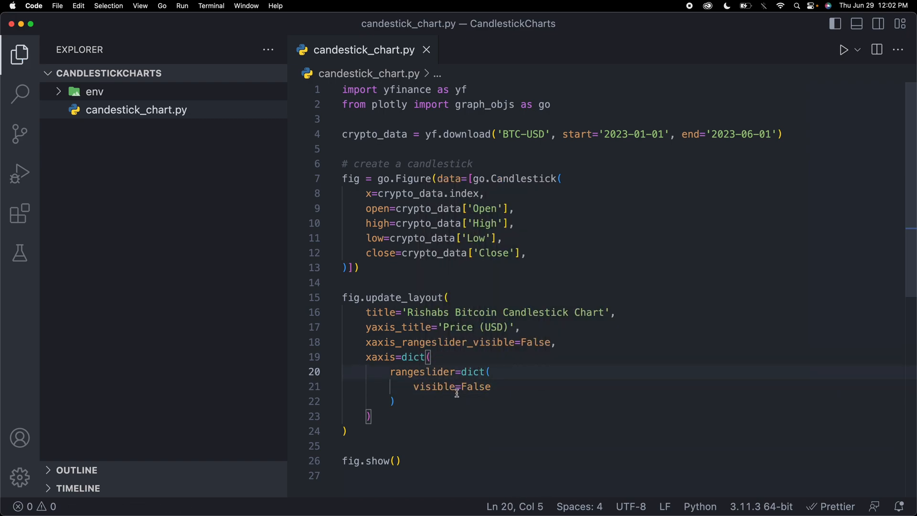
# - Run the script so the Bitcoin candlestick chart renders in Chrome
pyautogui.click(395, 402)
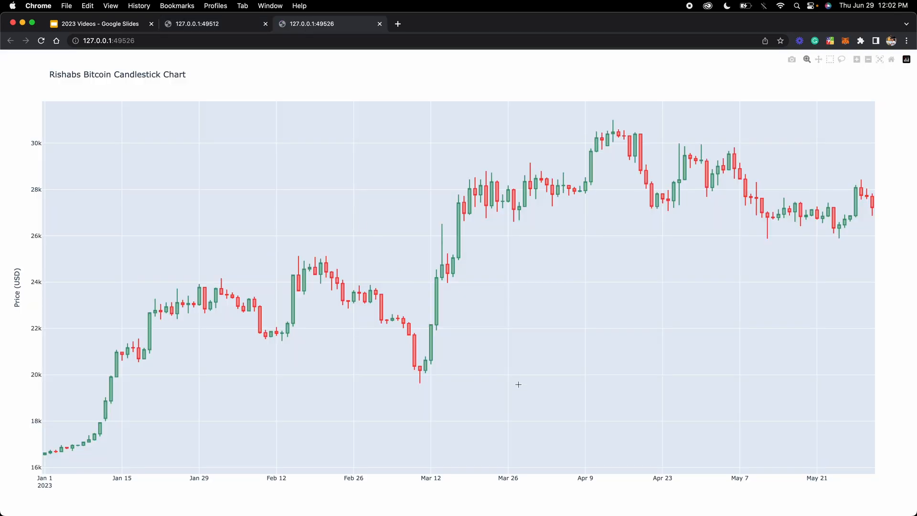
pyautogui.moveTo(397, 503)
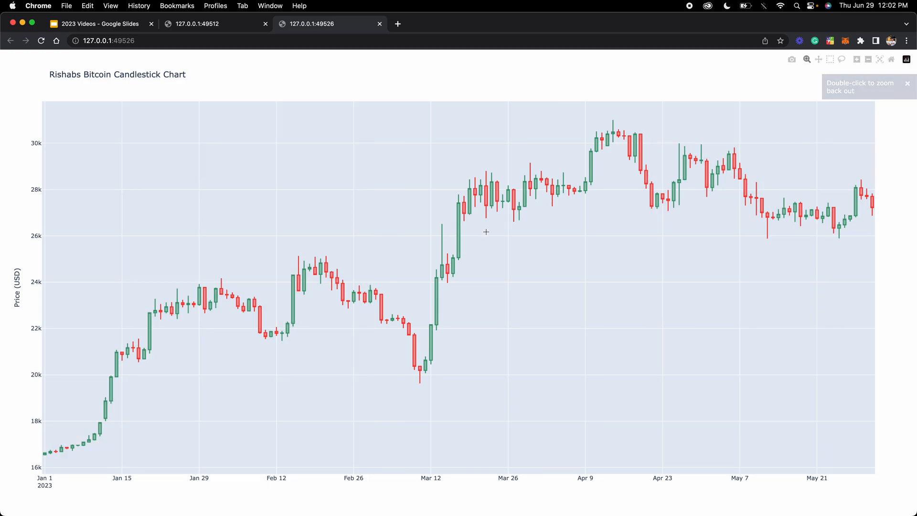
pyautogui.moveTo(404, 193)
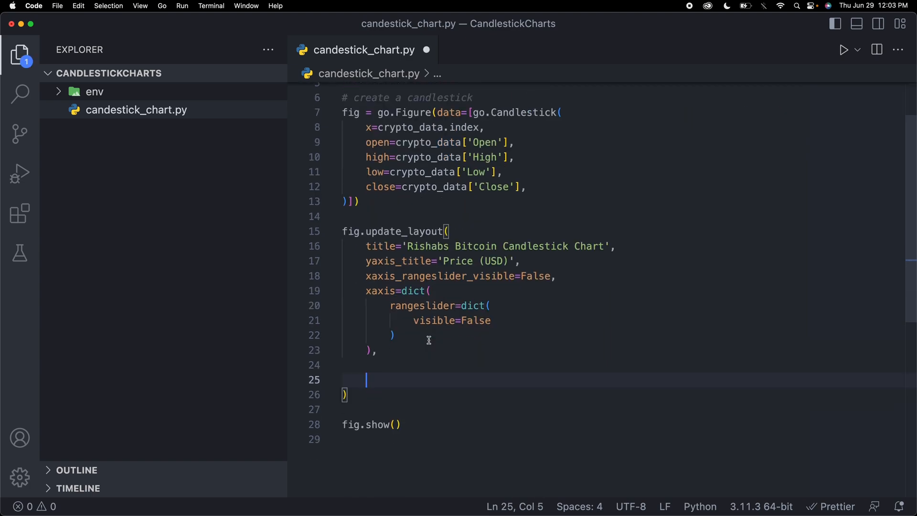
# - Start a plot_bgcolor = 'rgb' line inside update_layout
pyautogui.scroll(3)
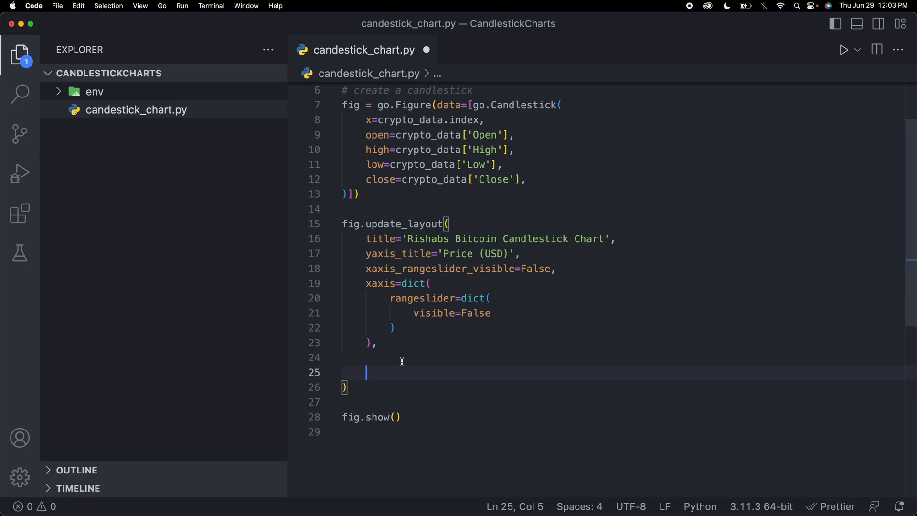
pyautogui.write('PLO')
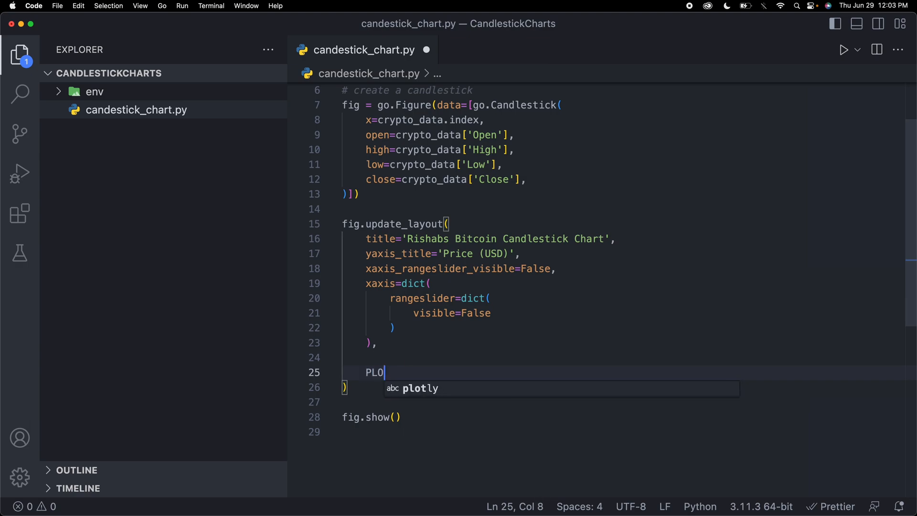
pyautogui.write('Plo')
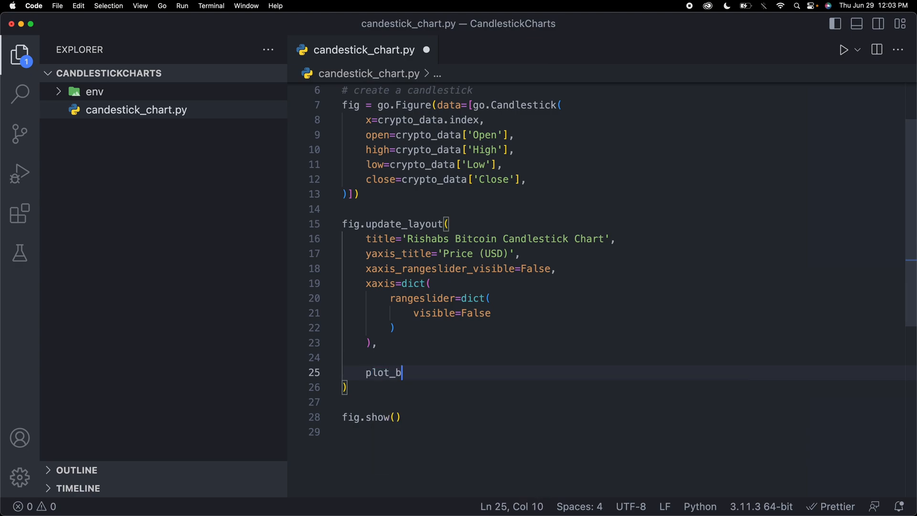
pyautogui.write('gc')
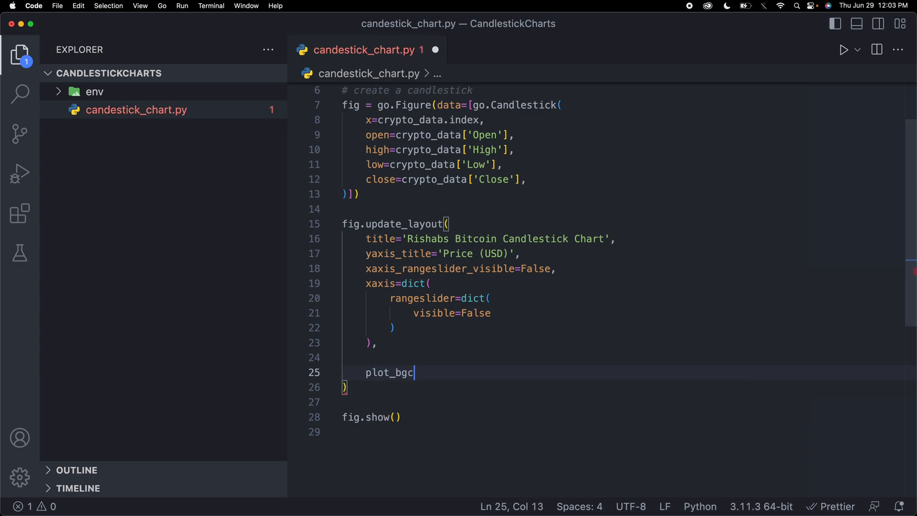
pyautogui.write('olor =')
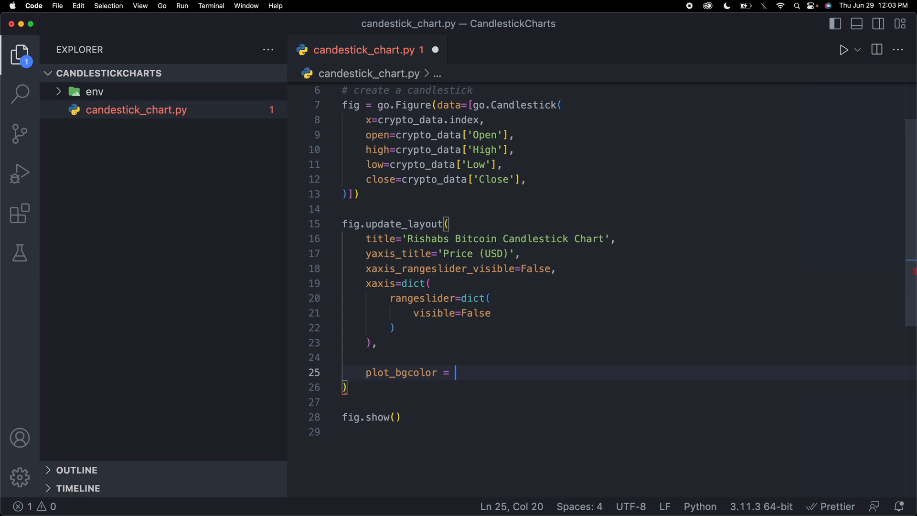
pyautogui.write("'rgb'")
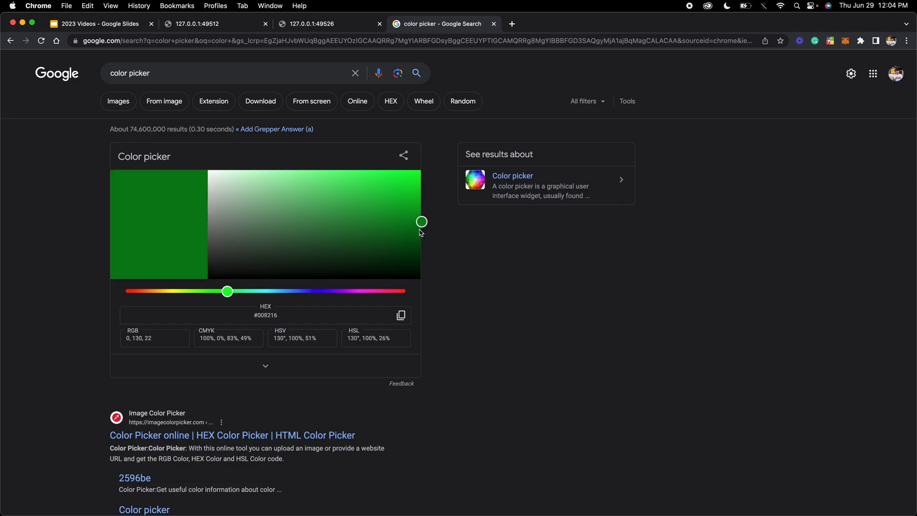
pyautogui.moveTo(241, 326)
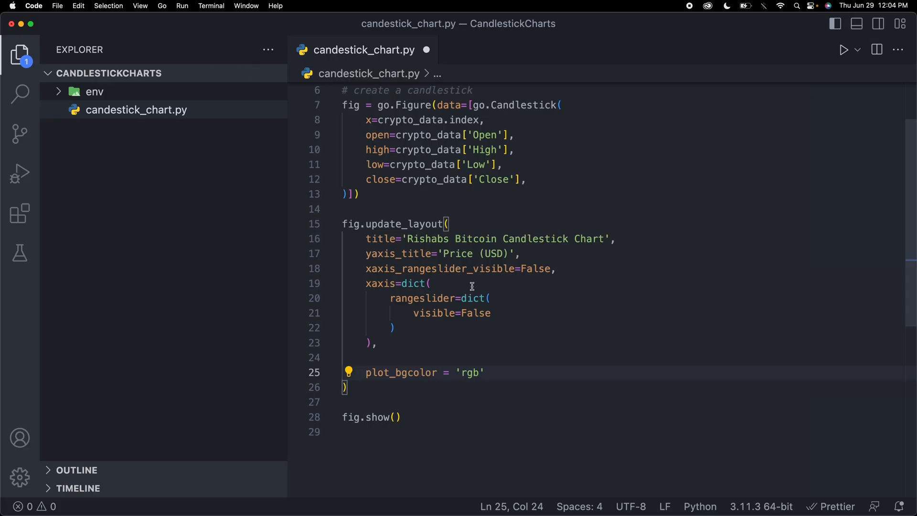
# - Complete the background colour as plot_bgcolor='rgb(0, 130, 22)'
pyautogui.write('()')
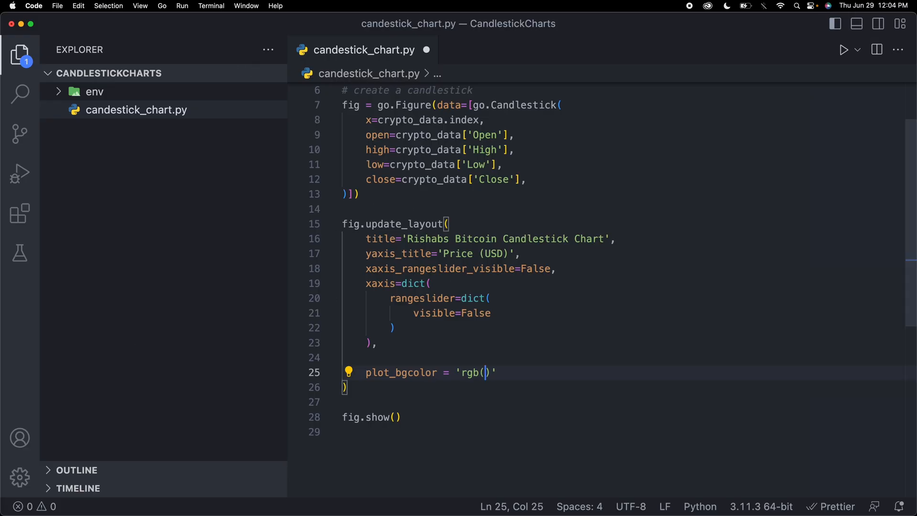
pyautogui.write('0, 130, 22')
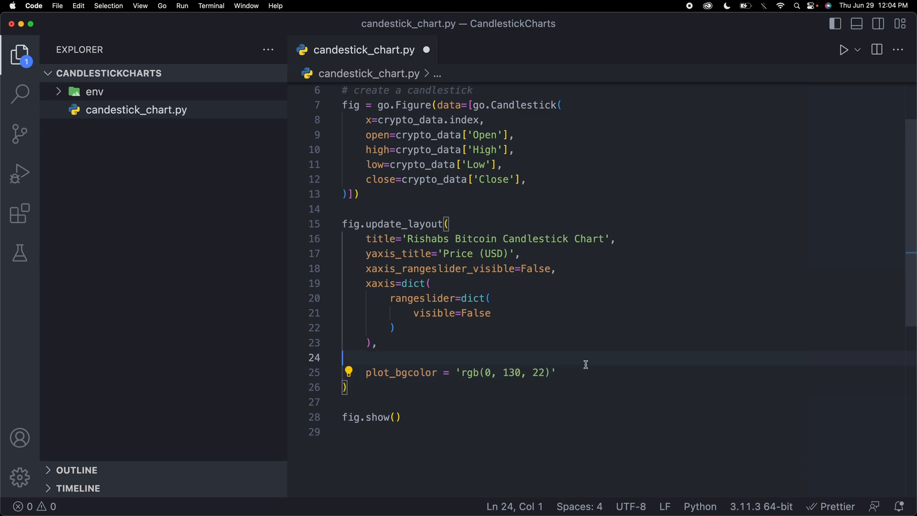
pyautogui.write(',')
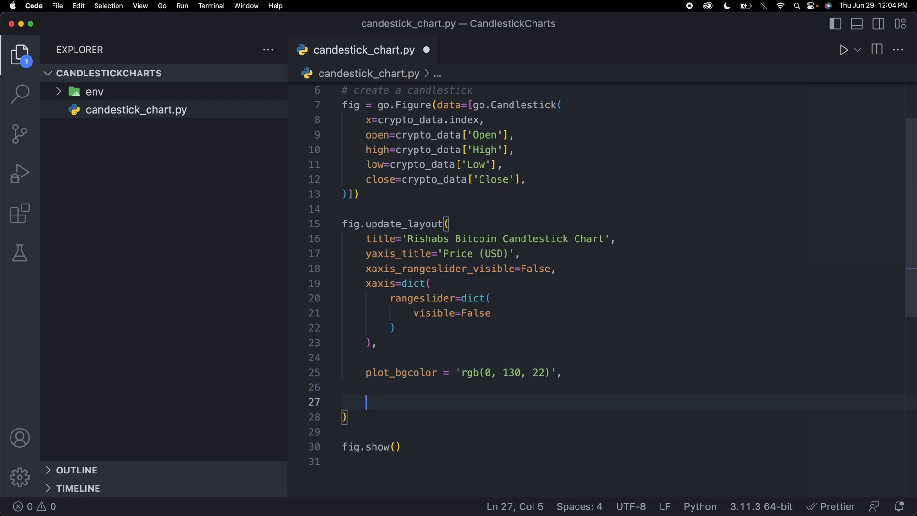
# - Add font=dict(family='Courier New, monospace', size=15, color='black')
pyautogui.write('font')
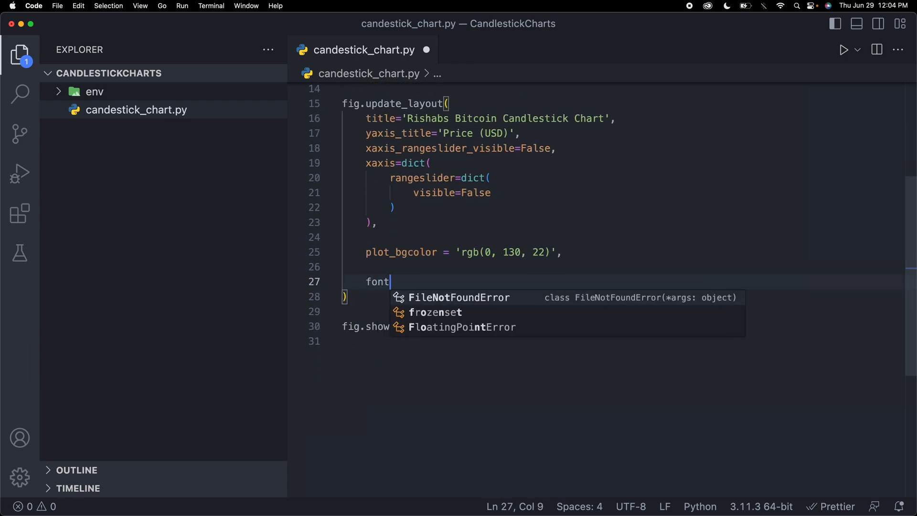
pyautogui.write('=dict()')
pyautogui.write('fami')
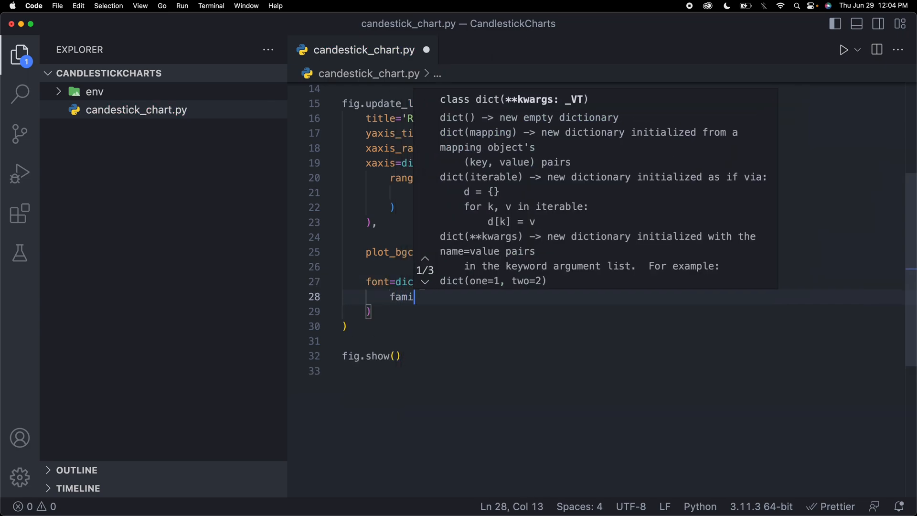
pyautogui.write("ly='")
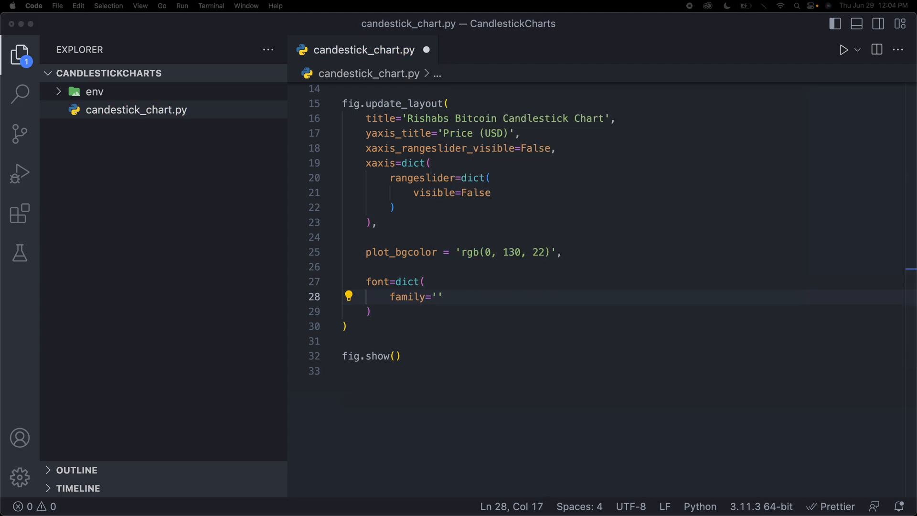
pyautogui.moveTo(426, 473)
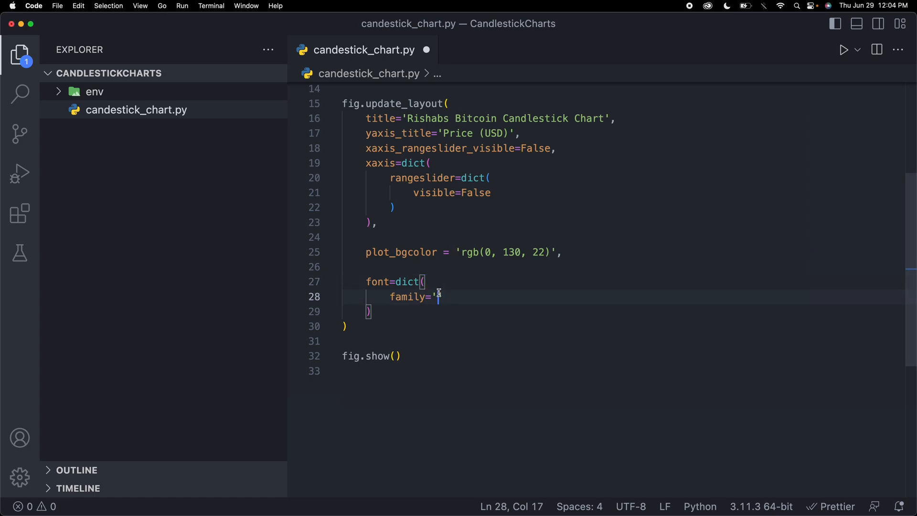
pyautogui.write("Courier New, monospace'")
pyautogui.write('six')
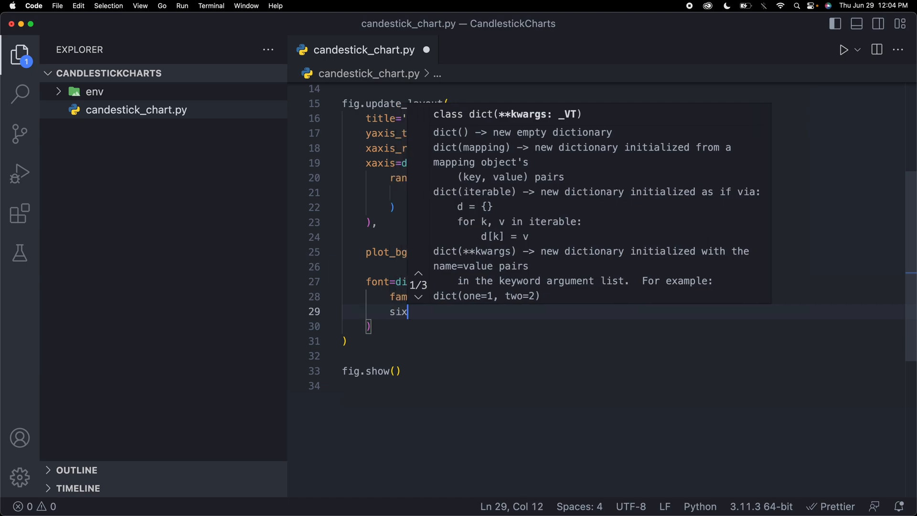
pyautogui.write('ze=')
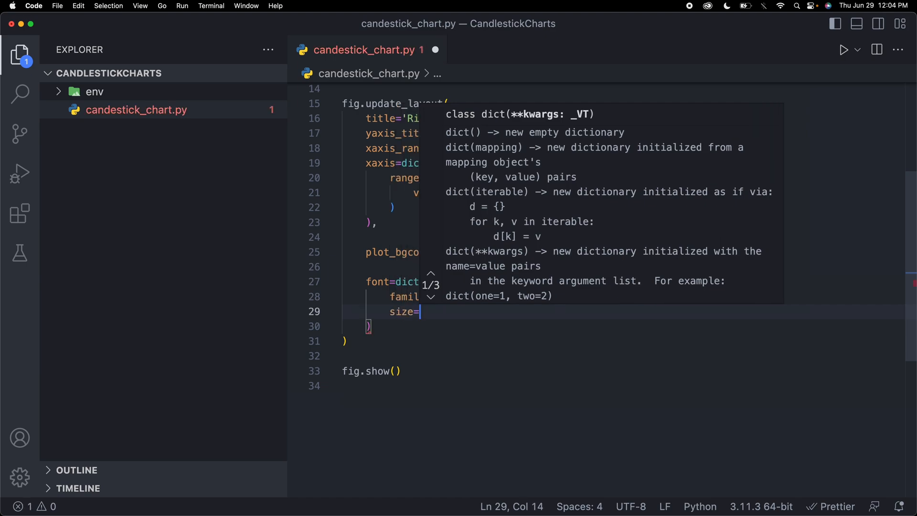
pyautogui.write('15')
pyautogui.write('color')
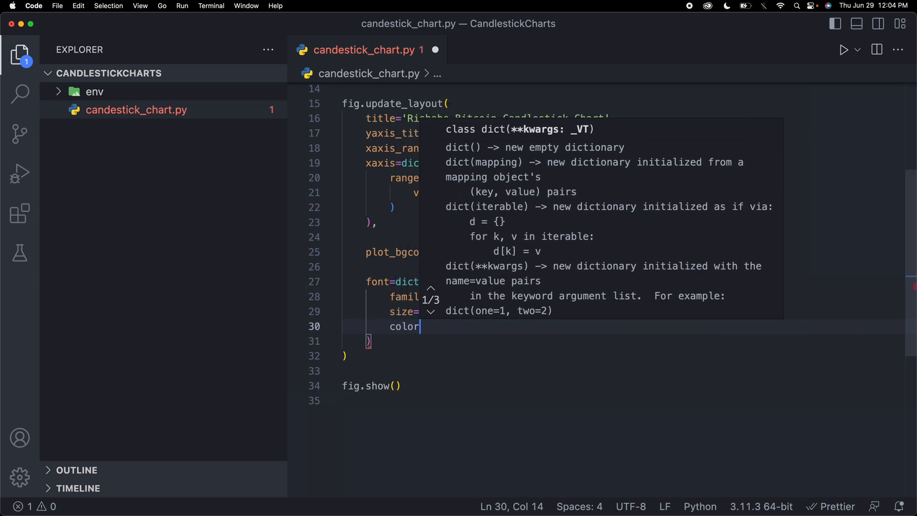
pyautogui.write("=''")
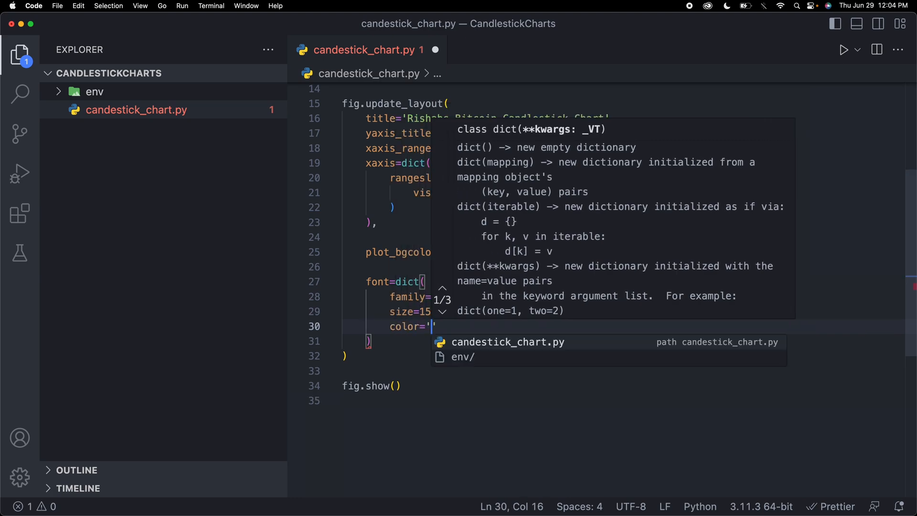
pyautogui.write('black')
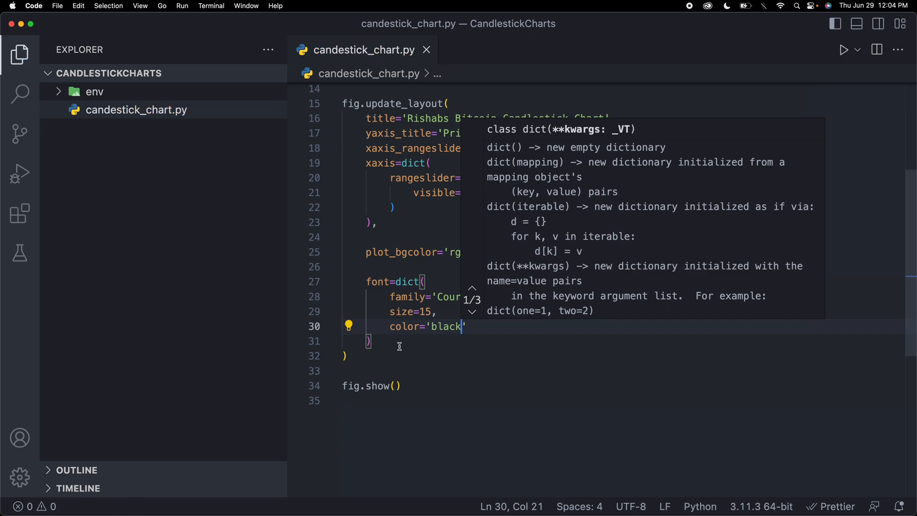
pyautogui.moveTo(661, 385)
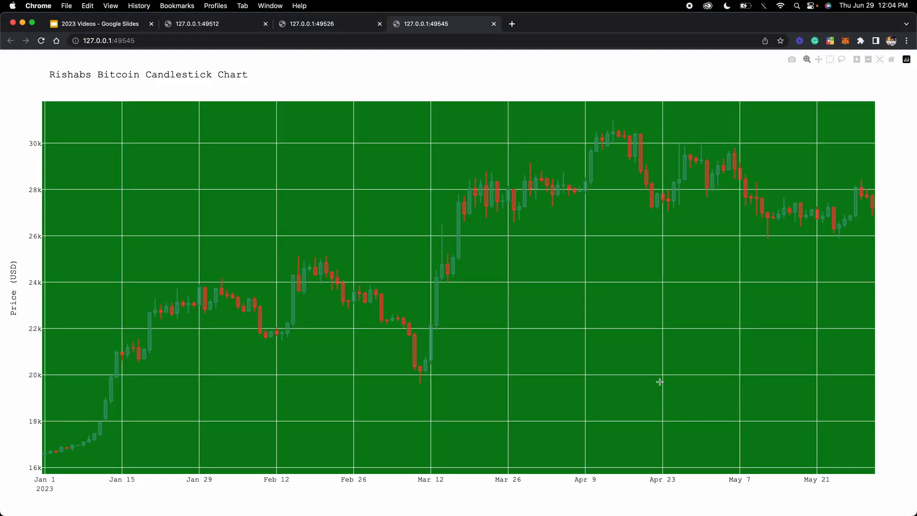
pyautogui.moveTo(694, 256)
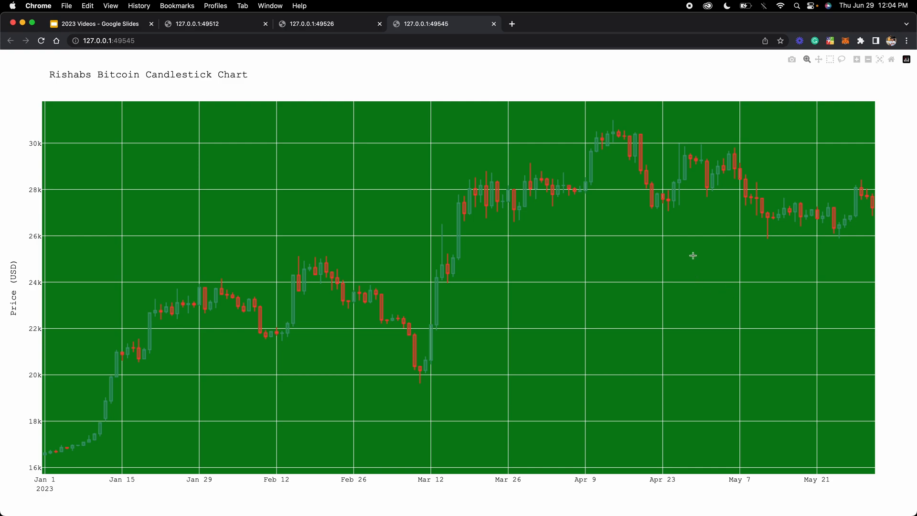
pyautogui.moveTo(675, 299)
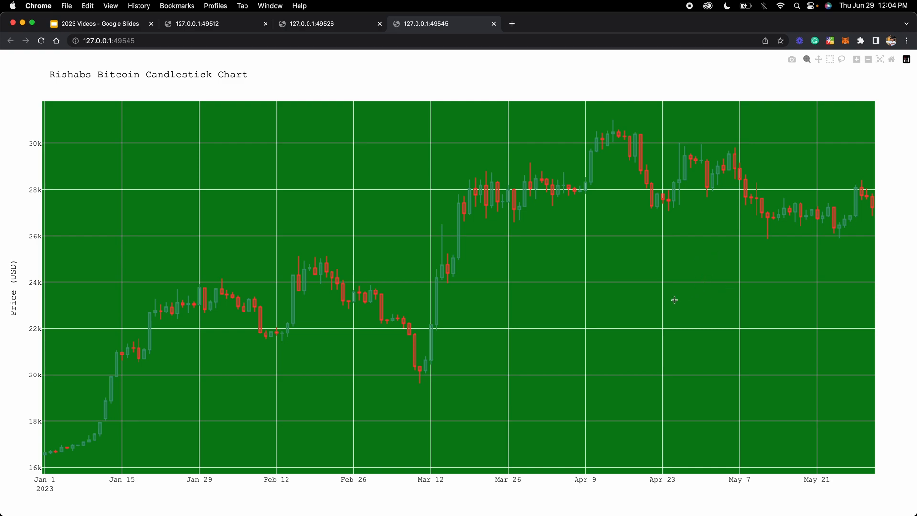
pyautogui.moveTo(522, 336)
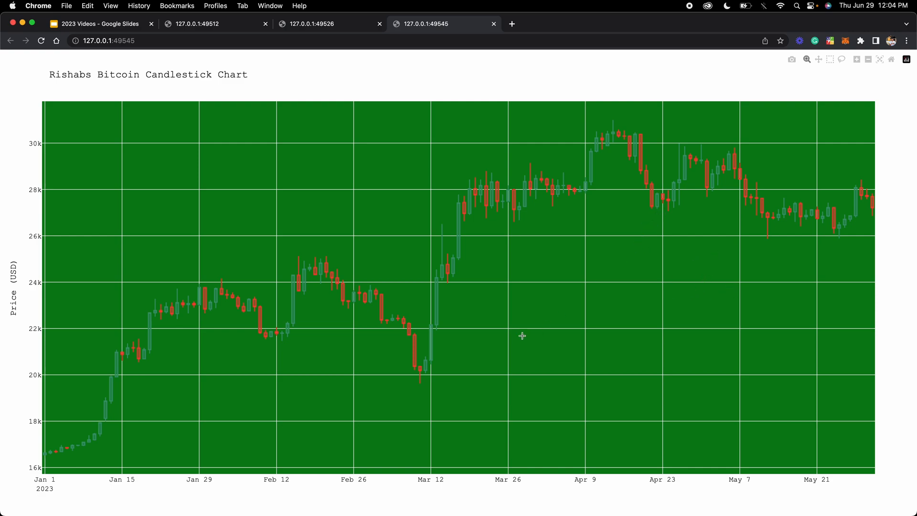
pyautogui.moveTo(173, 221)
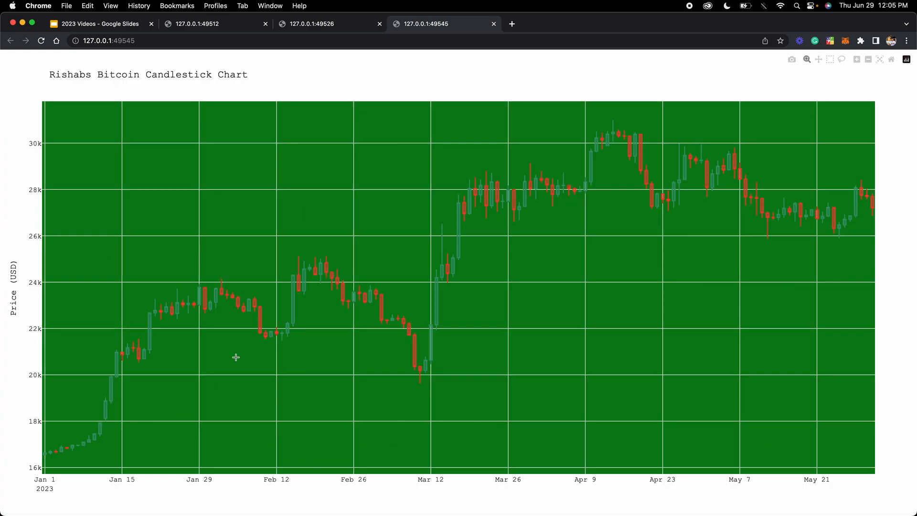
pyautogui.moveTo(513, 31)
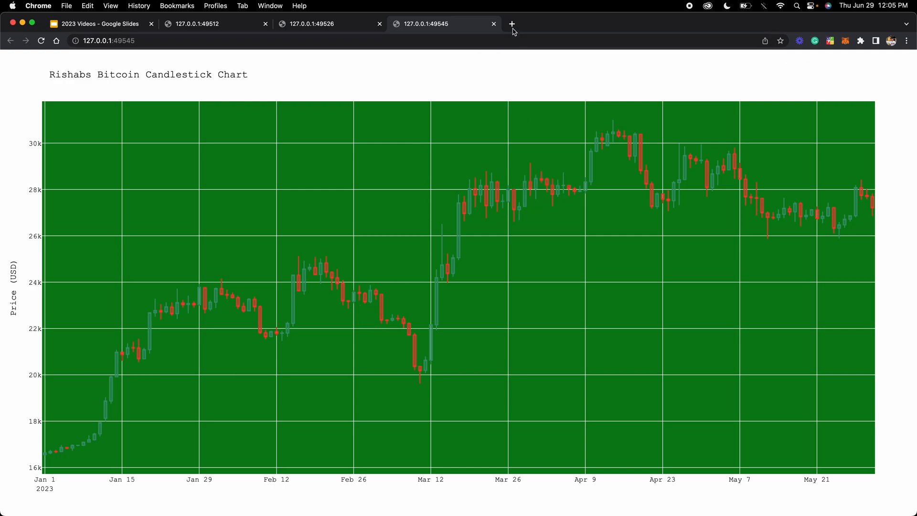
pyautogui.click(511, 23)
pyautogui.write('color picker')
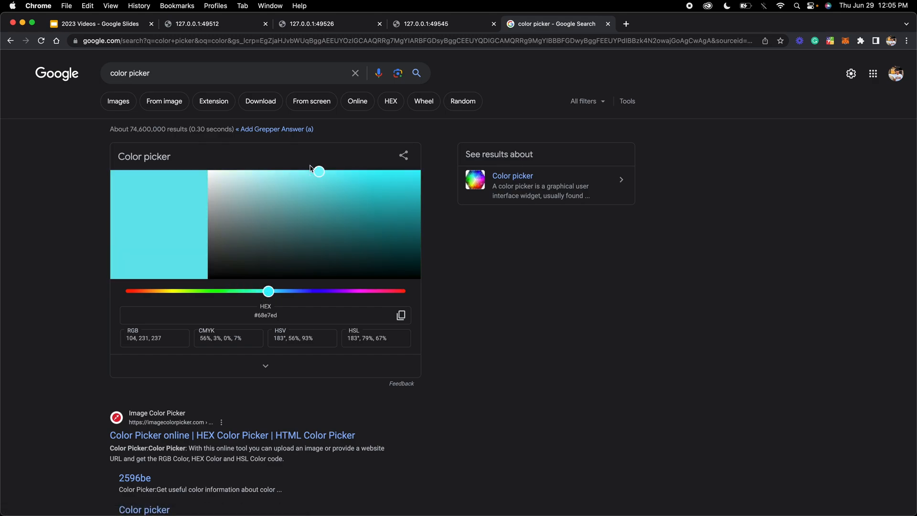
pyautogui.moveTo(319, 171); pyautogui.dragTo(285, 170)
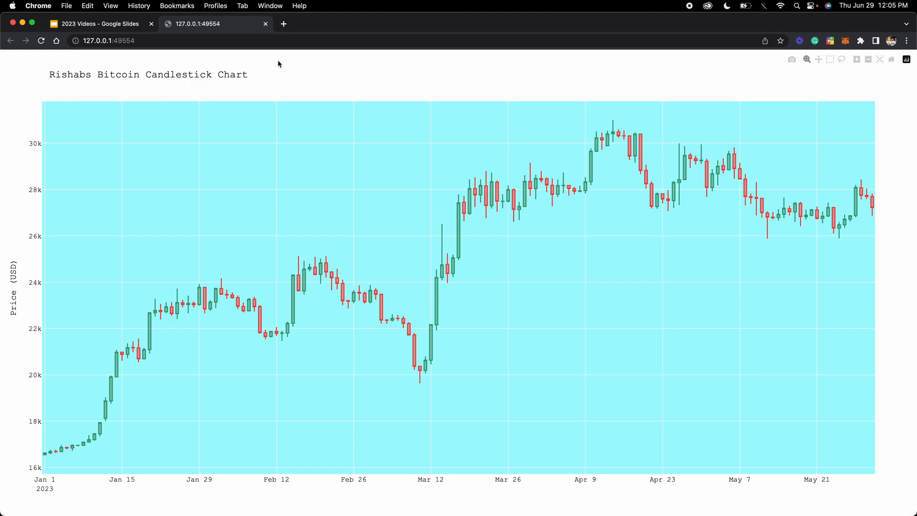
pyautogui.moveTo(233, 72)
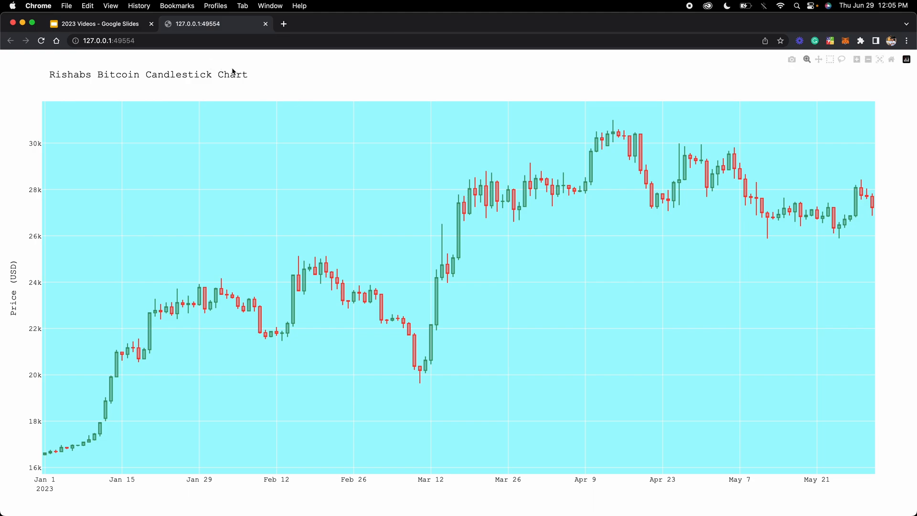
pyautogui.moveTo(684, 287)
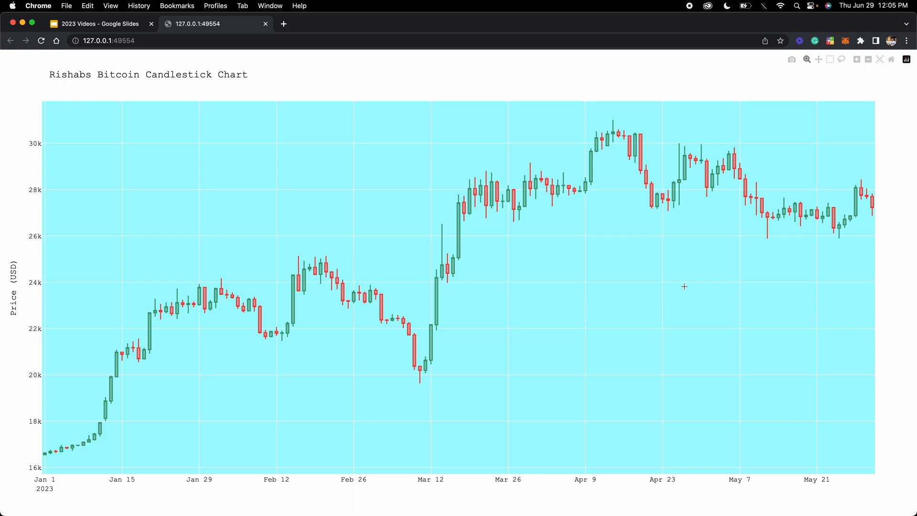
pyautogui.moveTo(593, 356)
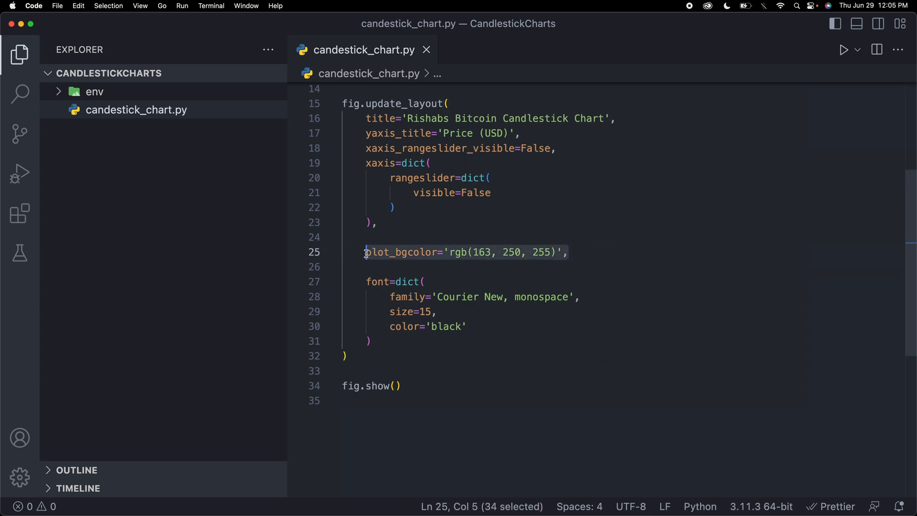
# - Remove the plot_bgcolor line and set template='plotly_dark'
pyautogui.press('Delete')
pyautogui.write(',')
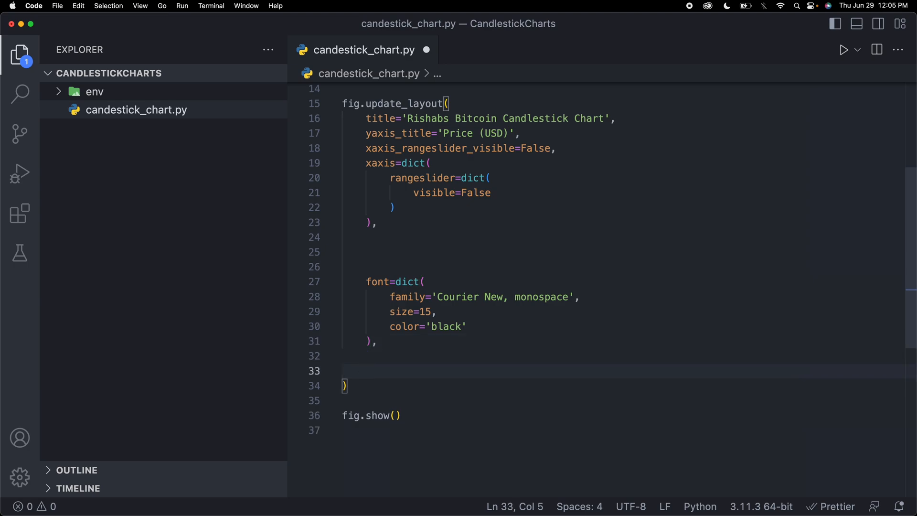
pyautogui.write('temp')
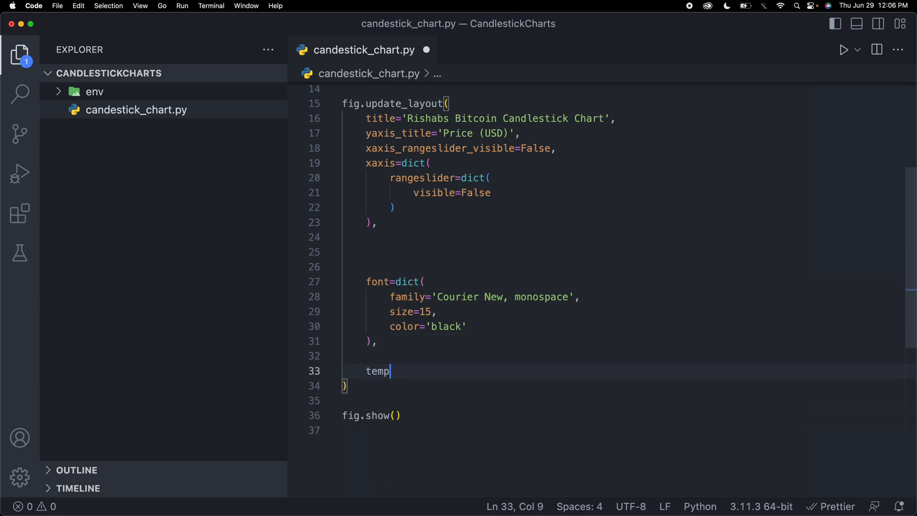
pyautogui.write("late='")
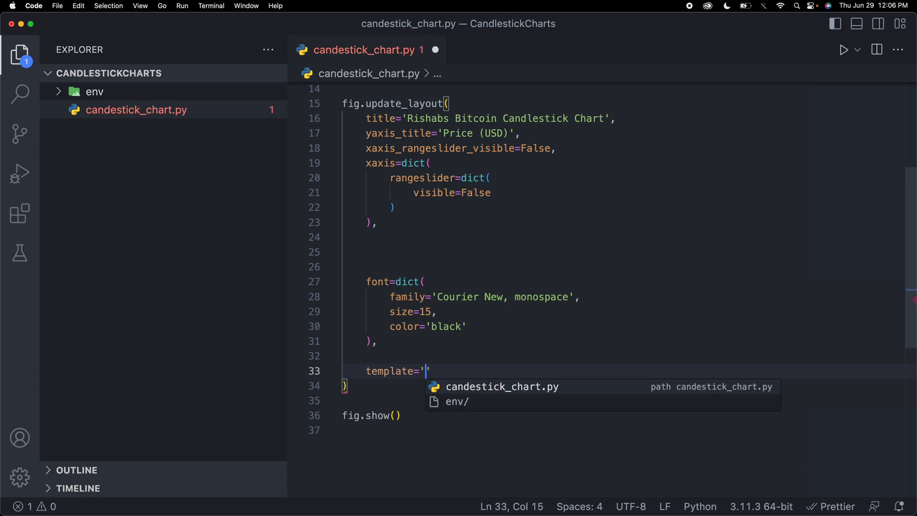
pyautogui.write('plotly')
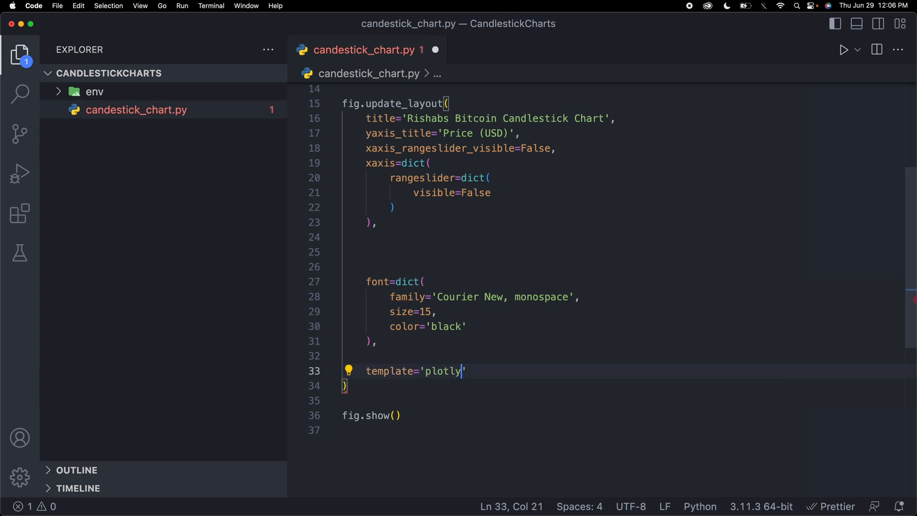
pyautogui.write('_dark')
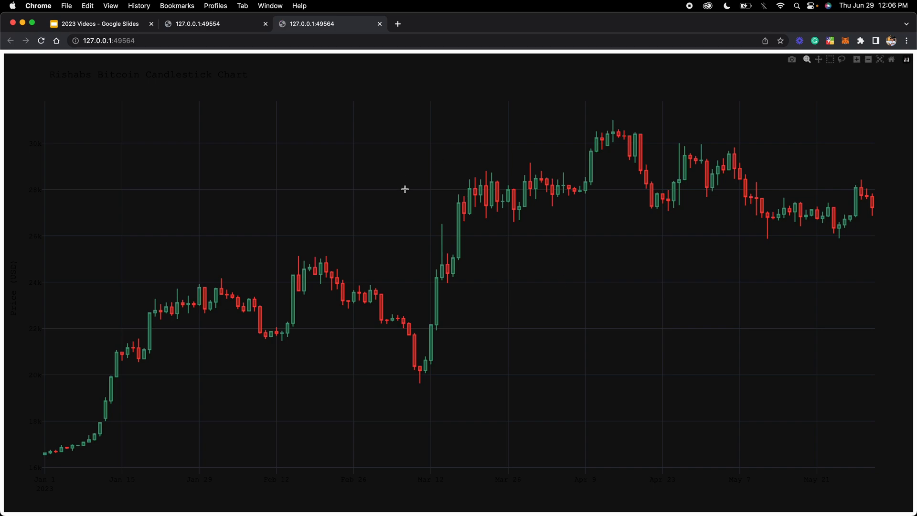
pyautogui.moveTo(452, 384)
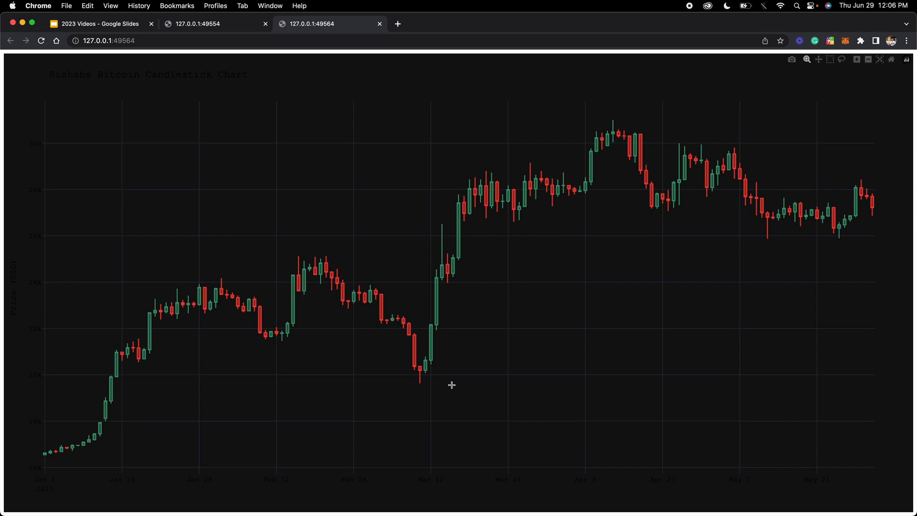
pyautogui.moveTo(107, 56)
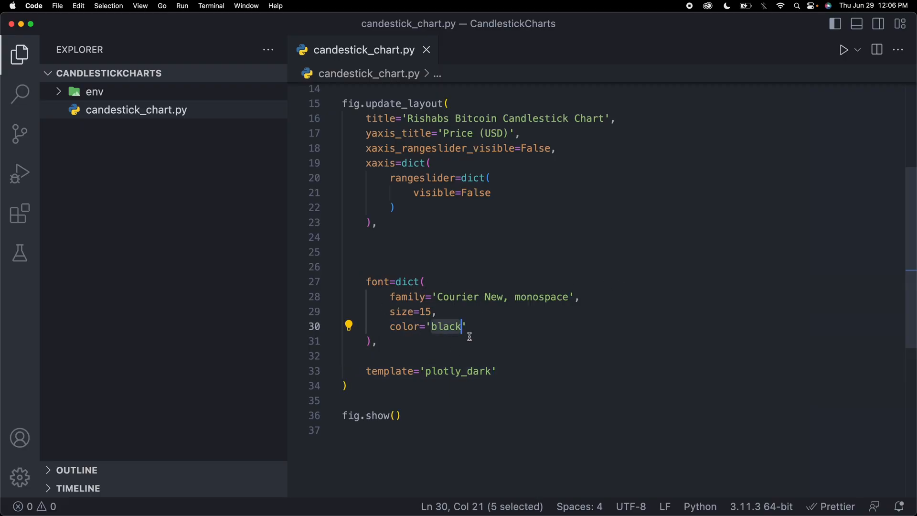
# - Change the font dict's color value from 'black' to 'white'
pyautogui.write('white')
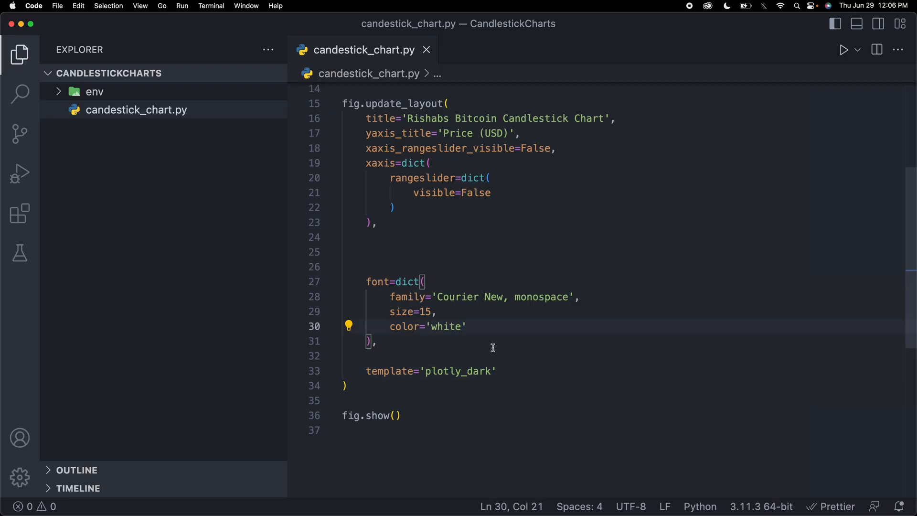
pyautogui.moveTo(440, 359)
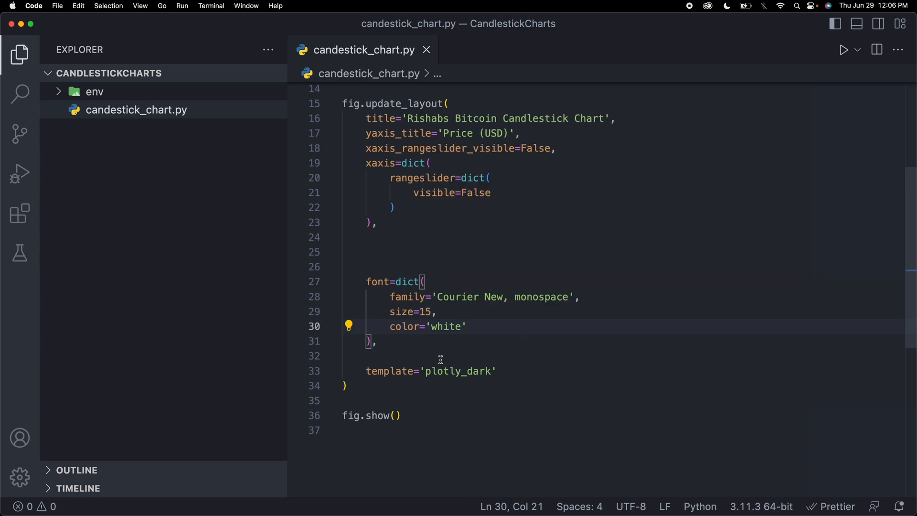
pyautogui.moveTo(453, 355)
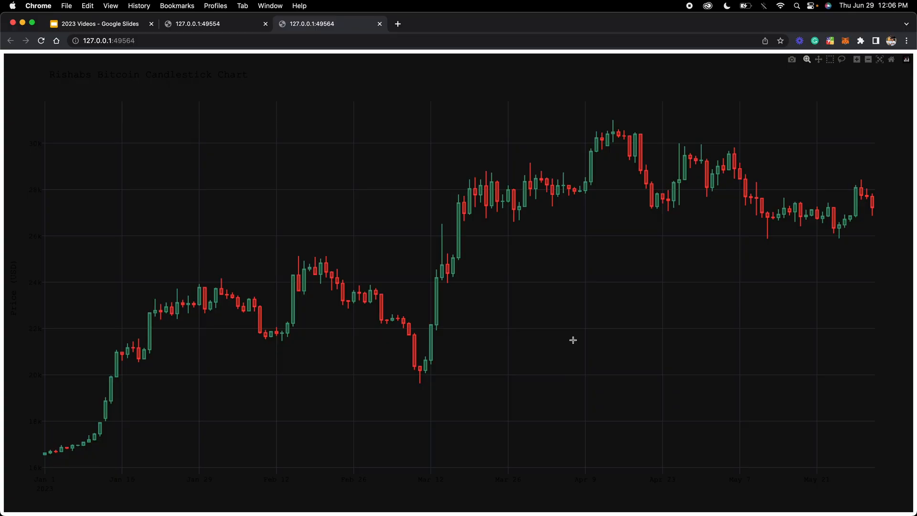
pyautogui.moveTo(717, 221)
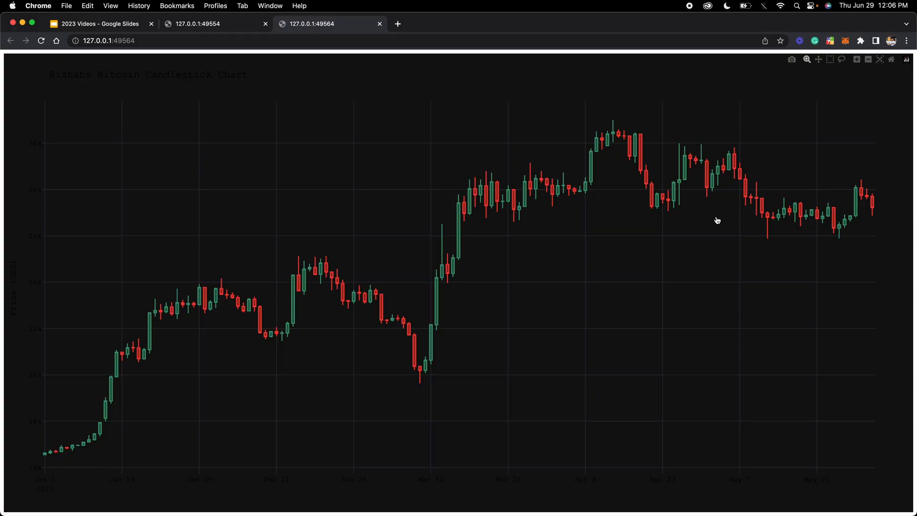
# - Switch to the new Chrome tab showing the dark chart with white text
pyautogui.click(398, 23)
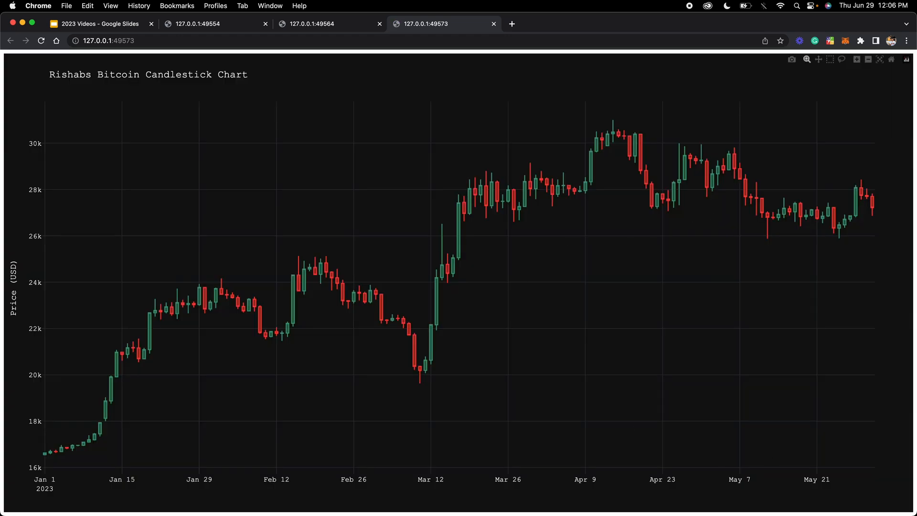
pyautogui.moveTo(689, 319)
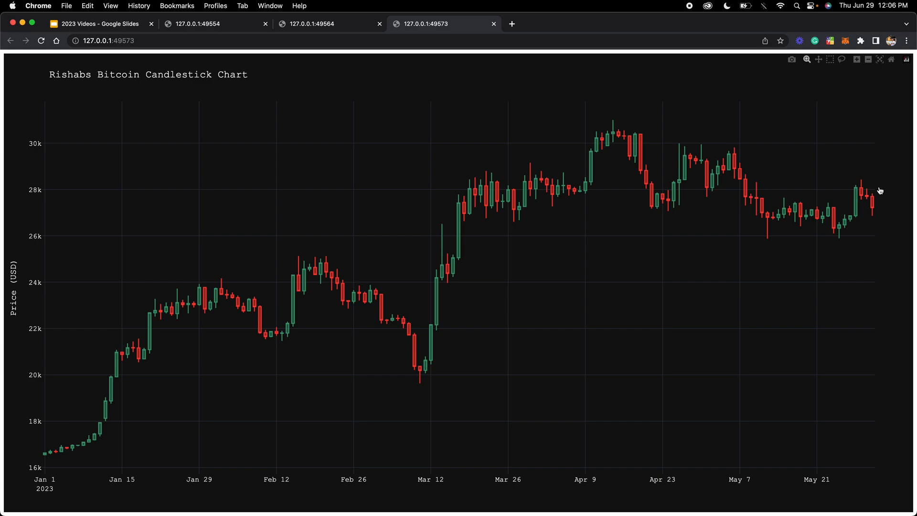
pyautogui.moveTo(880, 191)
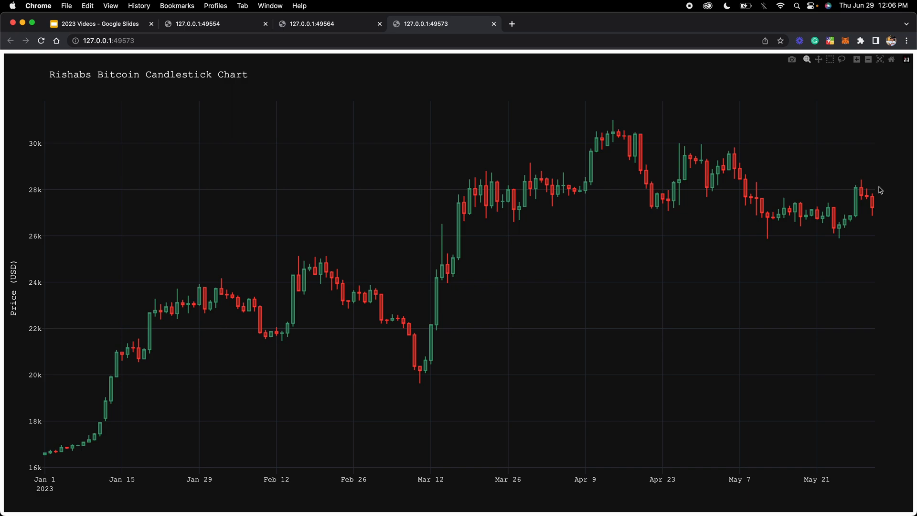
pyautogui.moveTo(697, 181)
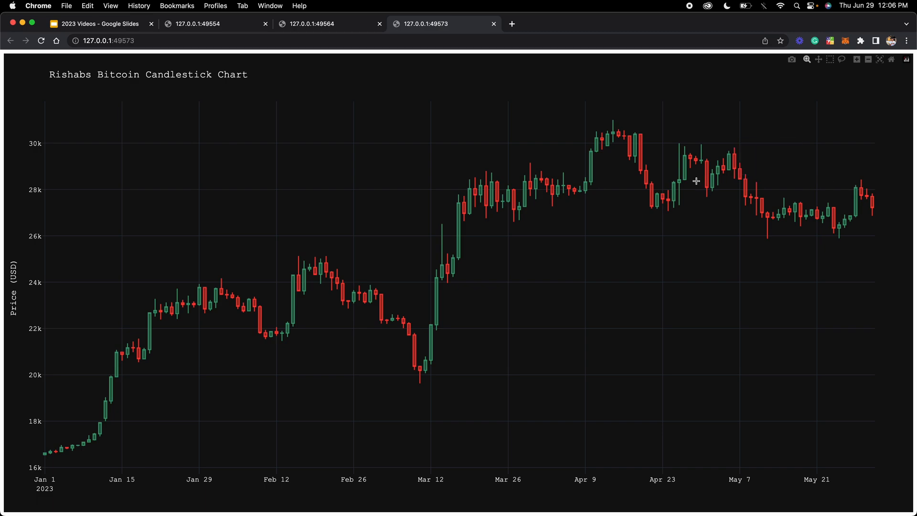
pyautogui.moveTo(715, 210)
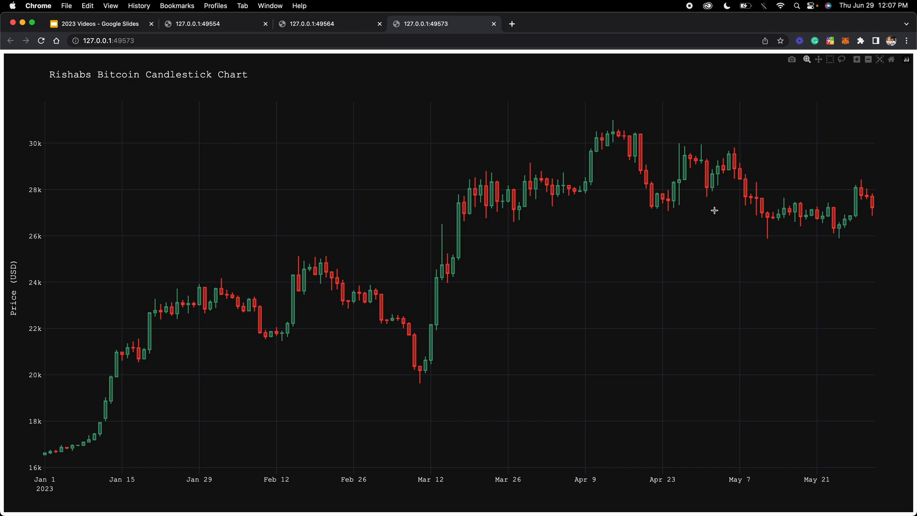
pyautogui.moveTo(429, 344)
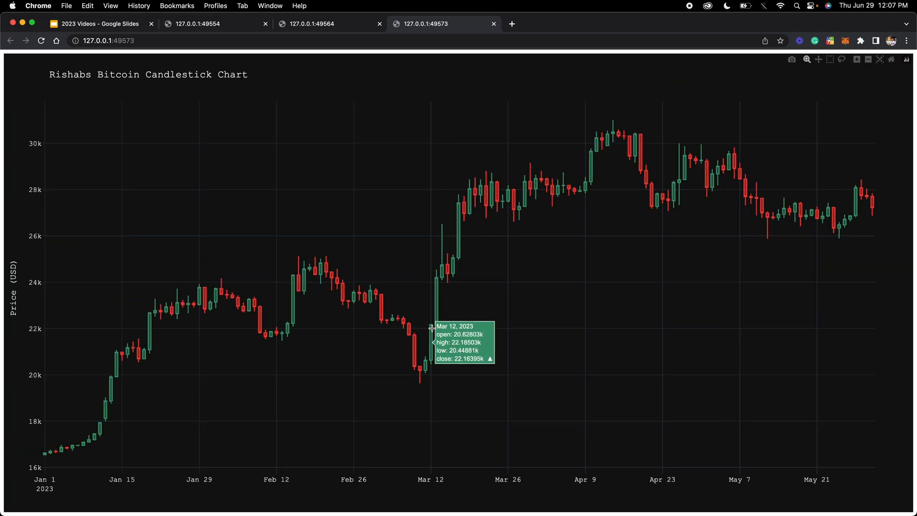
pyautogui.moveTo(432, 332)
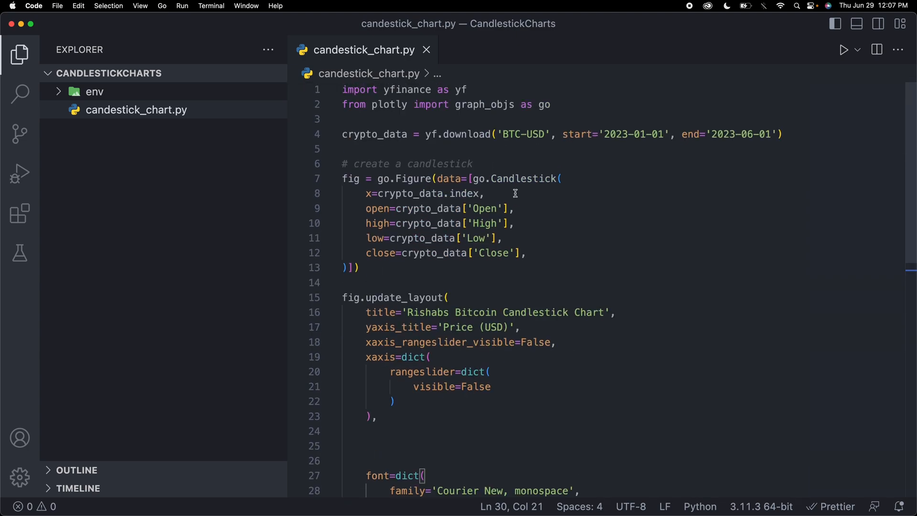
# - Replace the BTC ticker with ETH so yf.download fetches ETH-USD
pyautogui.doubleClick(510, 129)
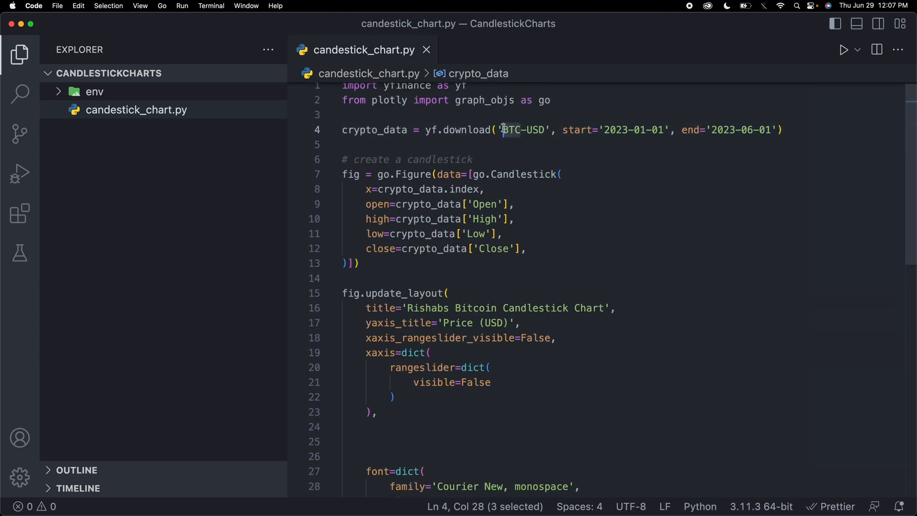
pyautogui.write('ETH')
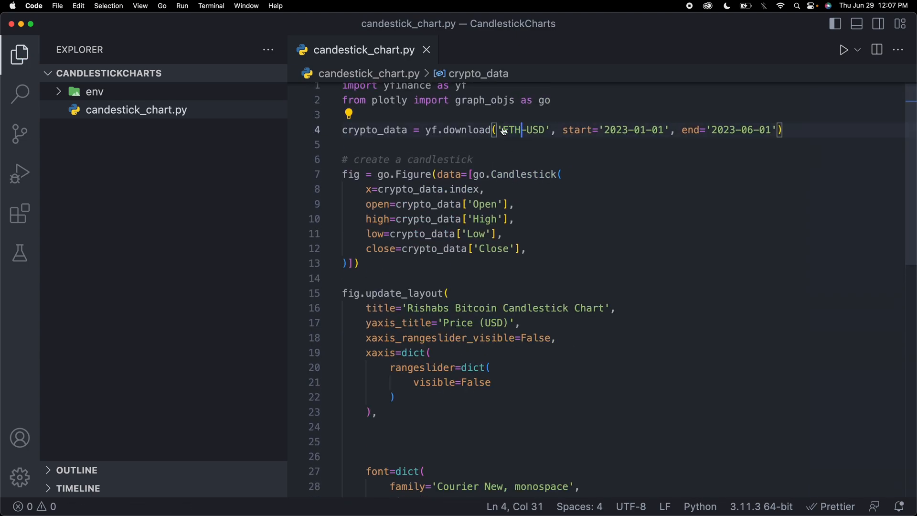
pyautogui.click(515, 219)
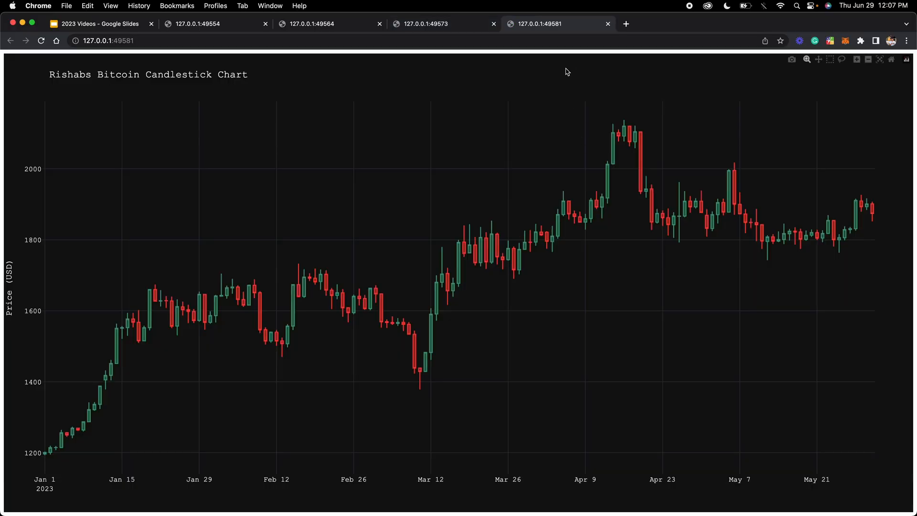
# - Flip to the earlier Bitcoin chart tab, then back to the Ethereum chart
pyautogui.click(435, 23)
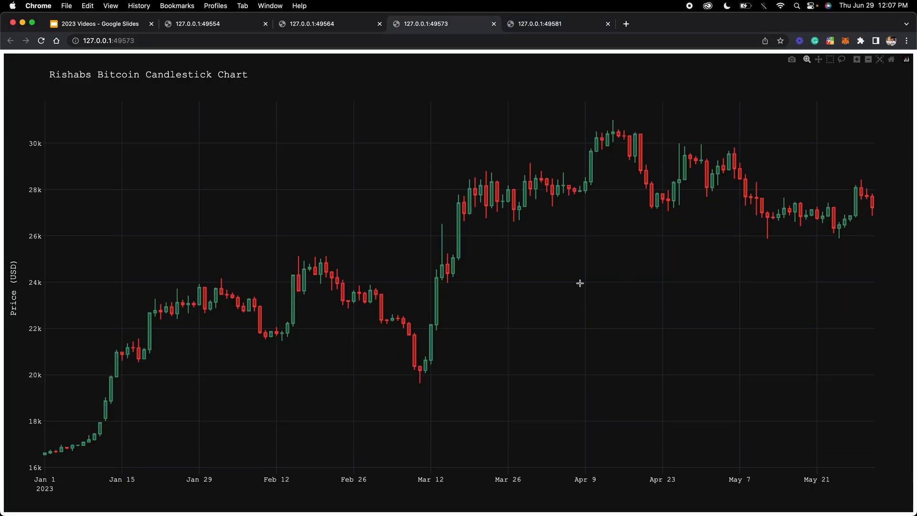
pyautogui.click(538, 23)
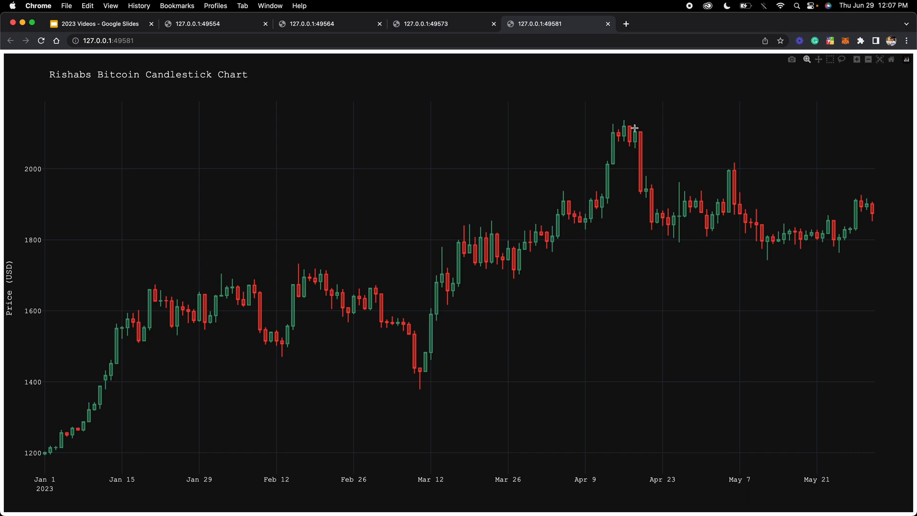
pyautogui.moveTo(536, 30)
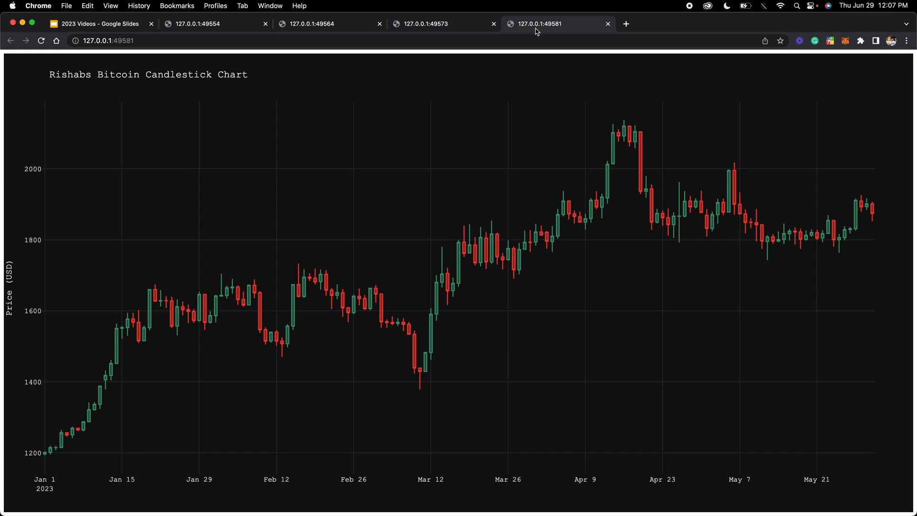